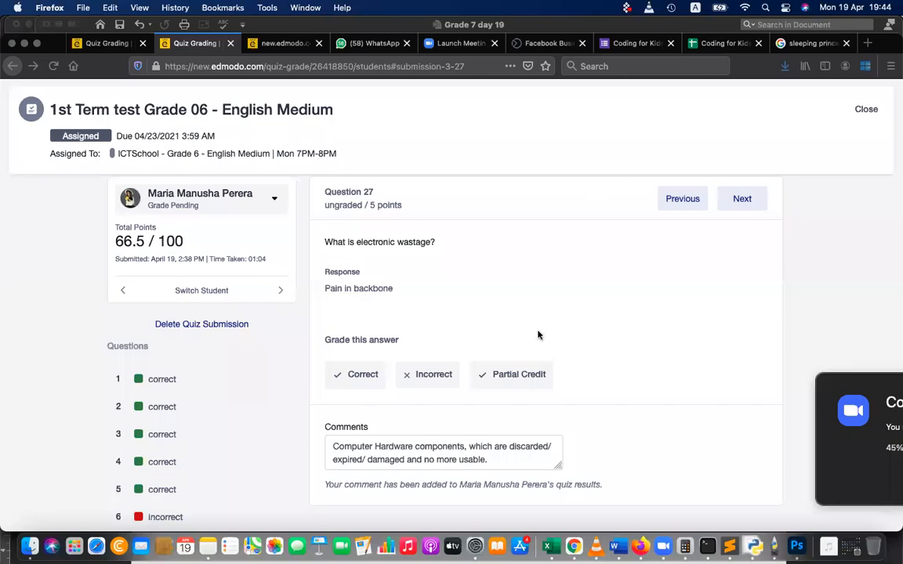
mouse_move(452, 220)
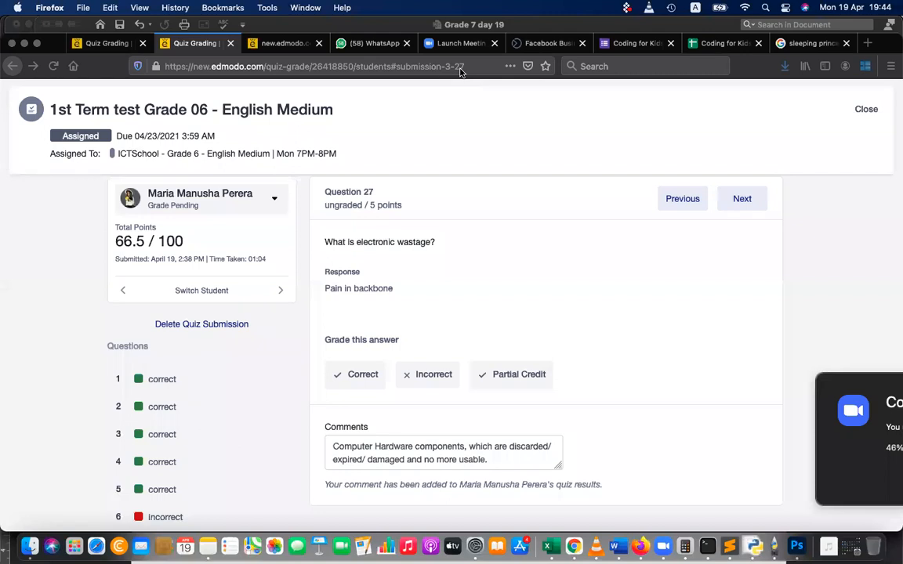
Open question 28 and select the word 'consequences' in its question.
scroll("down", 3)
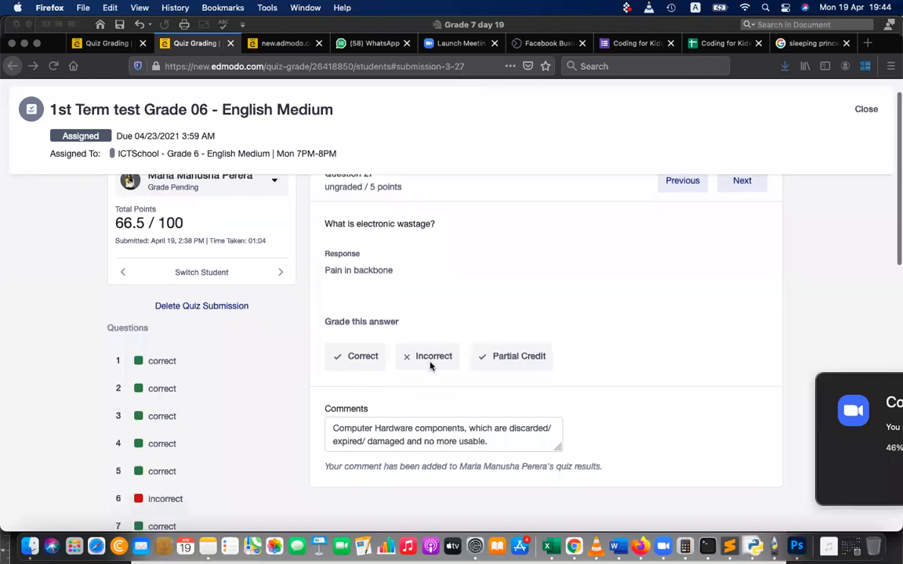
scroll("up", 3)
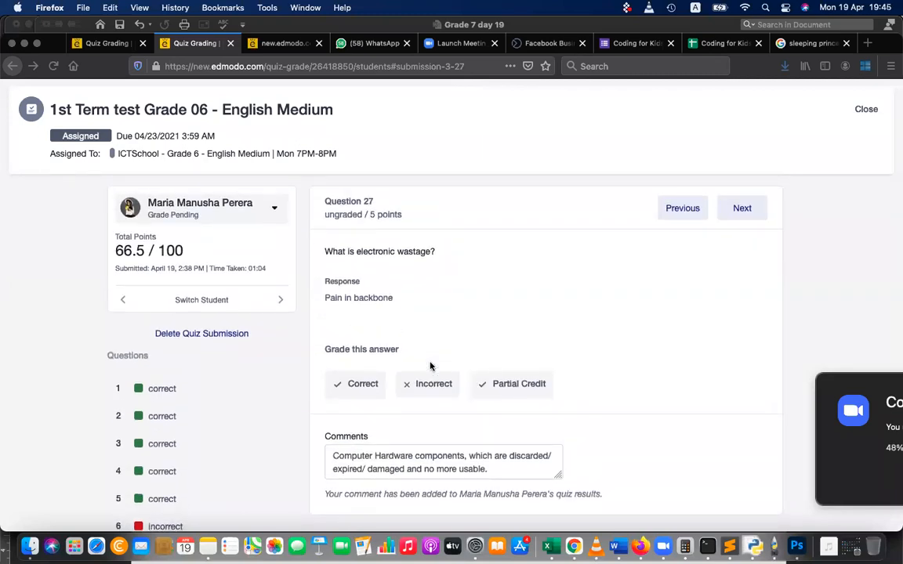
mouse_move(672, 158)
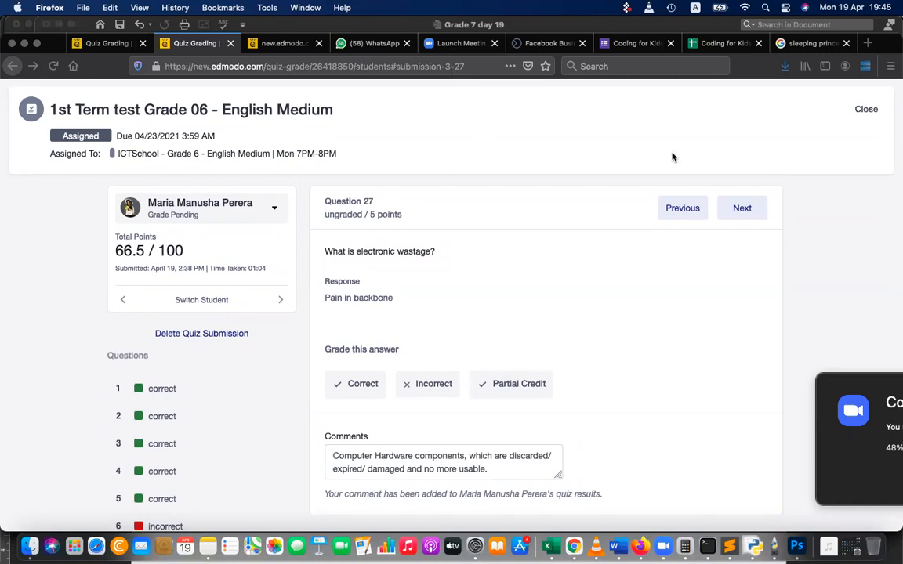
mouse_move(745, 204)
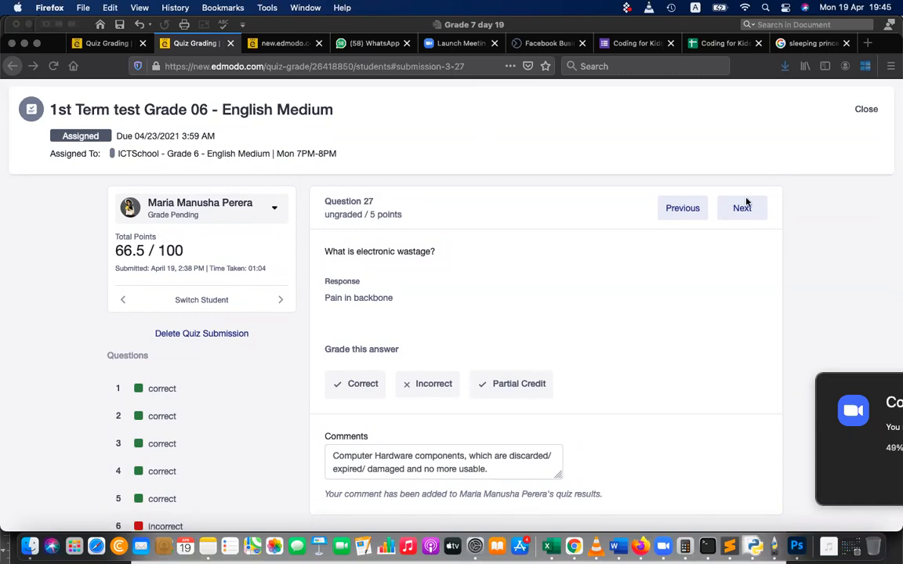
mouse_move(728, 305)
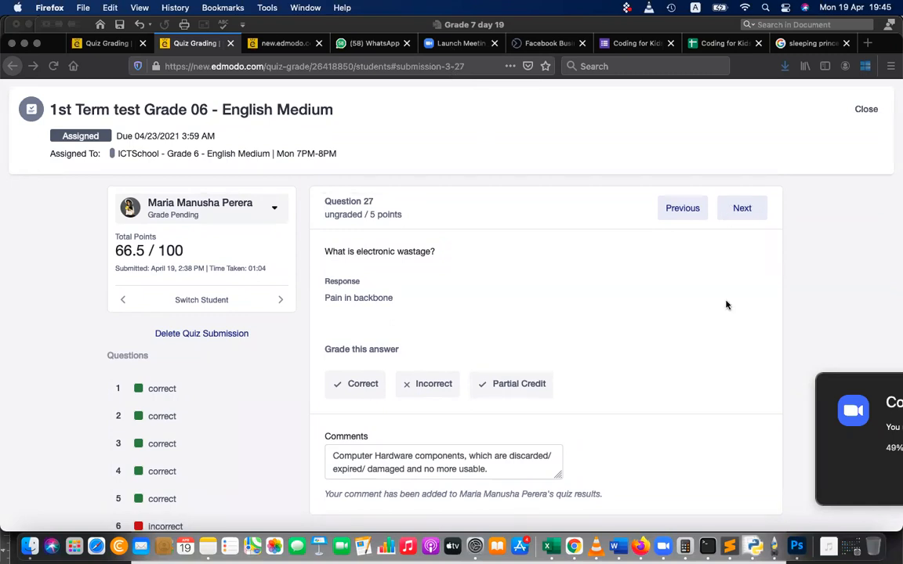
mouse_move(411, 82)
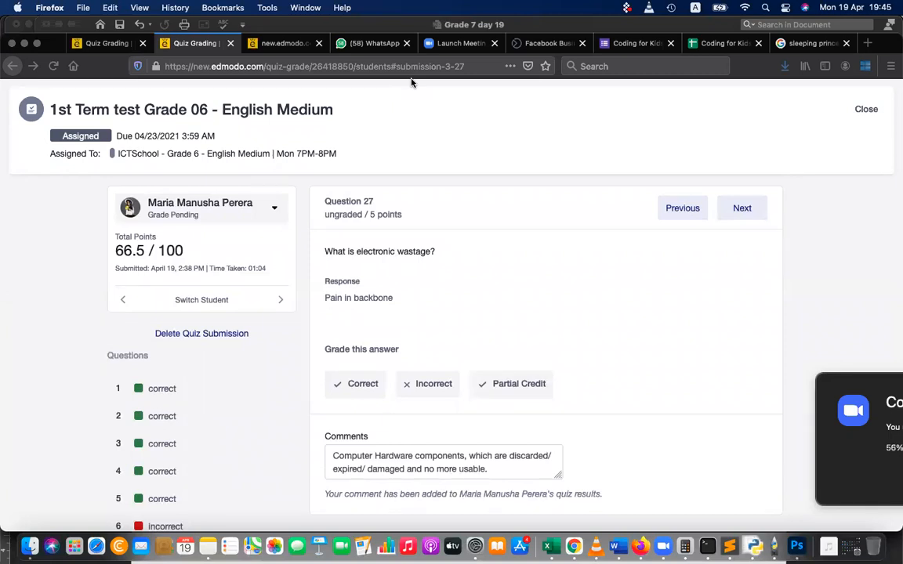
mouse_move(476, 81)
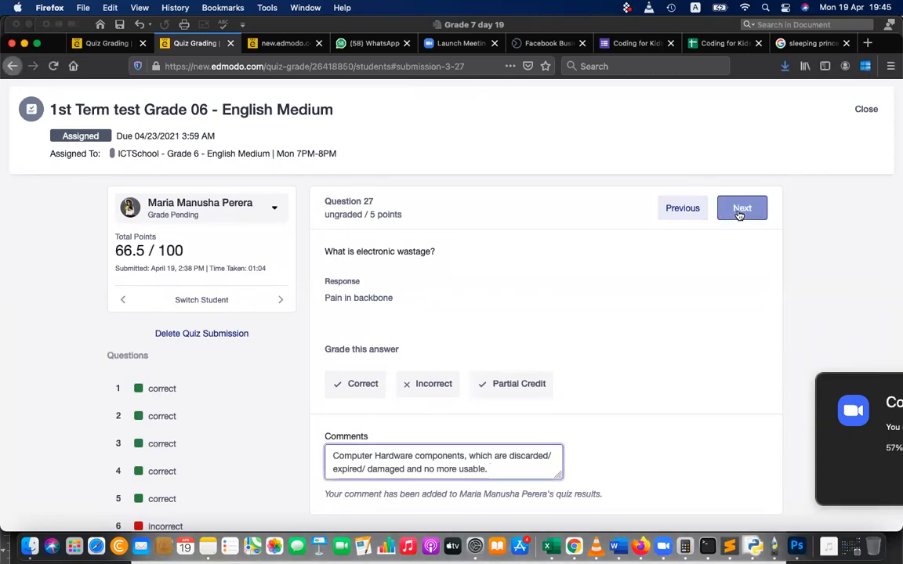
left_click(742, 208)
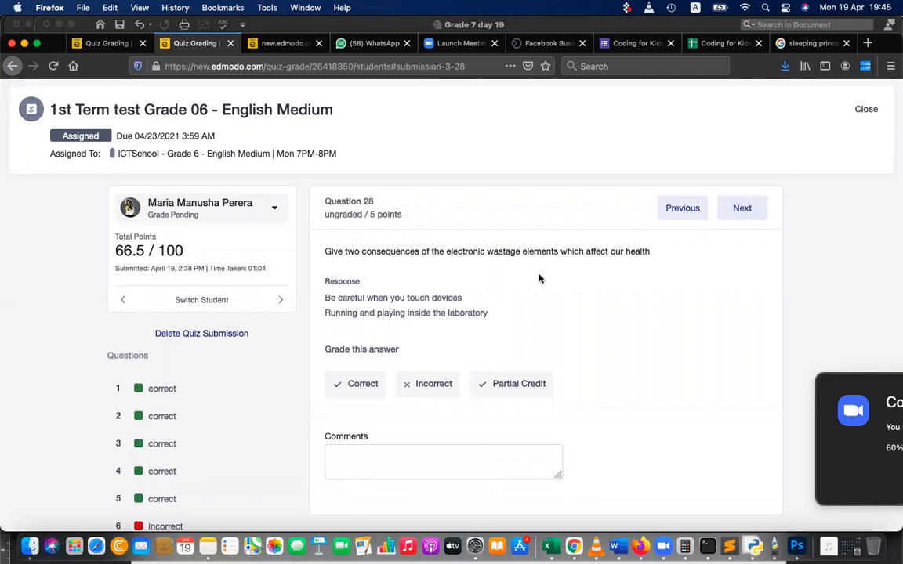
mouse_move(532, 247)
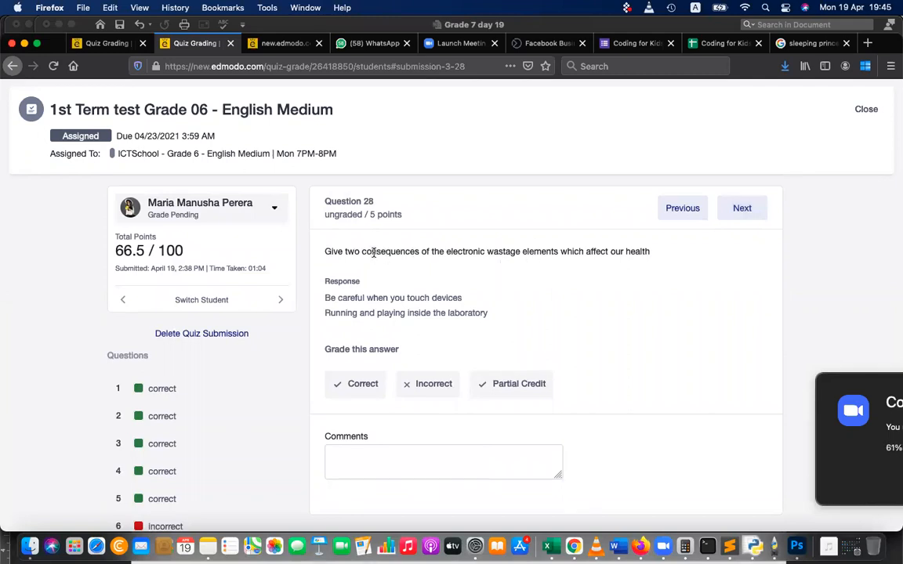
double_click(390, 251)
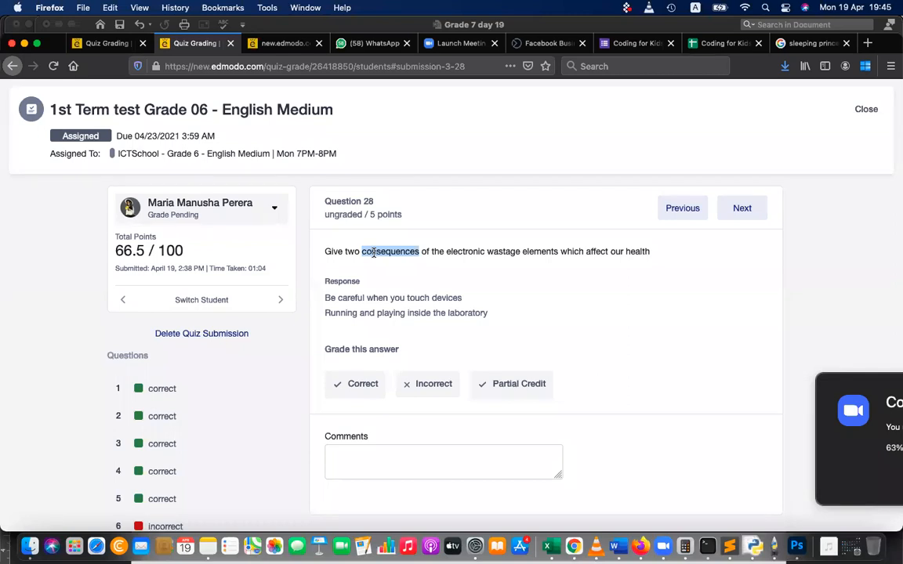
mouse_move(538, 281)
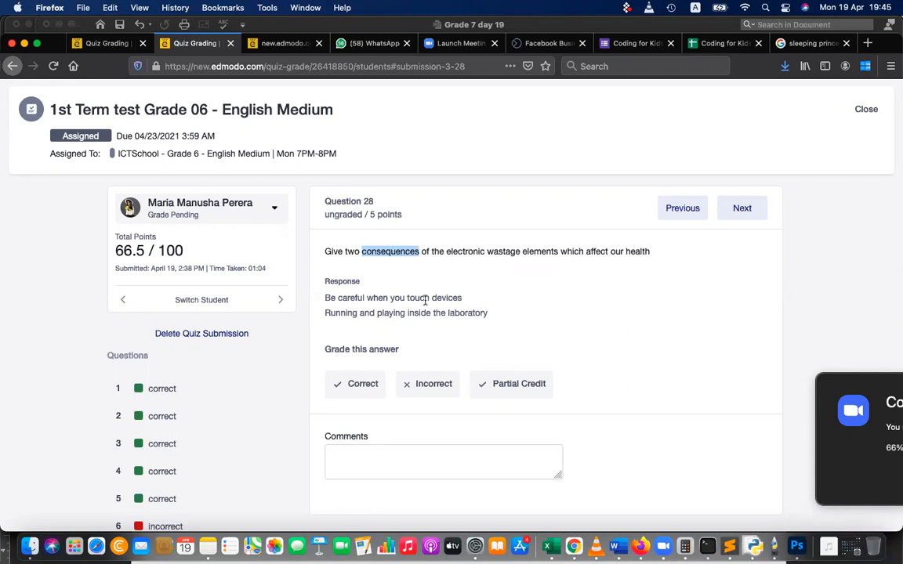
triple_click(392, 298)
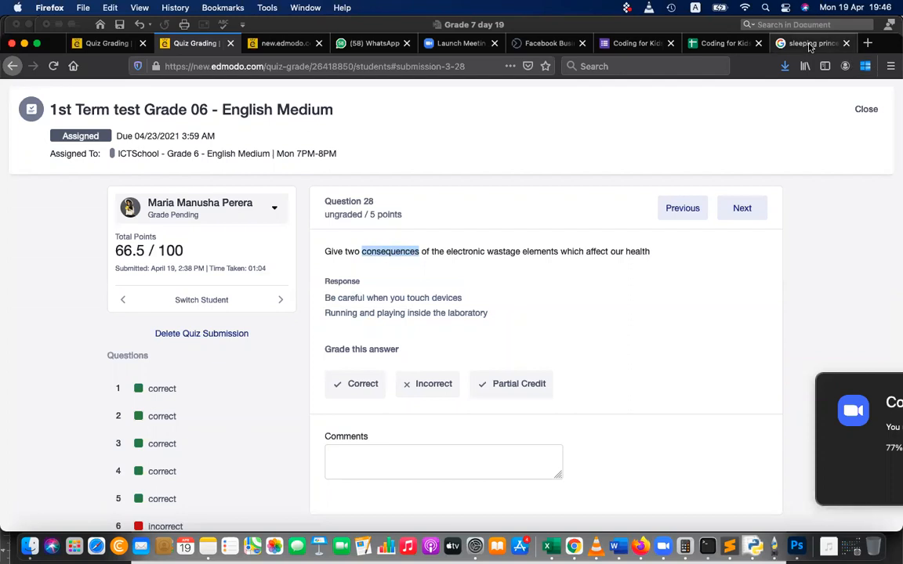
Search Google for synonyms of 'consequences', then switch to the student's Edmodo profile.
left_click(811, 43)
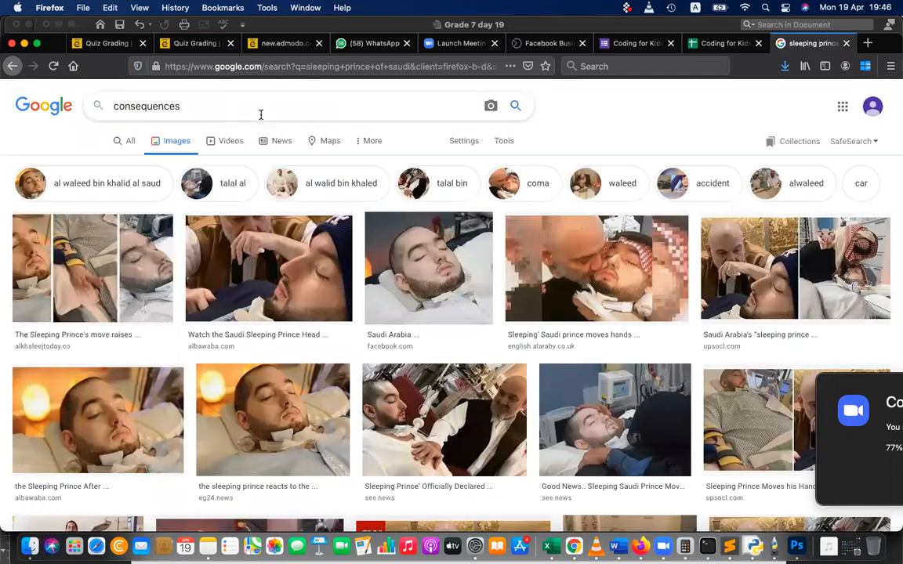
type("synonym")
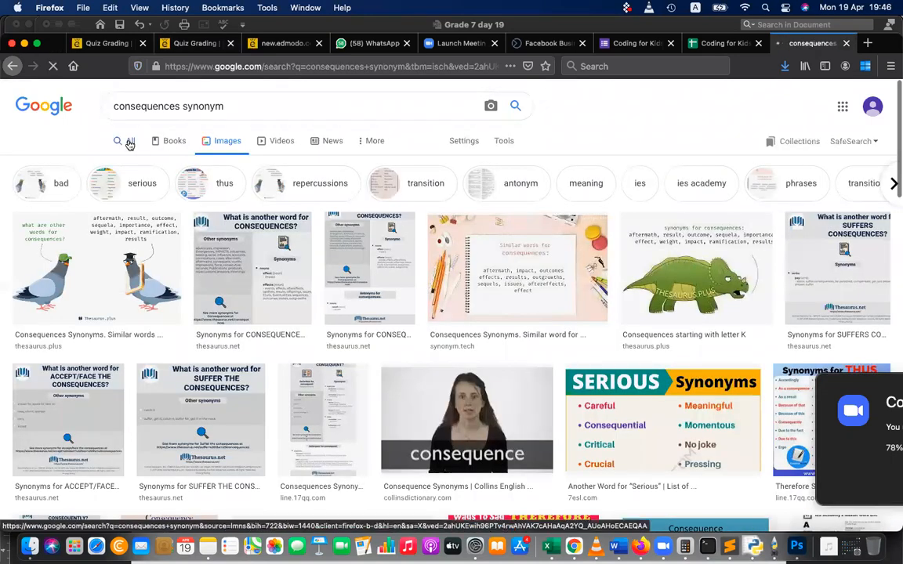
left_click(130, 140)
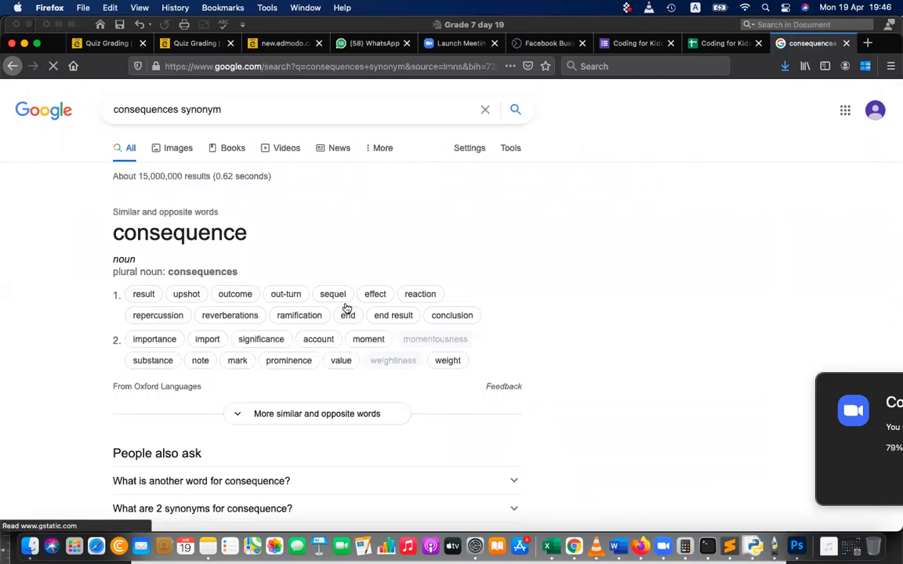
left_click(283, 43)
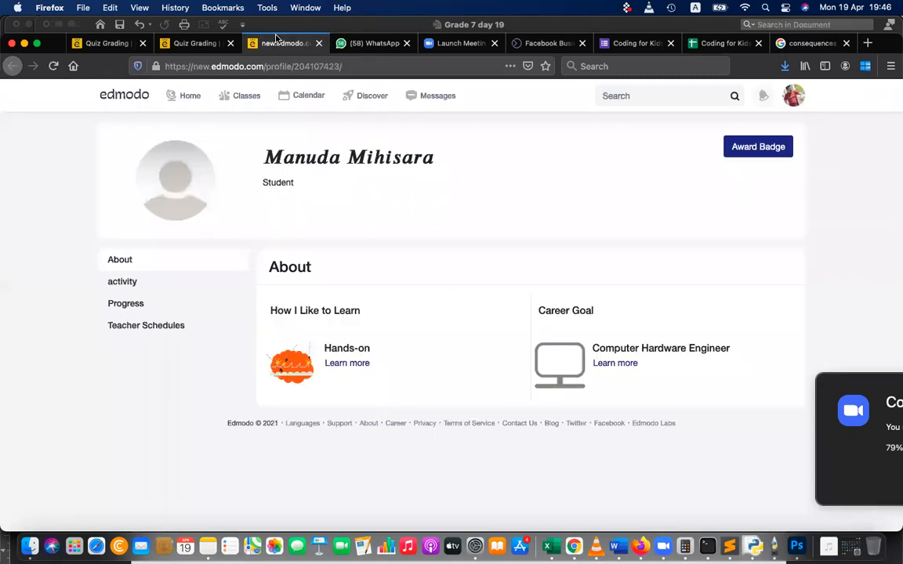
Go back to the Quiz Grading tab showing question 28.
left_click(194, 44)
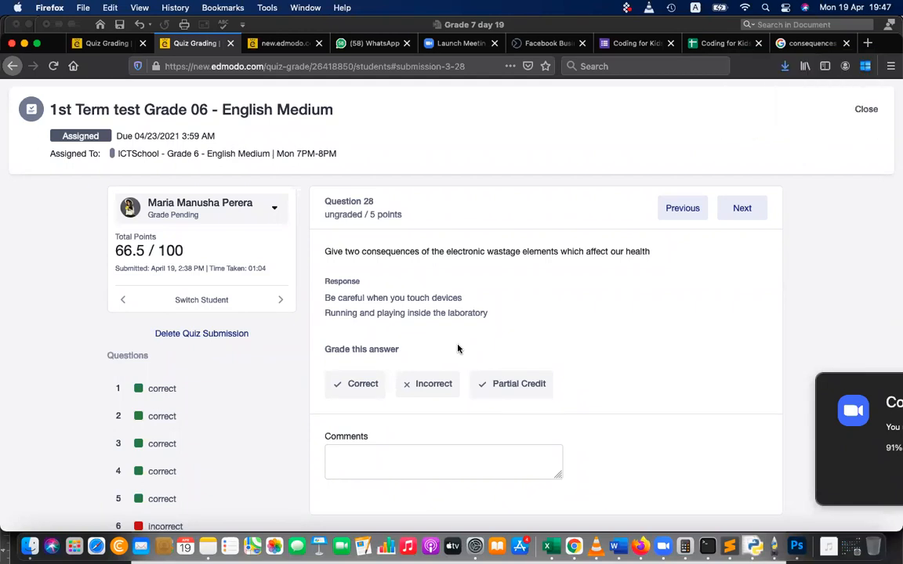
mouse_move(429, 88)
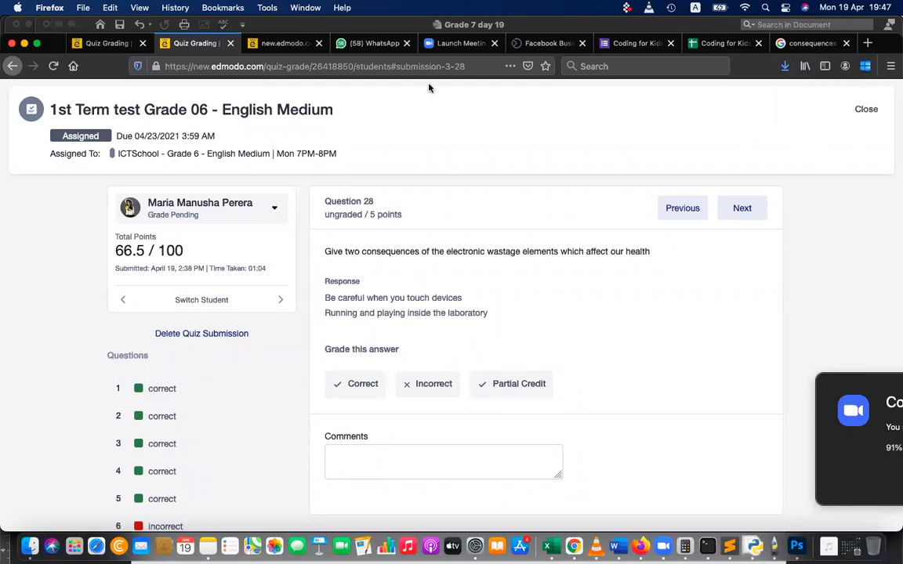
mouse_move(431, 78)
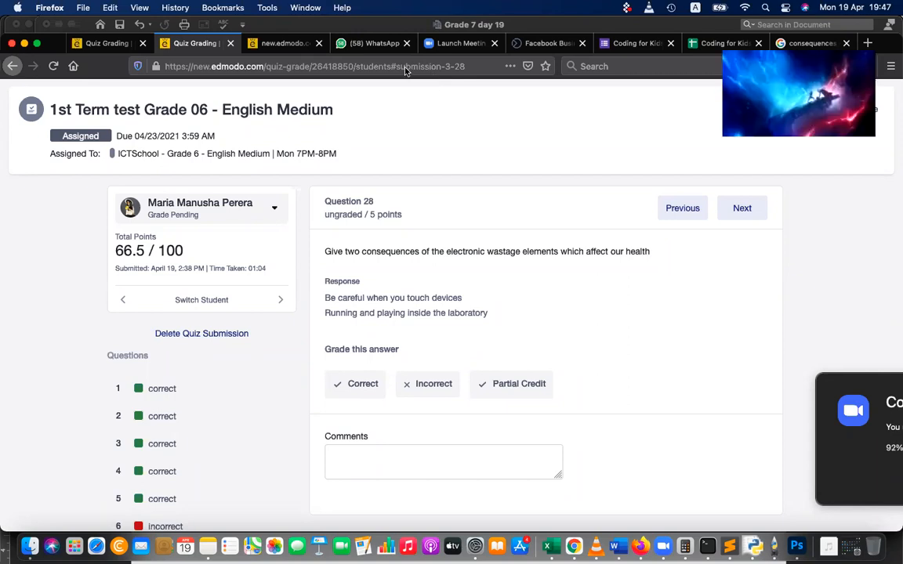
mouse_move(403, 481)
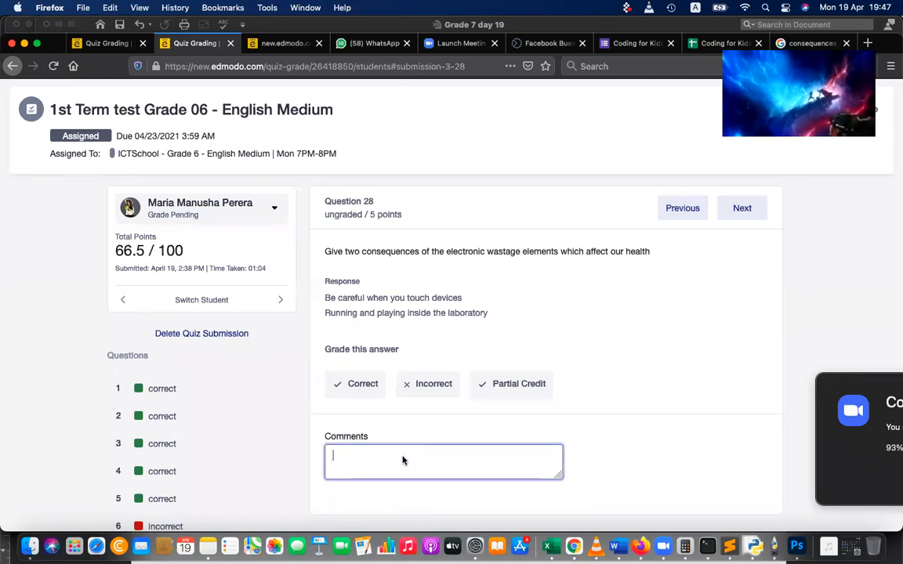
Comment 'heart issues, brain damages, kidney failures' on question 28 and dismiss the file window.
type("heart iss")
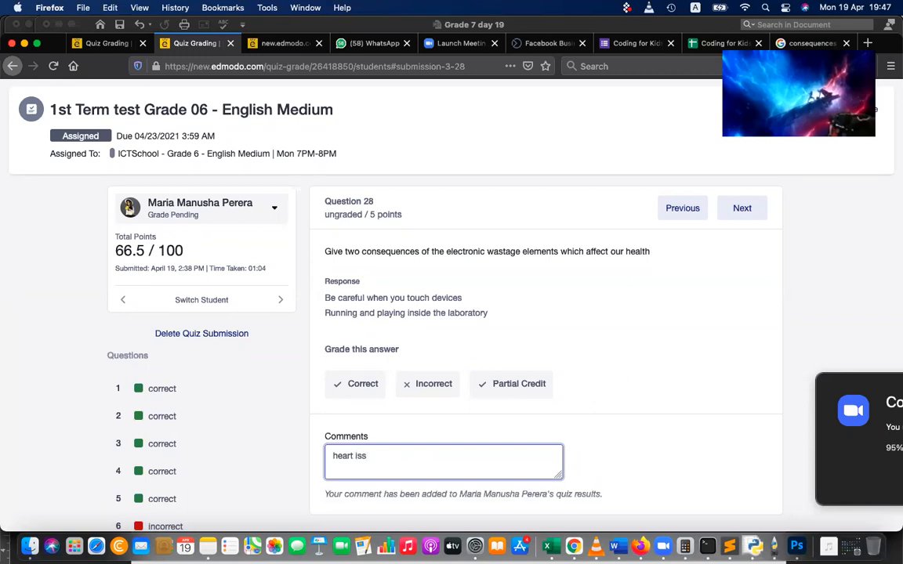
type("ues, brai")
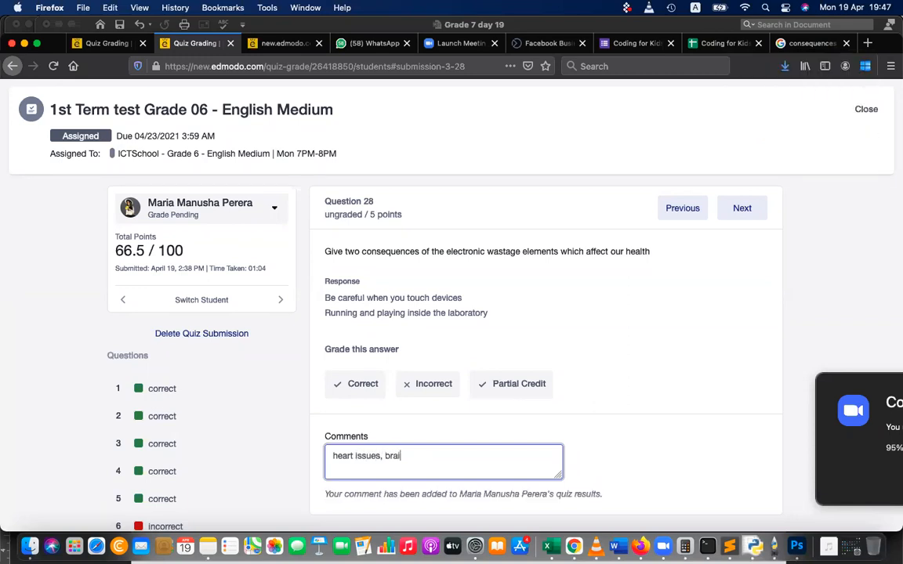
type("n damages,")
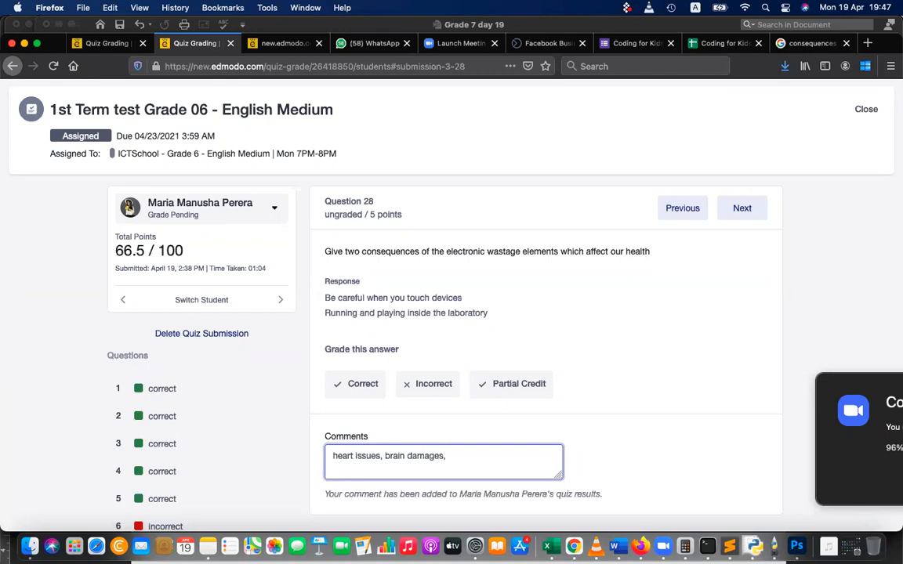
type("kidney")
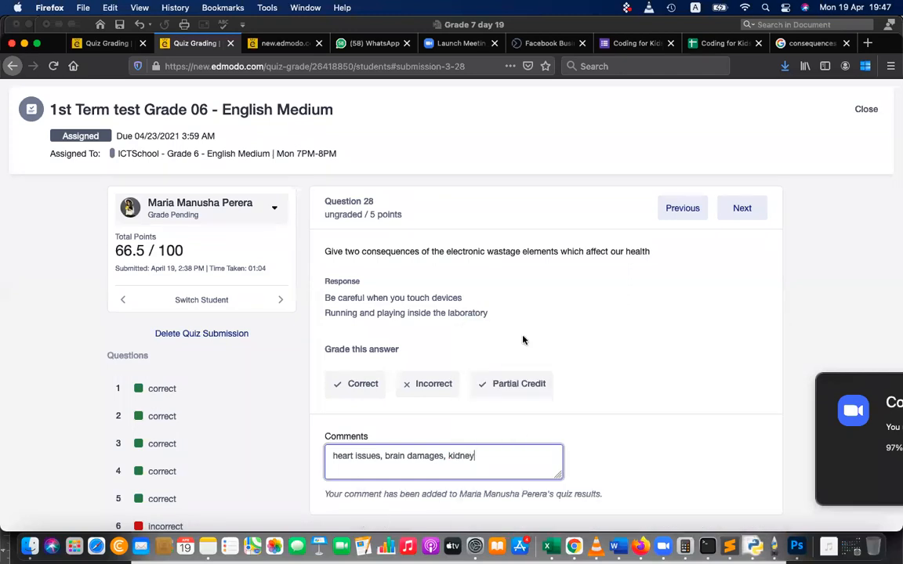
type("failur")
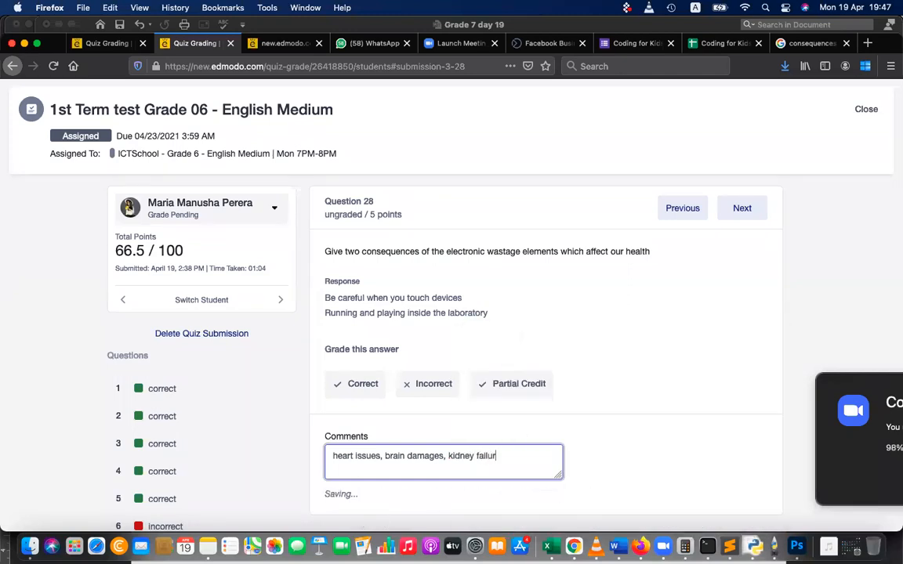
type("es")
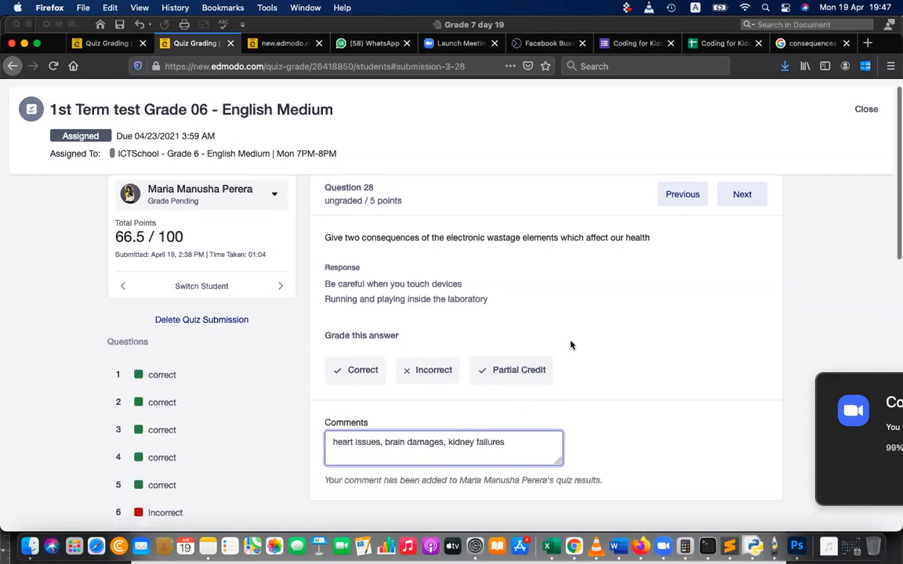
scroll("down", 3)
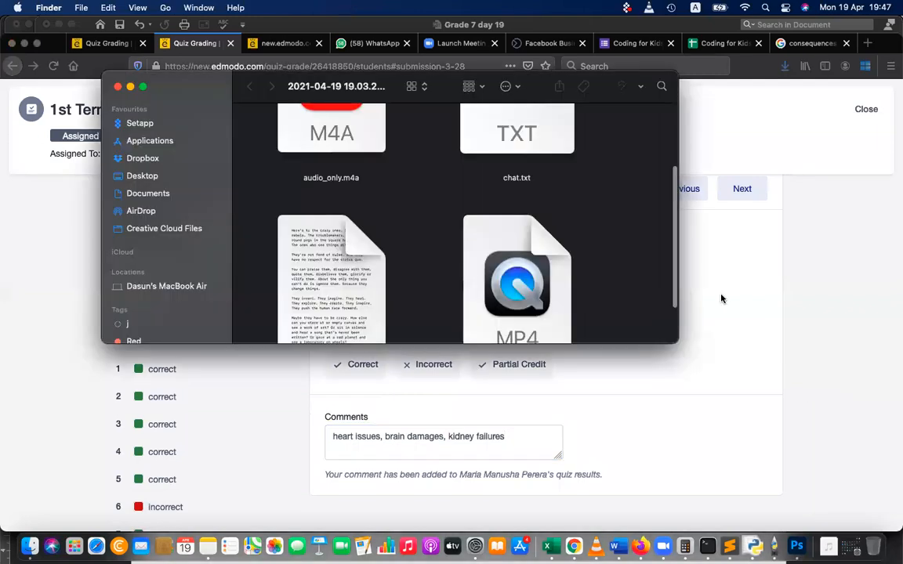
left_click(117, 86)
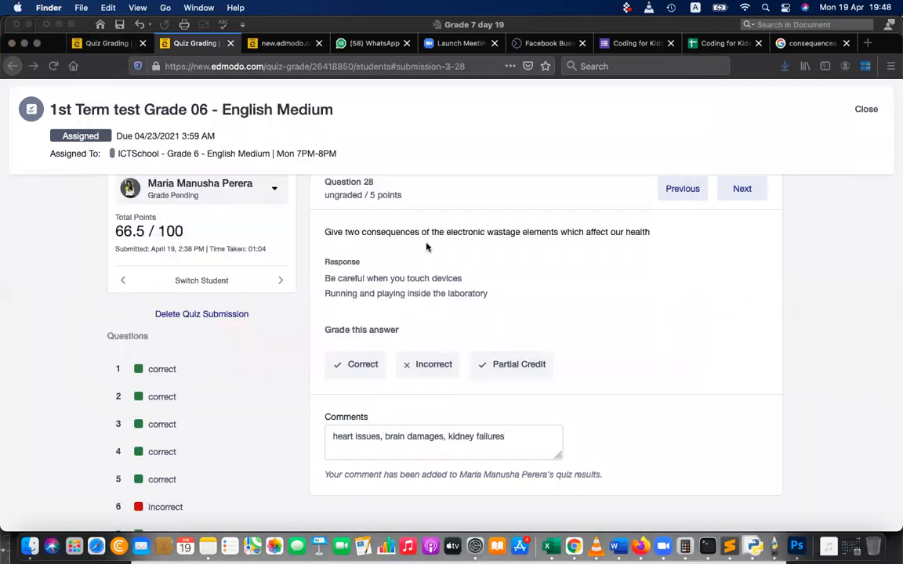
mouse_move(636, 371)
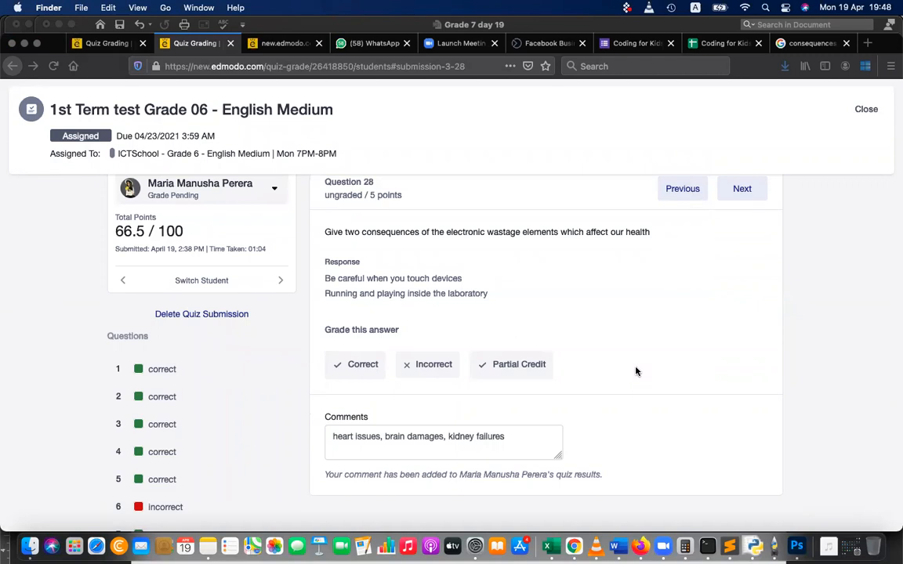
mouse_move(400, 248)
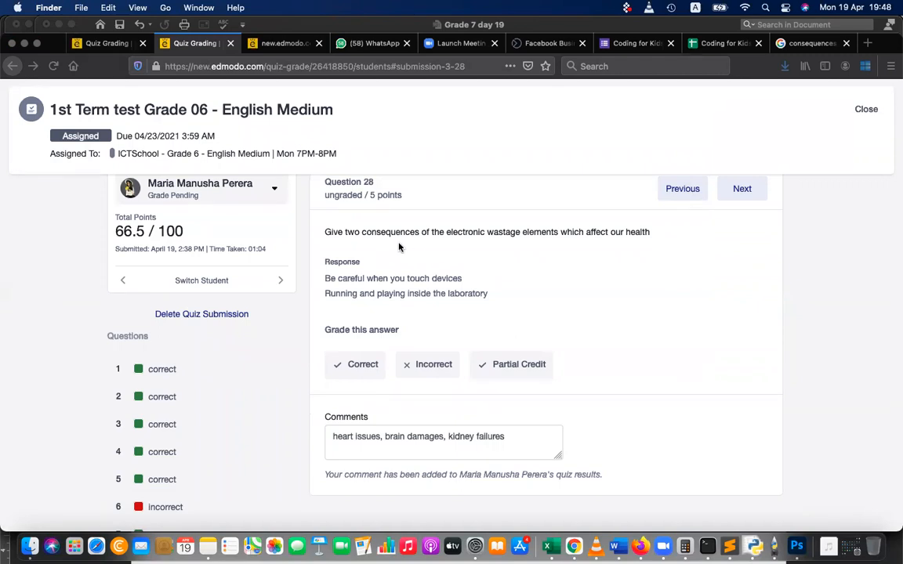
mouse_move(467, 296)
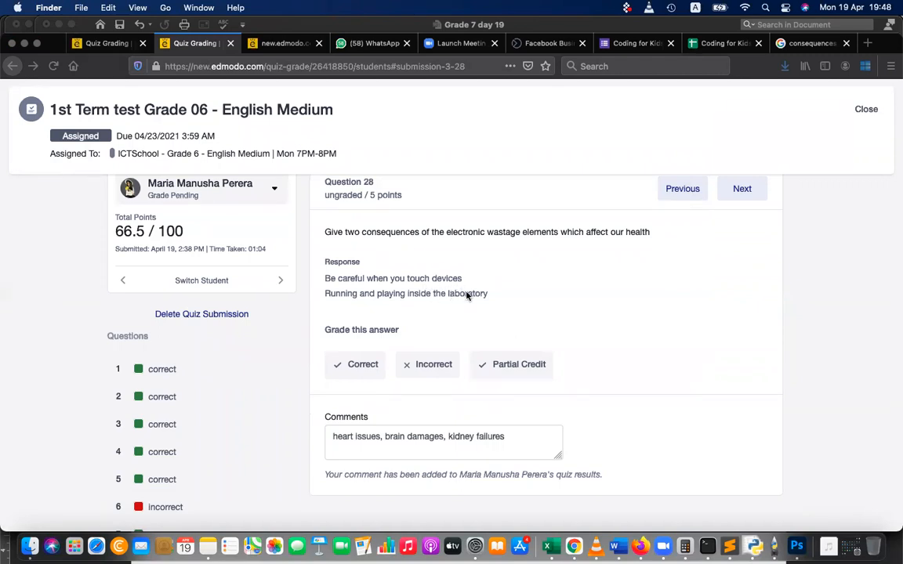
mouse_move(774, 212)
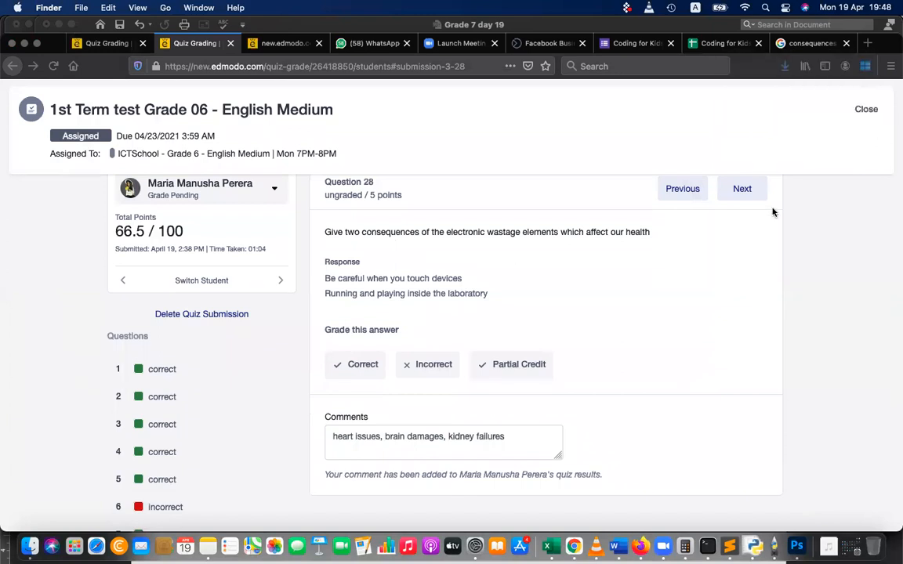
mouse_move(750, 188)
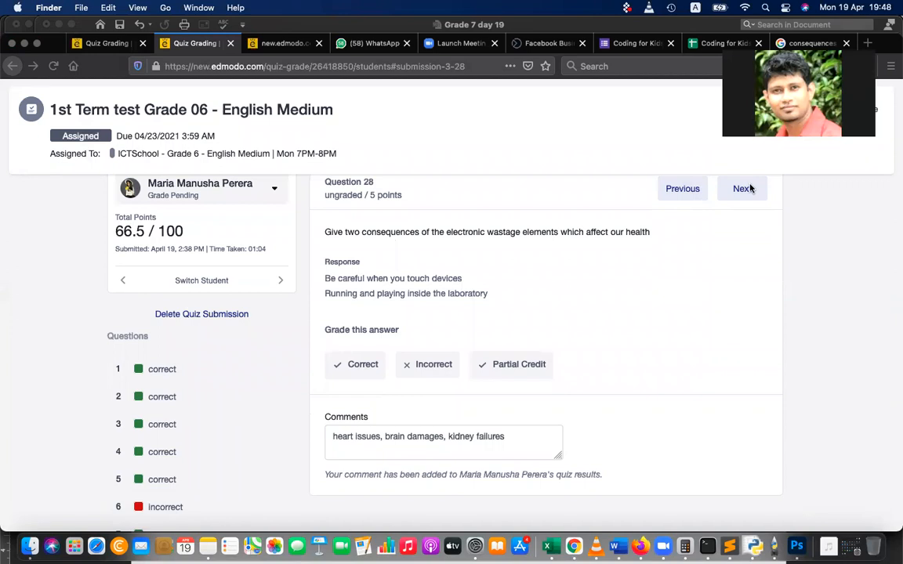
Open question 29 and discard a false-start comment.
left_click(742, 188)
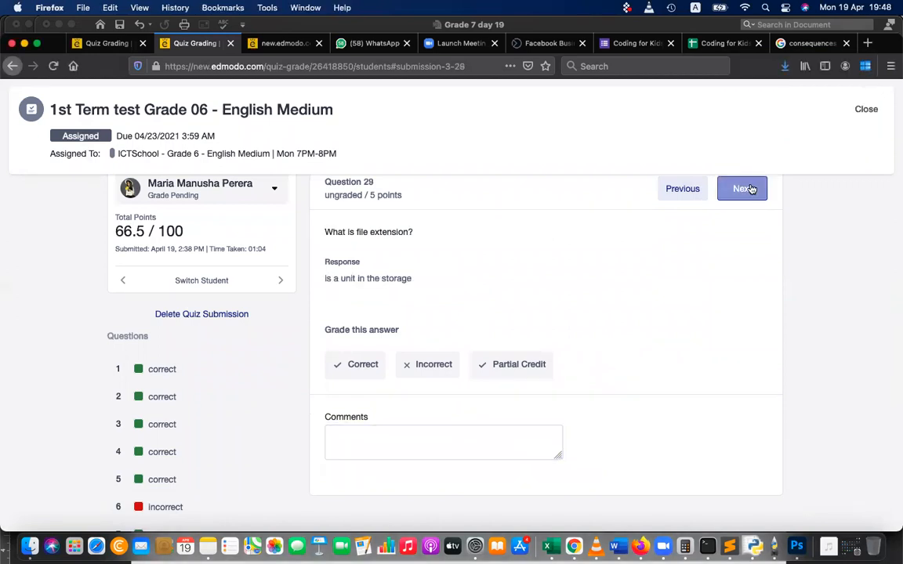
mouse_move(680, 255)
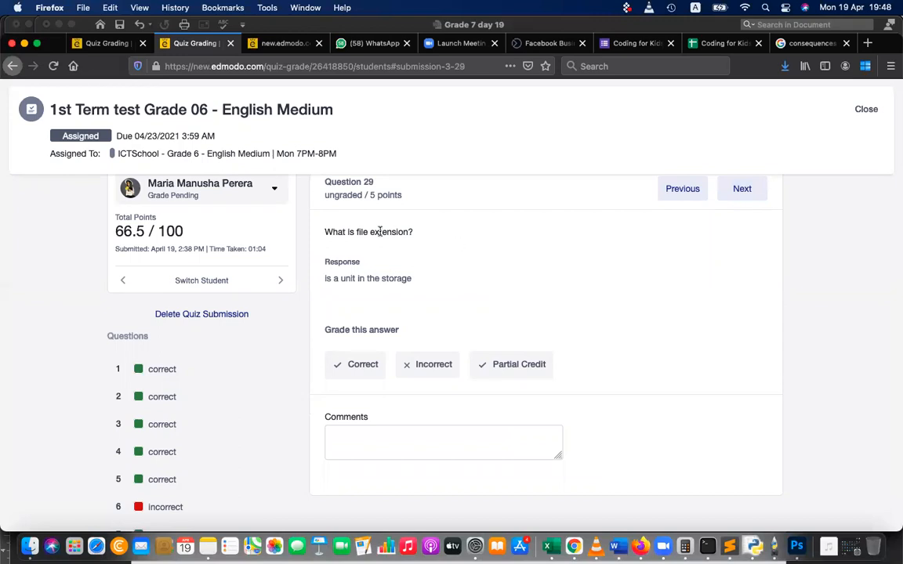
mouse_move(420, 245)
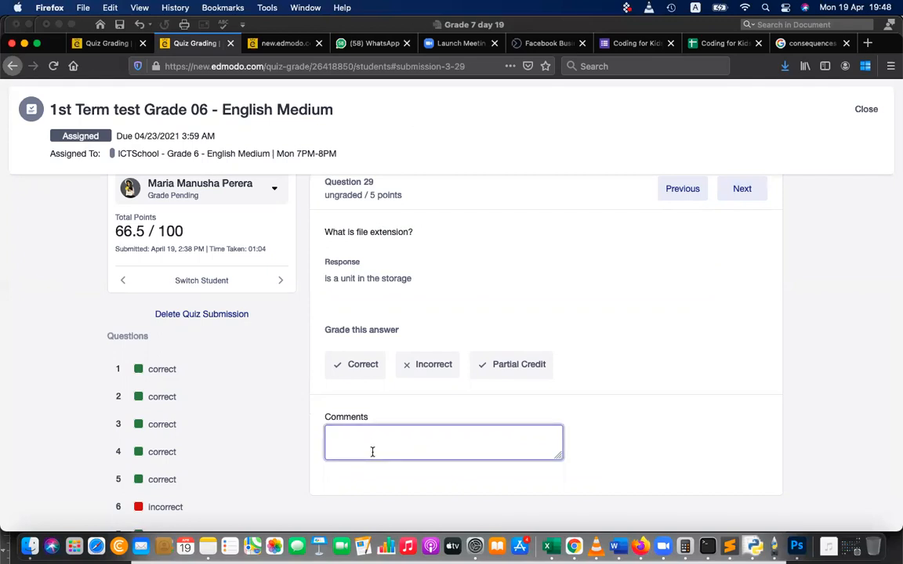
type("Is a")
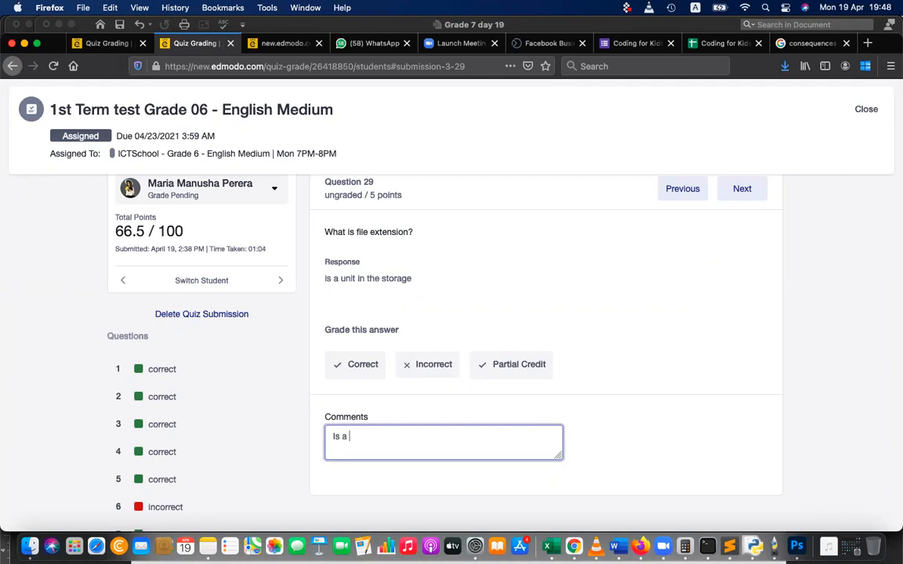
key("Return")
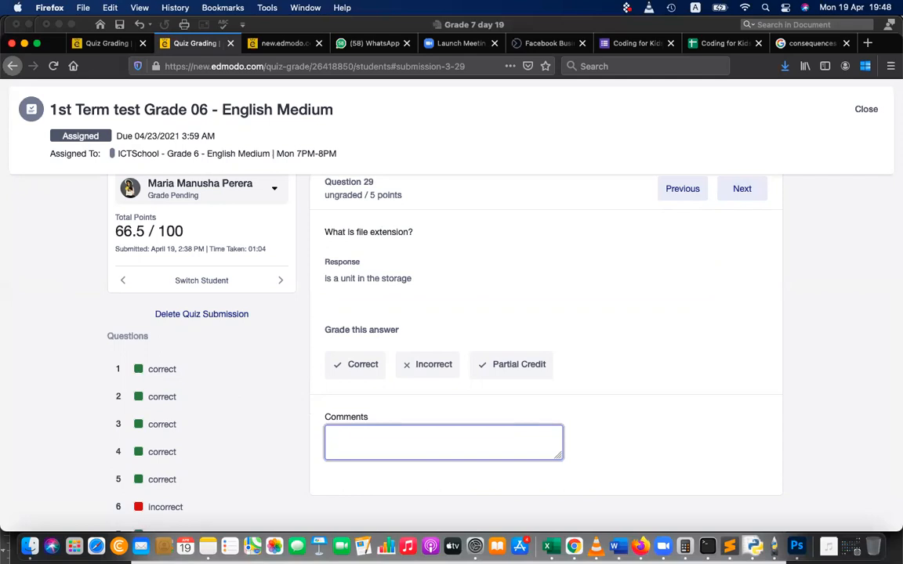
Comment that an extension follows the file name after a dot, identifying type and opening application.
type("It is add")
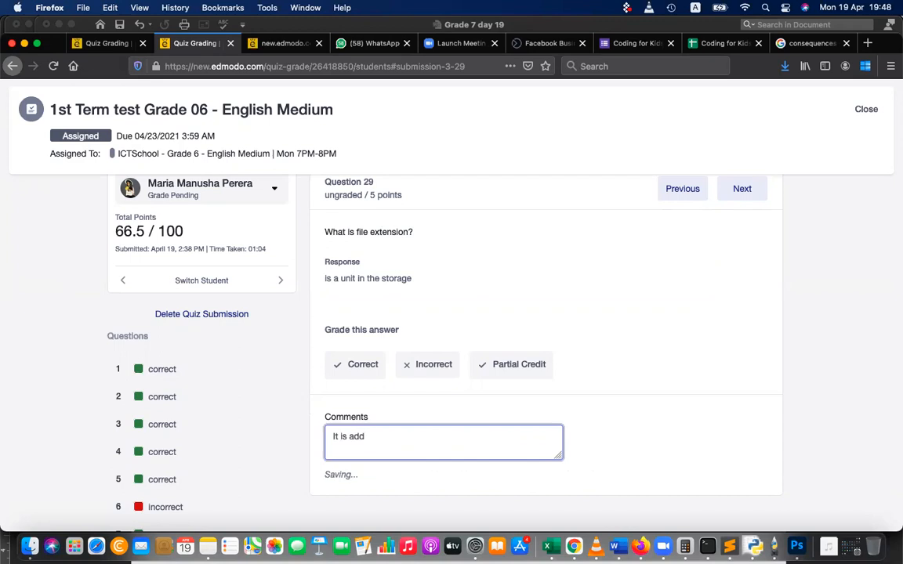
type("ed to the fi")
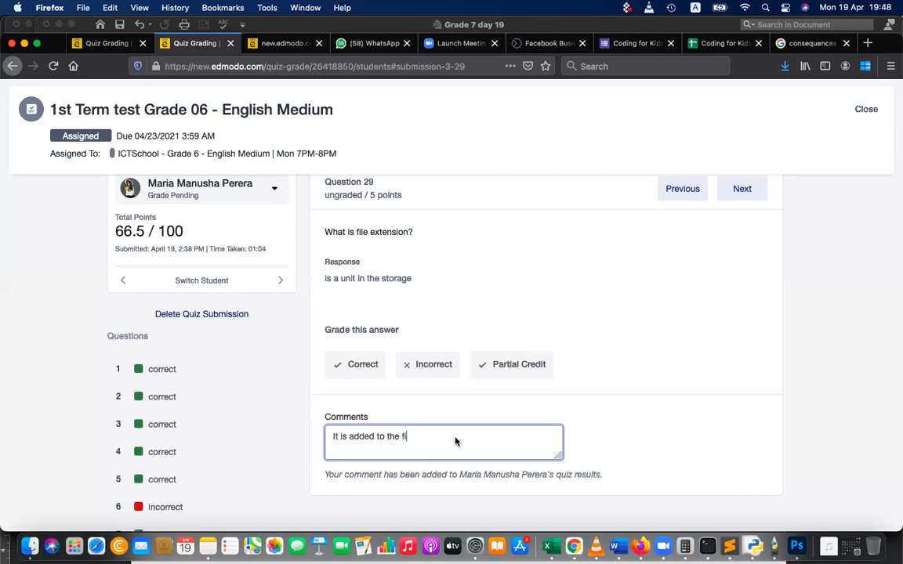
type("le name")
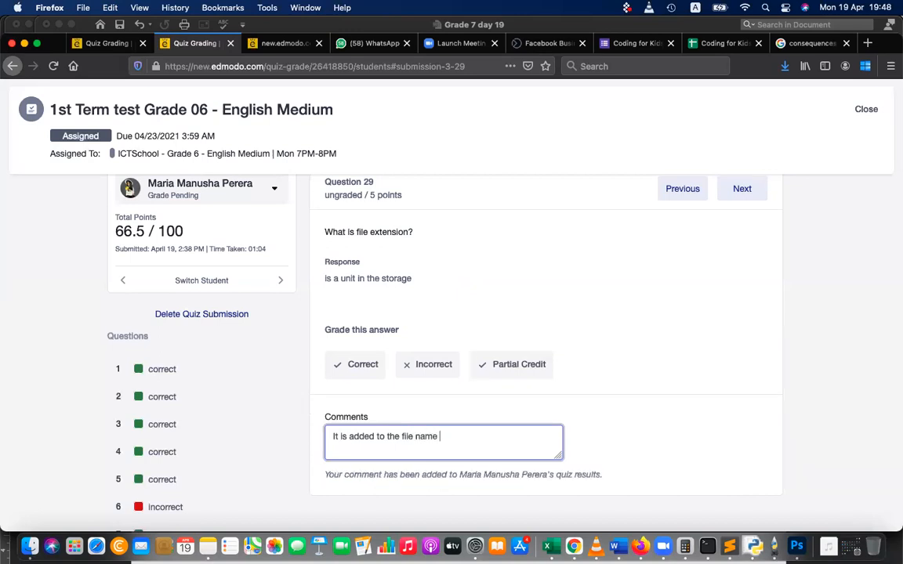
type("followed")
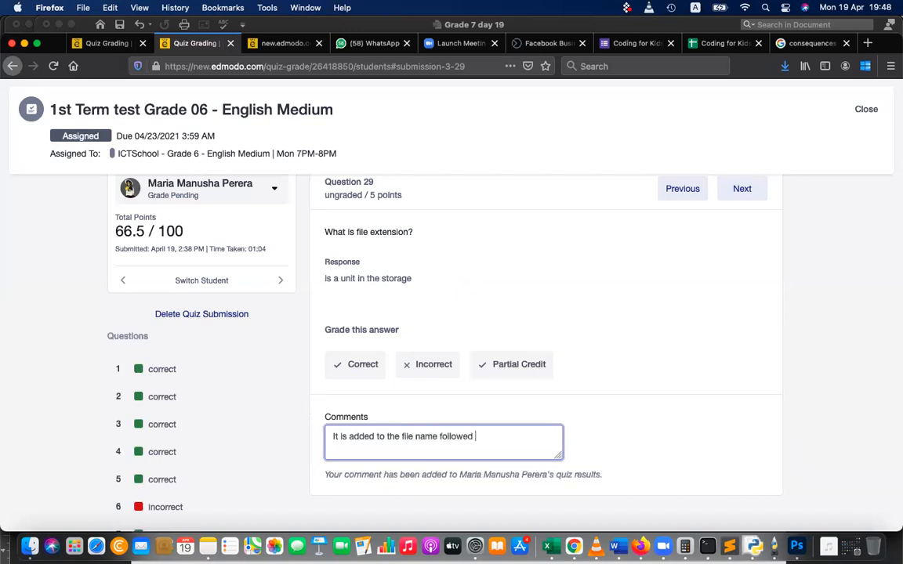
type("by a do")
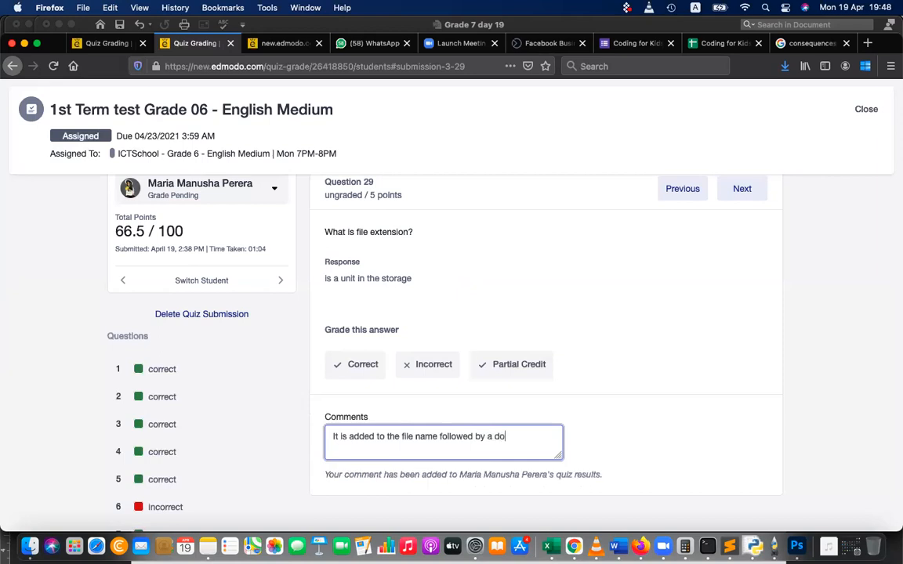
type("t to i")
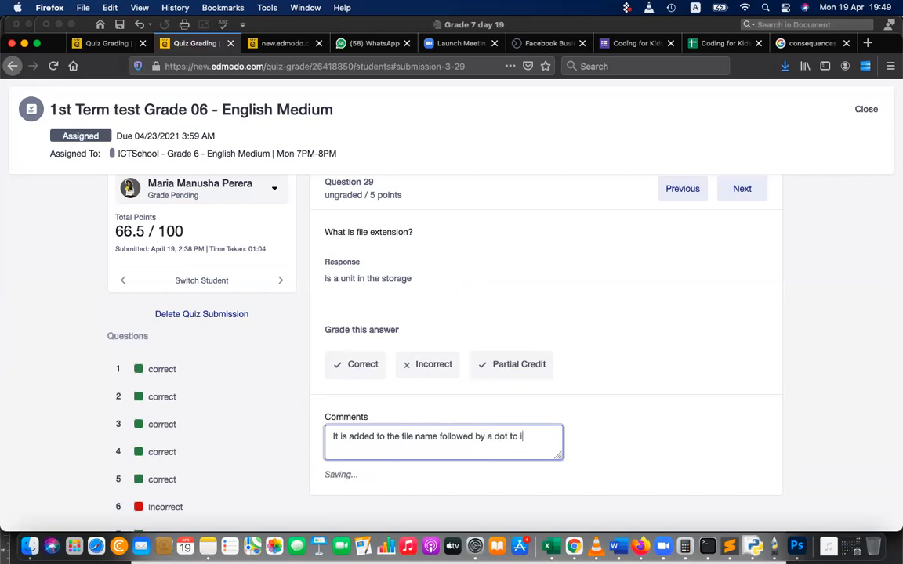
type("identify")
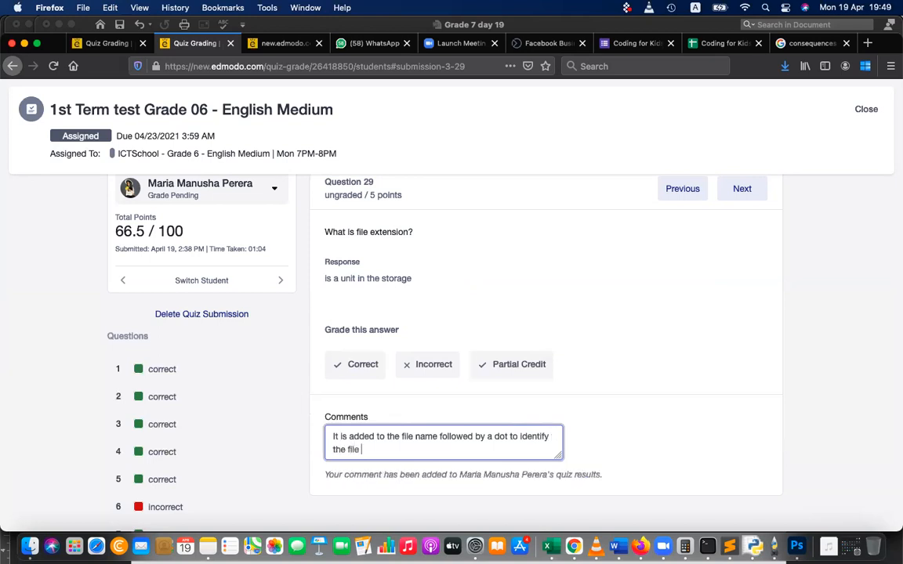
type("type")
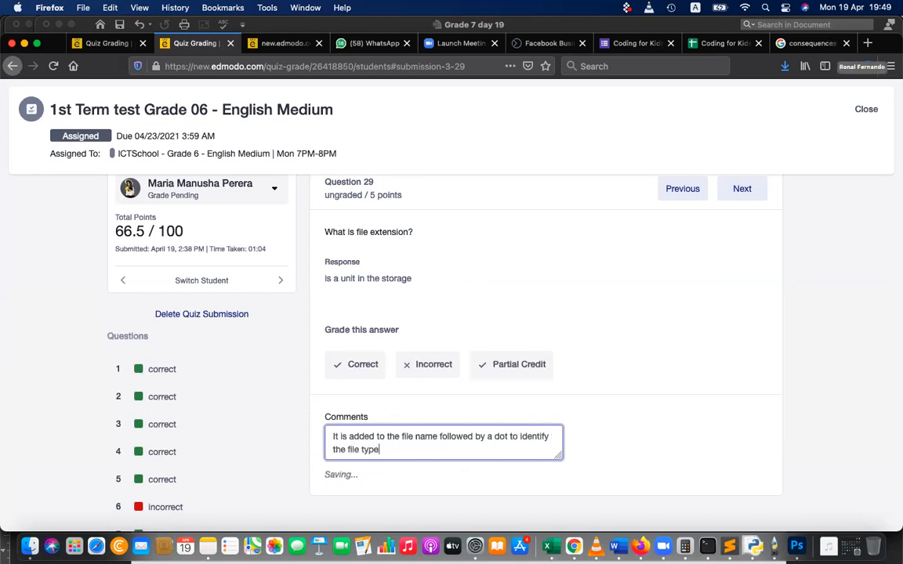
type("and a")
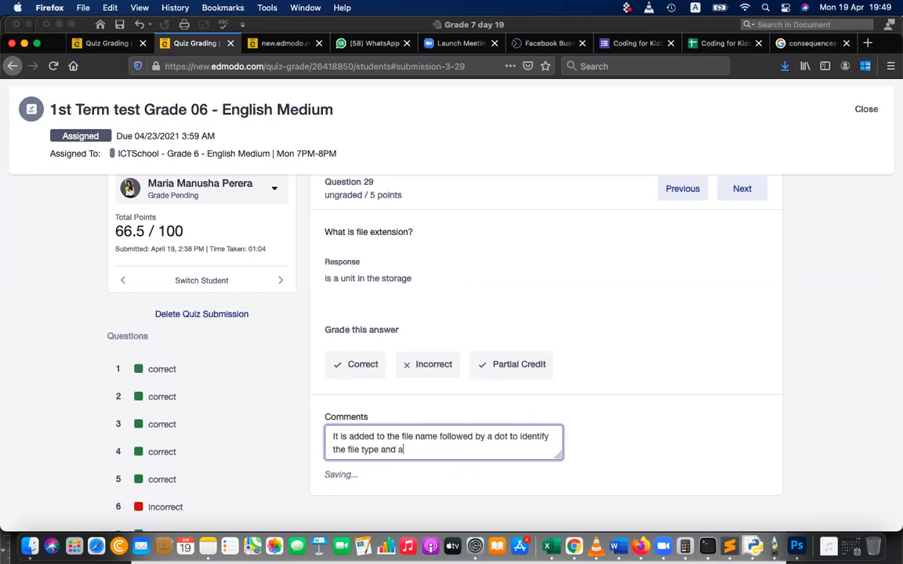
type("the")
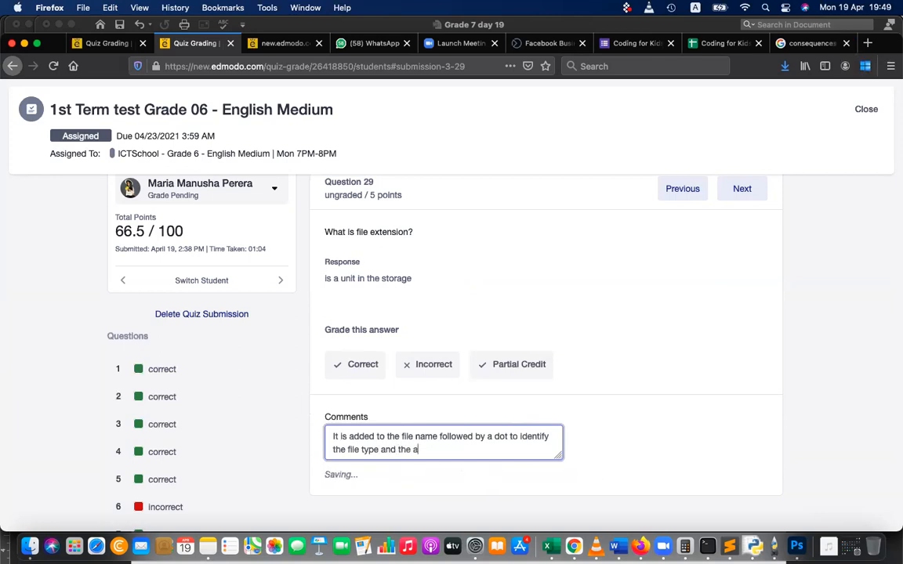
type("pplication t")
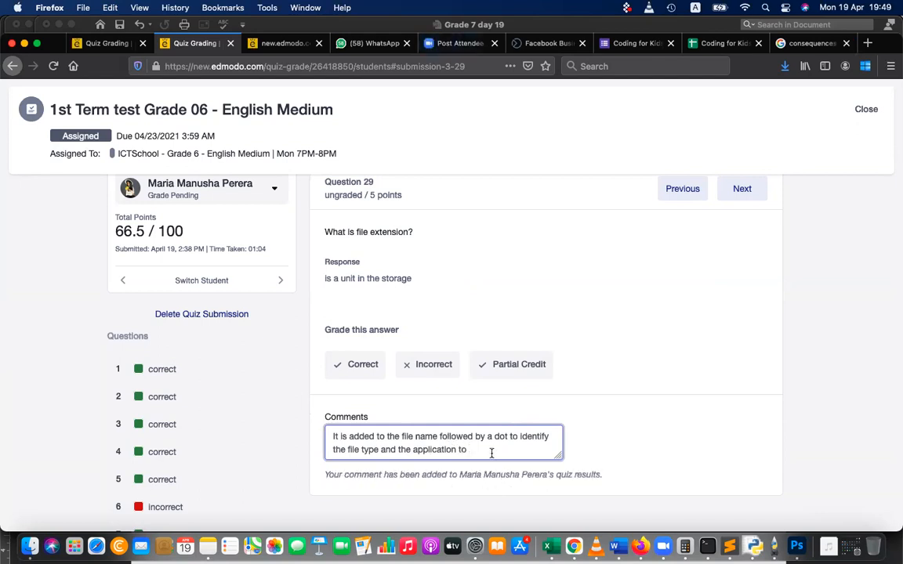
type("open that")
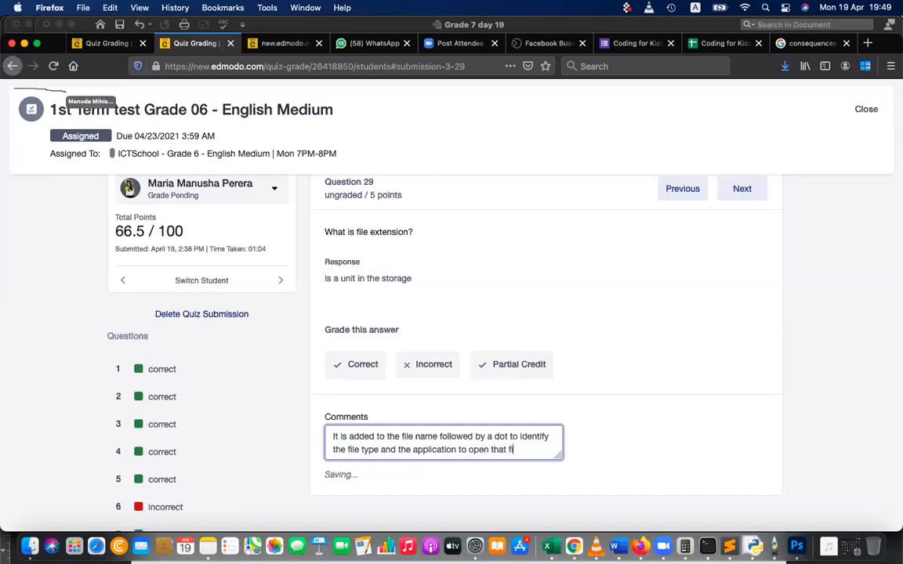
type("file")
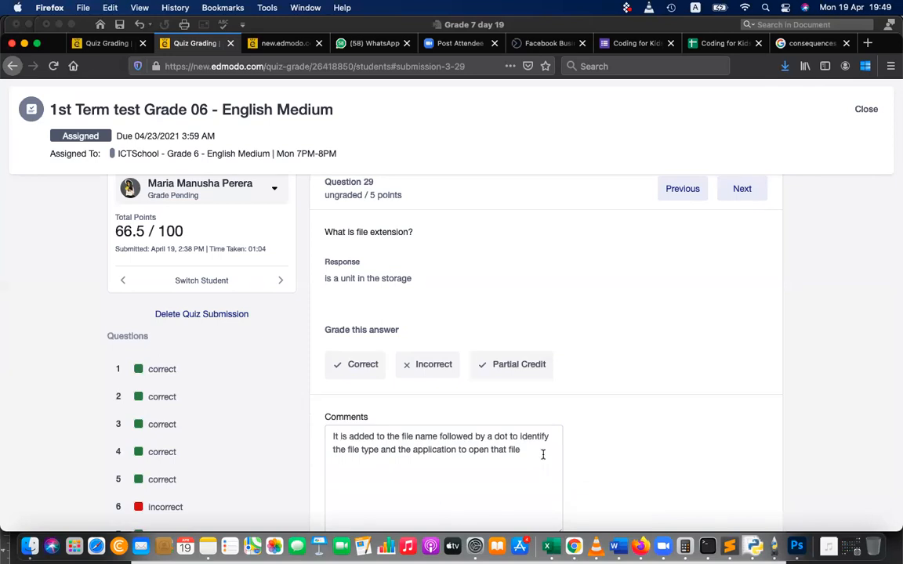
Edit the question 29 comment, selecting 'name' to reword it as 'symbolic name'.
left_click(443, 470)
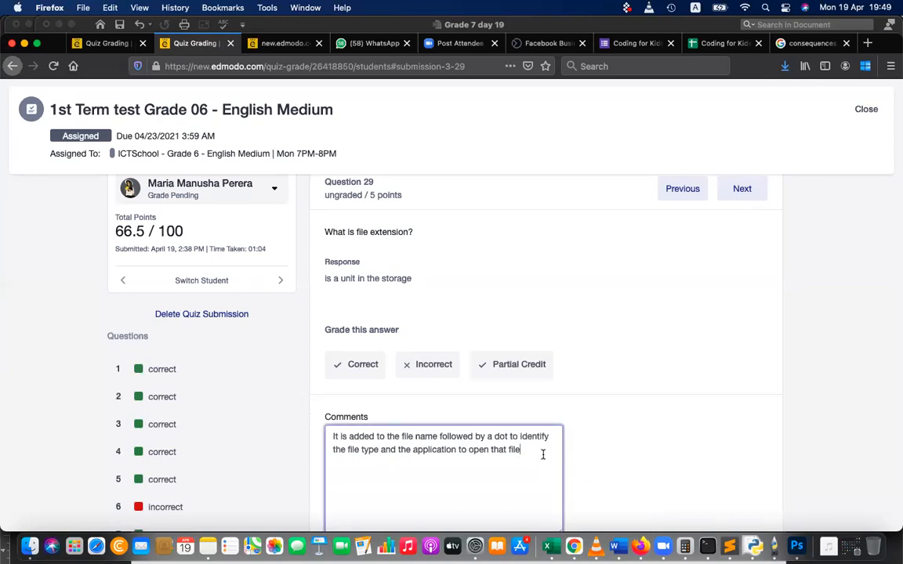
mouse_move(398, 482)
type(" symbolic name")
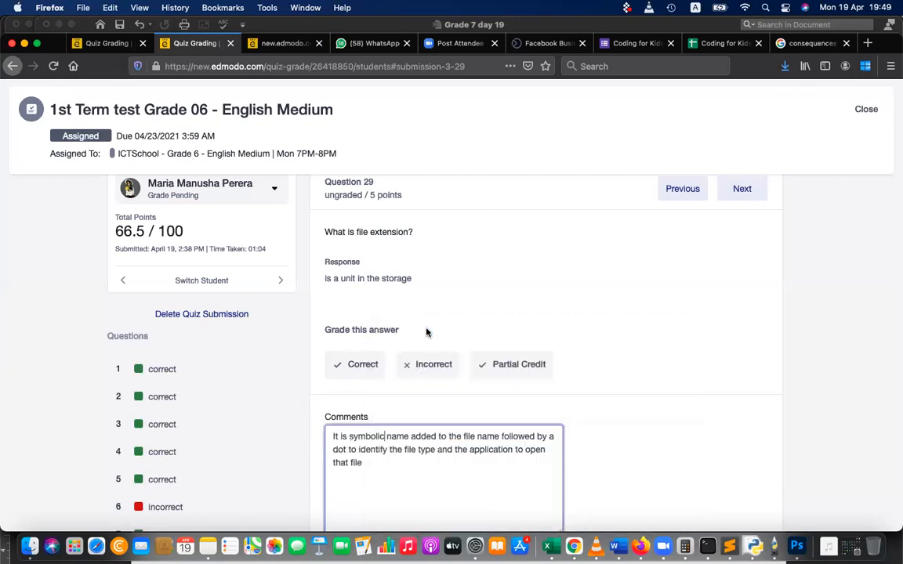
double_click(399, 437)
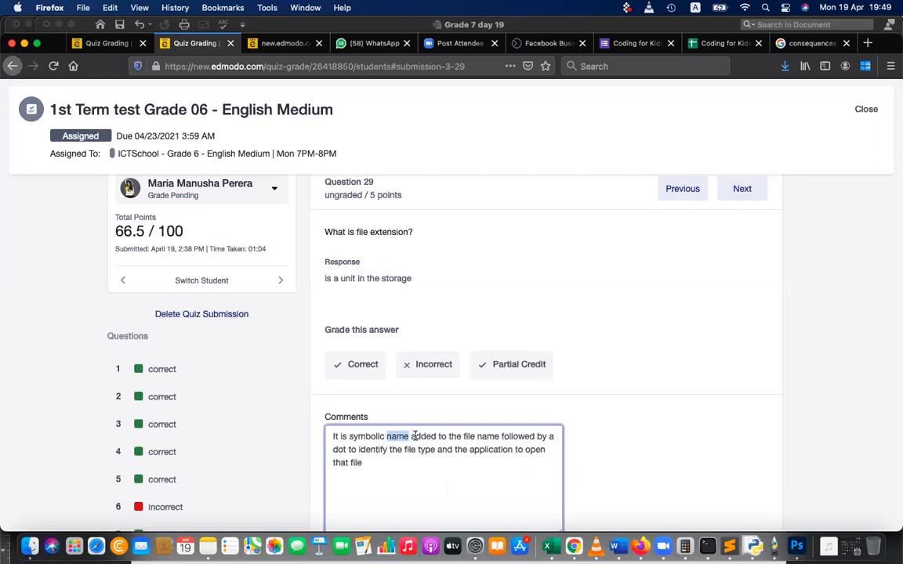
mouse_move(460, 469)
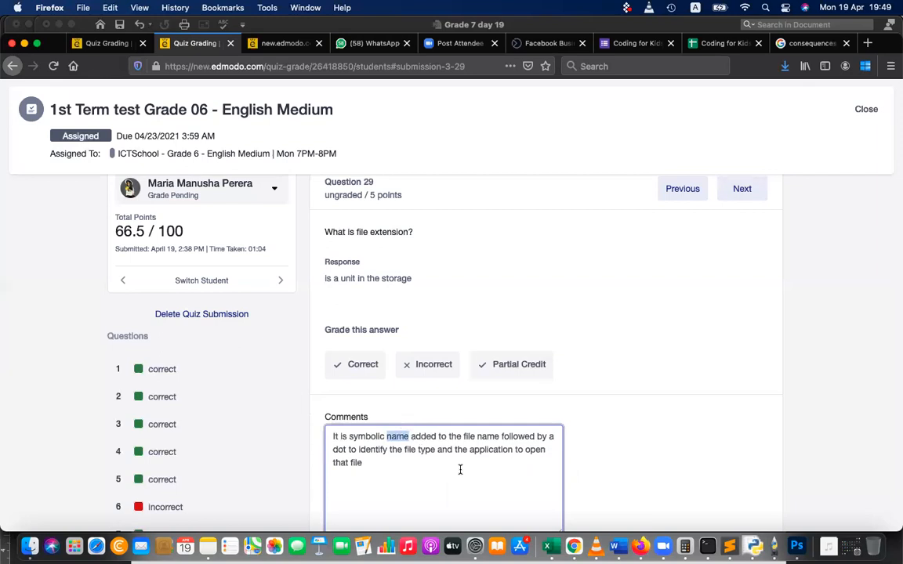
Add example extensions .pptx, .docx, .jpg, .mp4, .mp3 and .xlsx to the question 29 comment.
type("e")
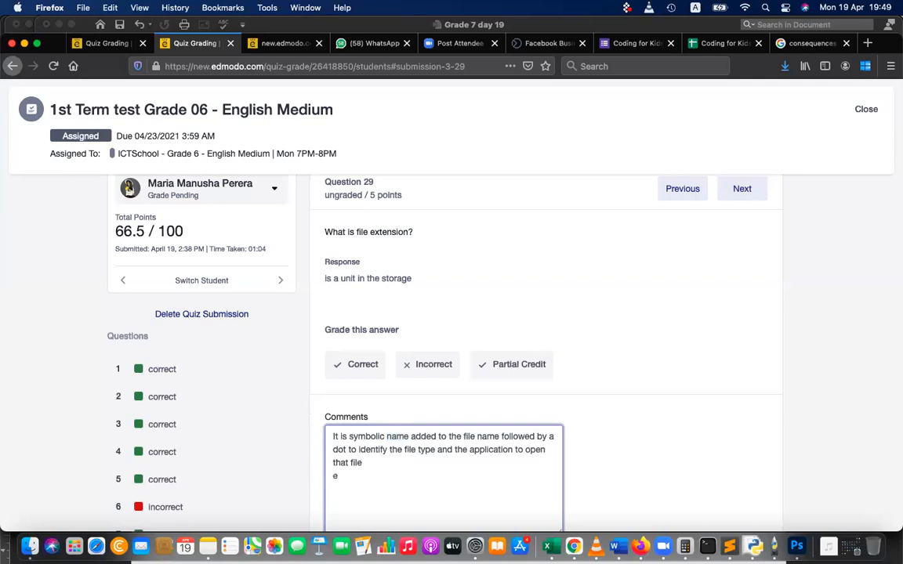
type("x:")
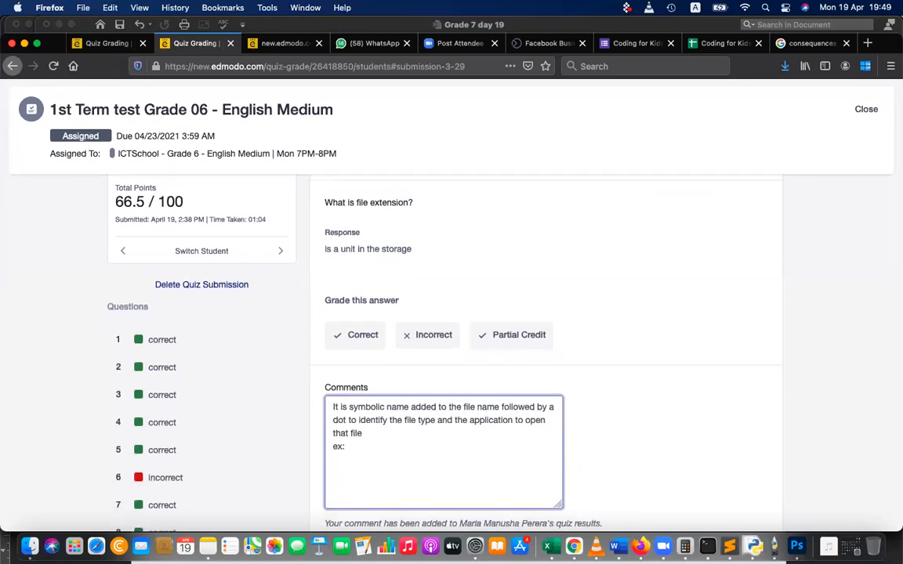
type(".ppt")
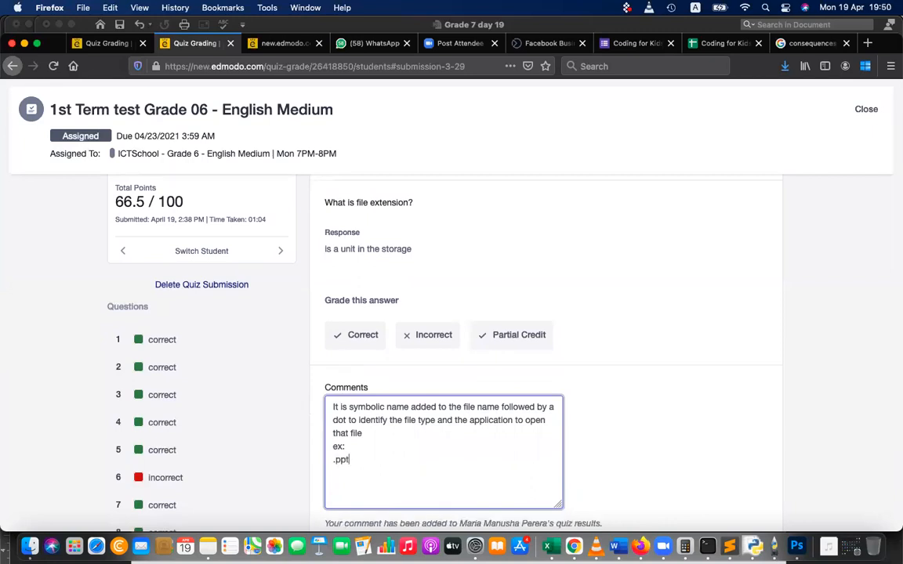
type("x")
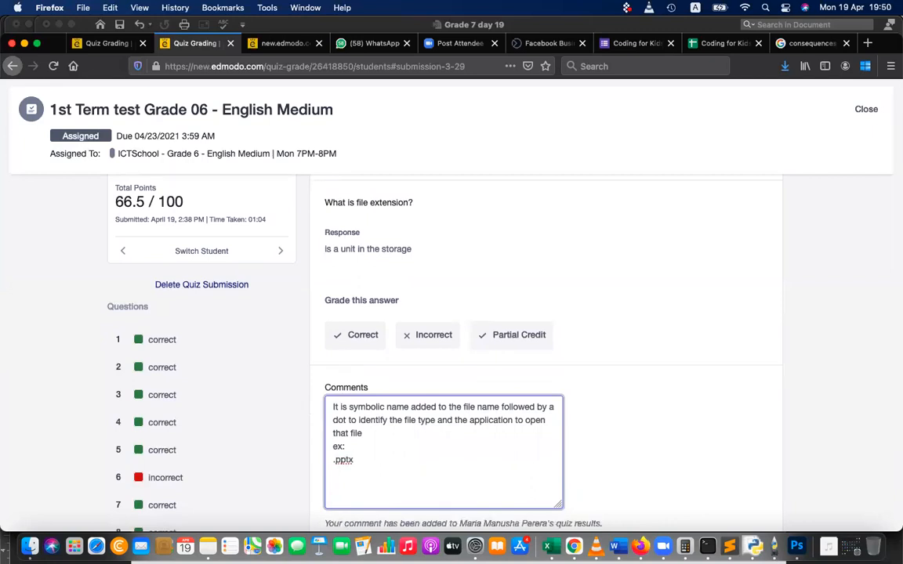
type(".docx")
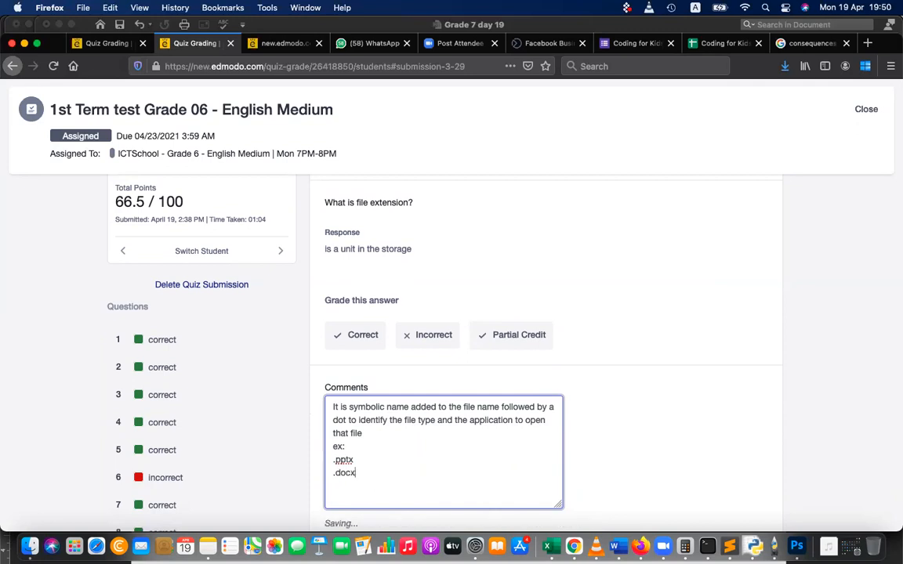
key("Return")
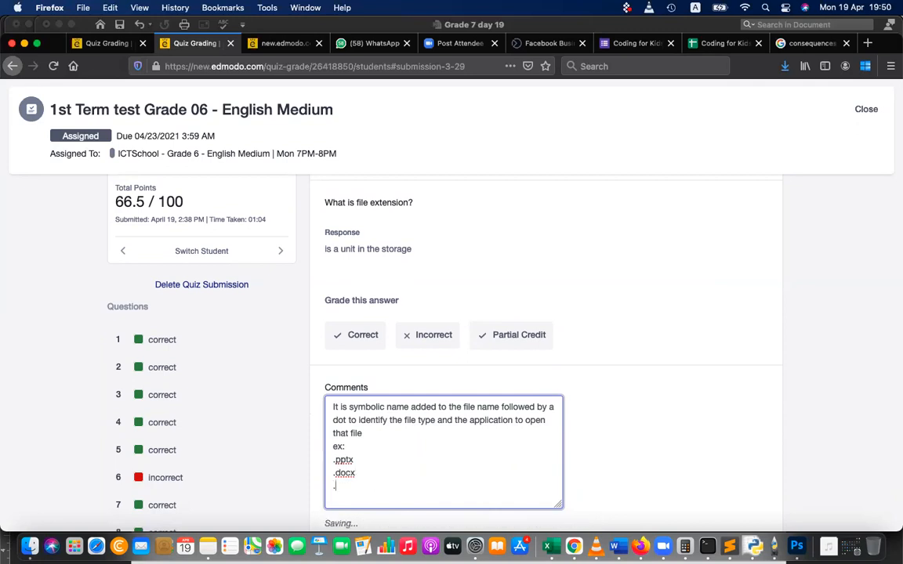
type(".jpg")
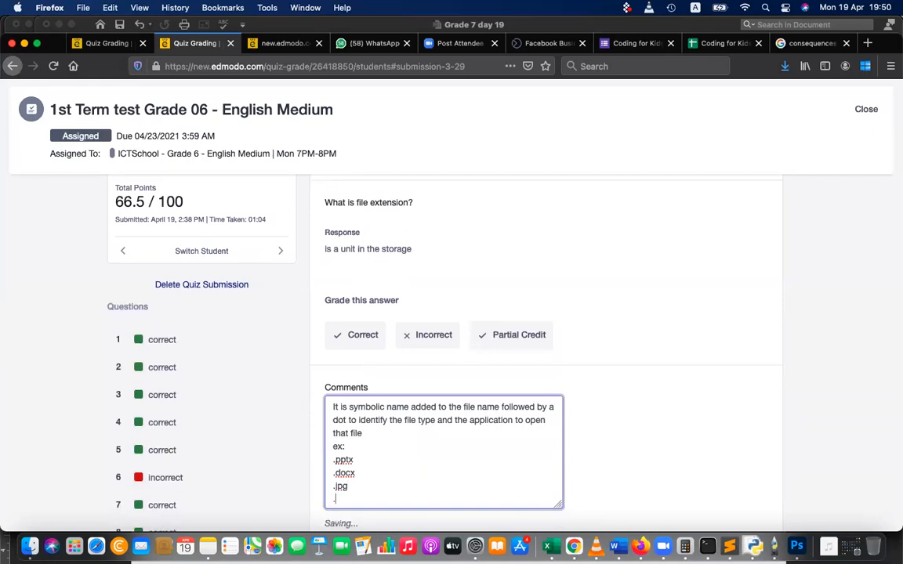
type(".mp4")
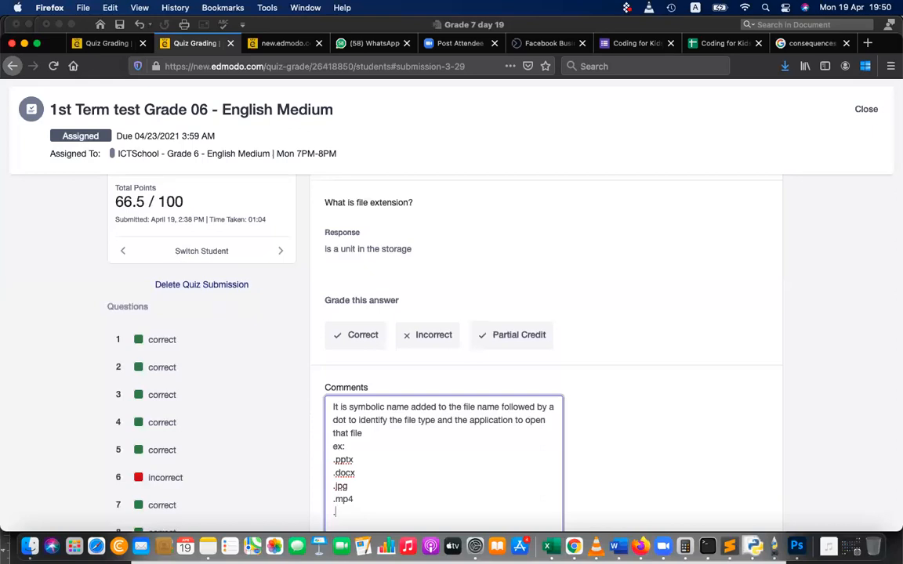
type(".mp3")
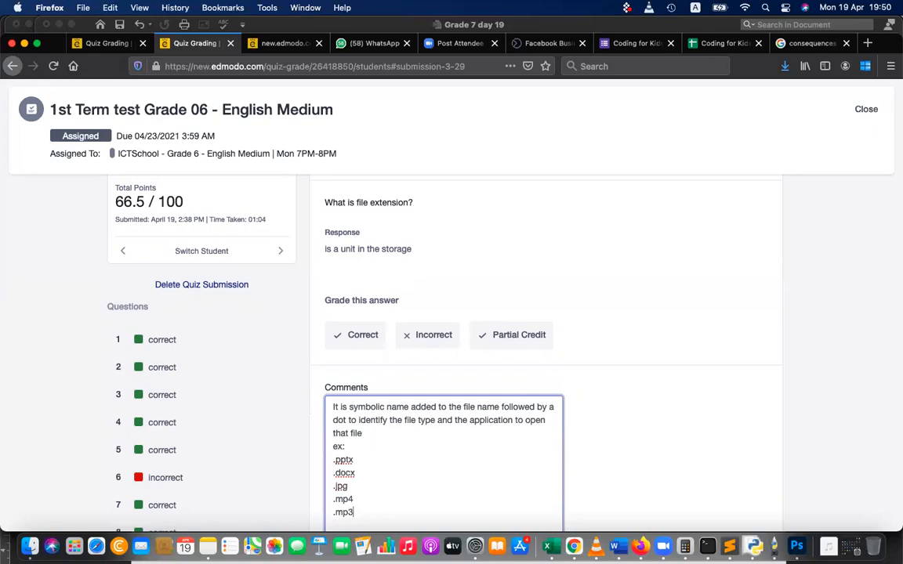
scroll("down", 3)
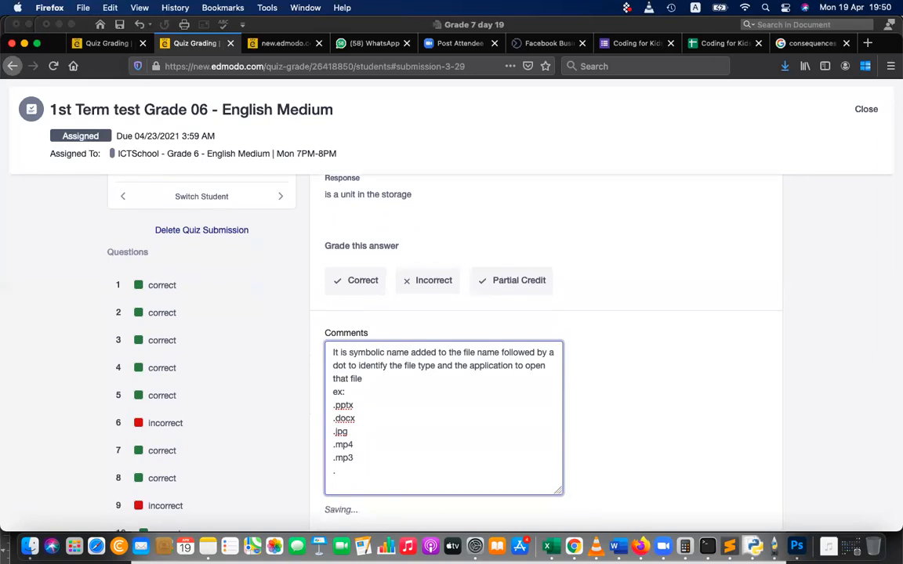
type(".xlsx")
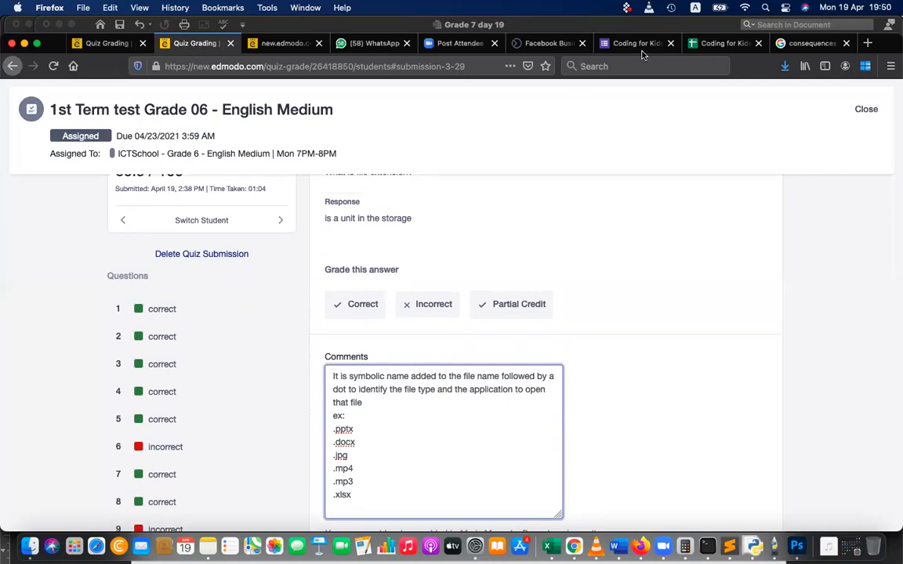
mouse_move(679, 127)
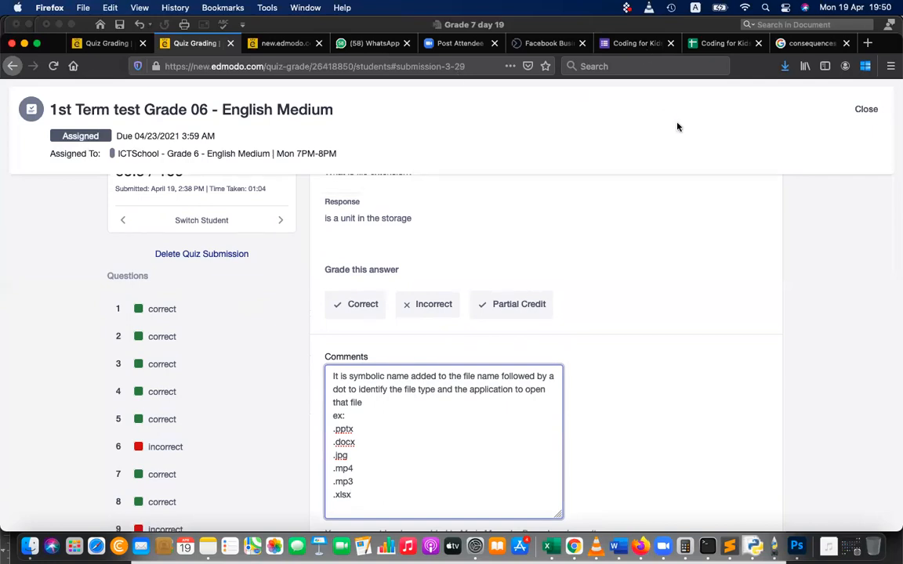
left_click(351, 495)
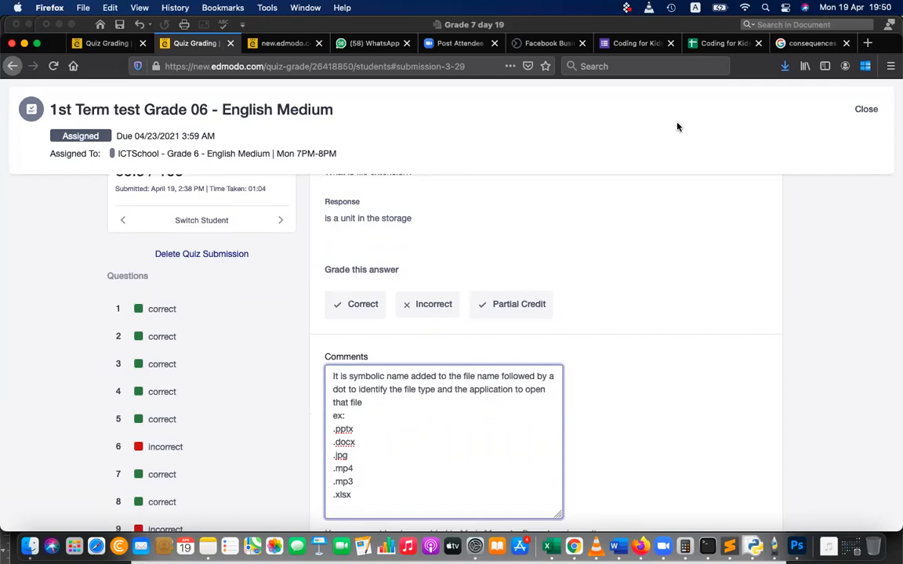
left_click(352, 494)
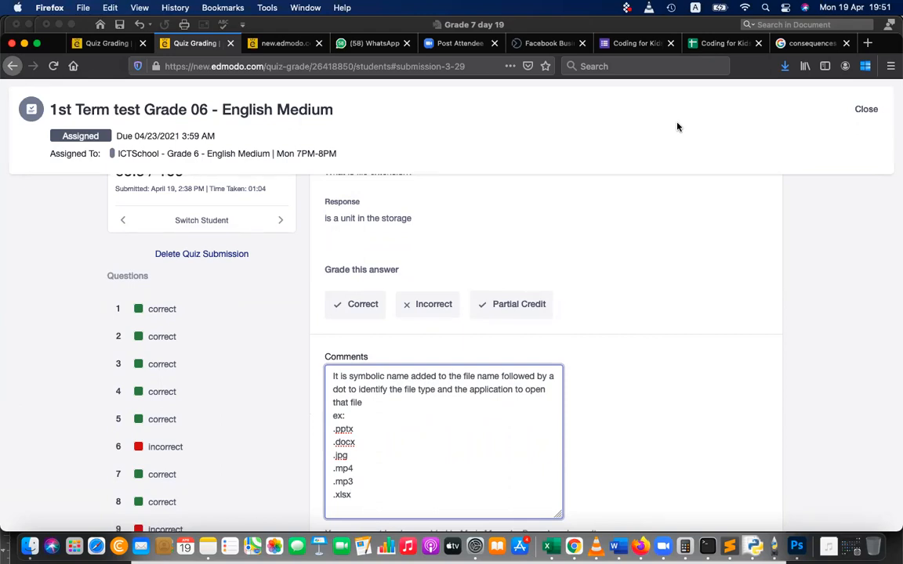
mouse_move(309, 411)
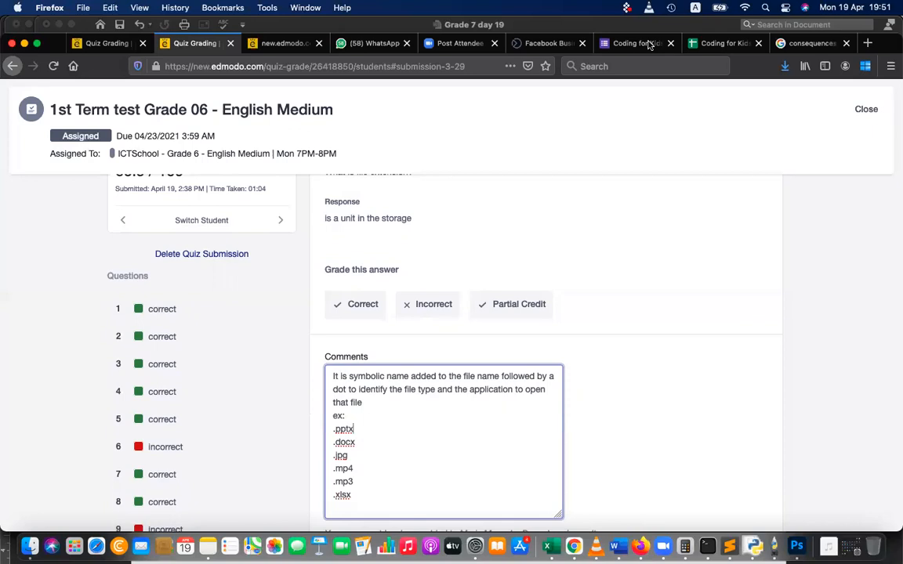
mouse_move(504, 248)
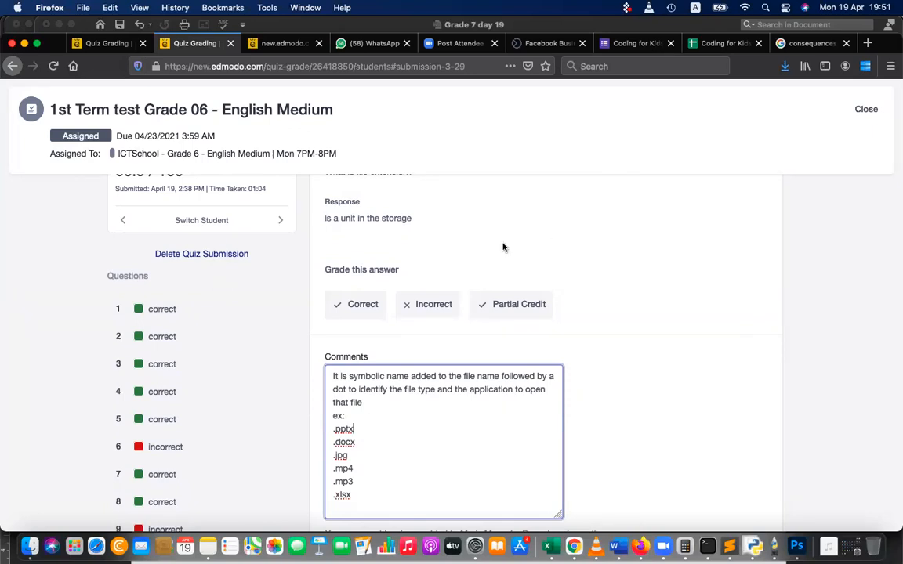
scroll("up", 3)
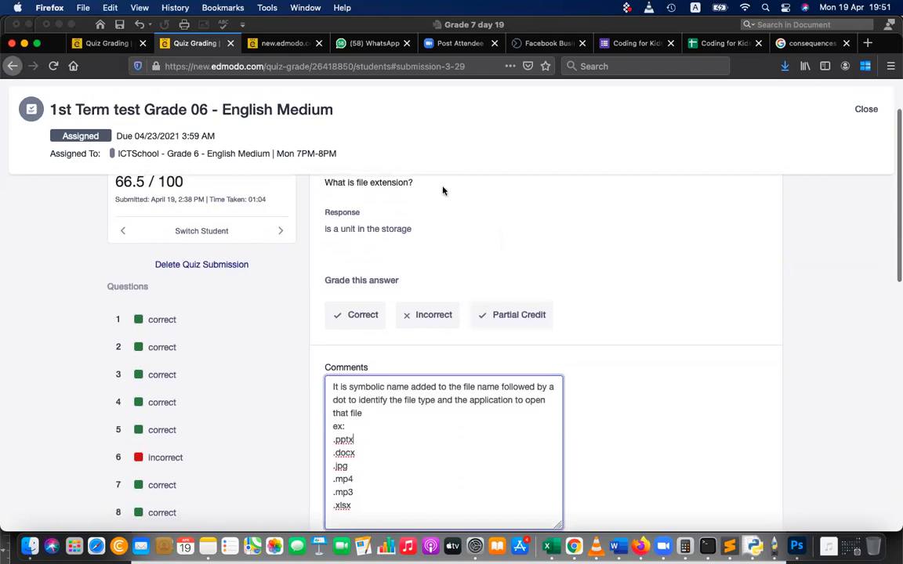
mouse_move(651, 210)
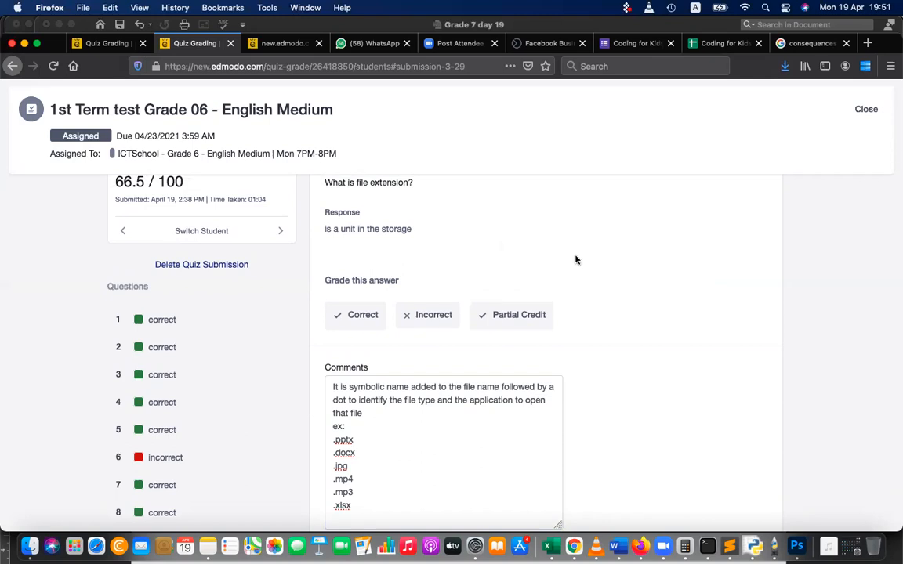
mouse_move(512, 209)
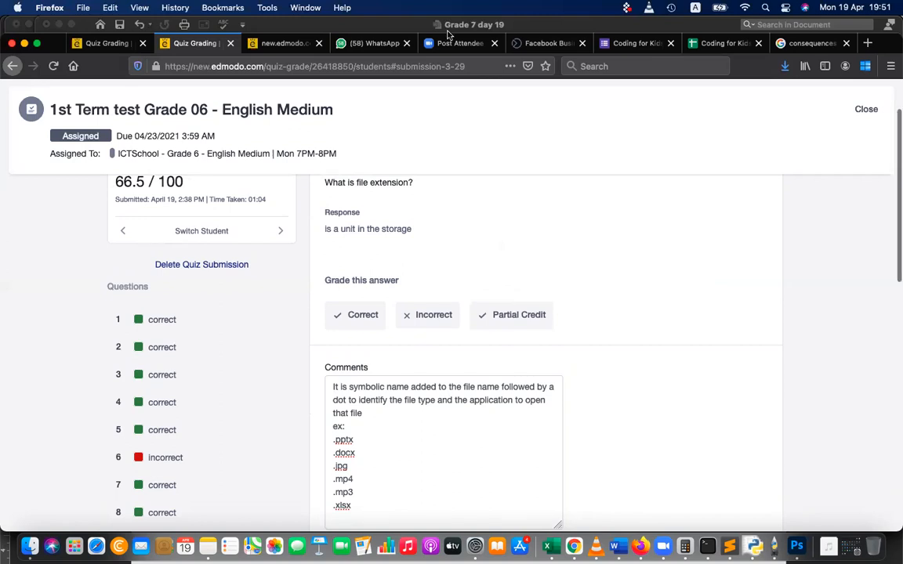
mouse_move(499, 210)
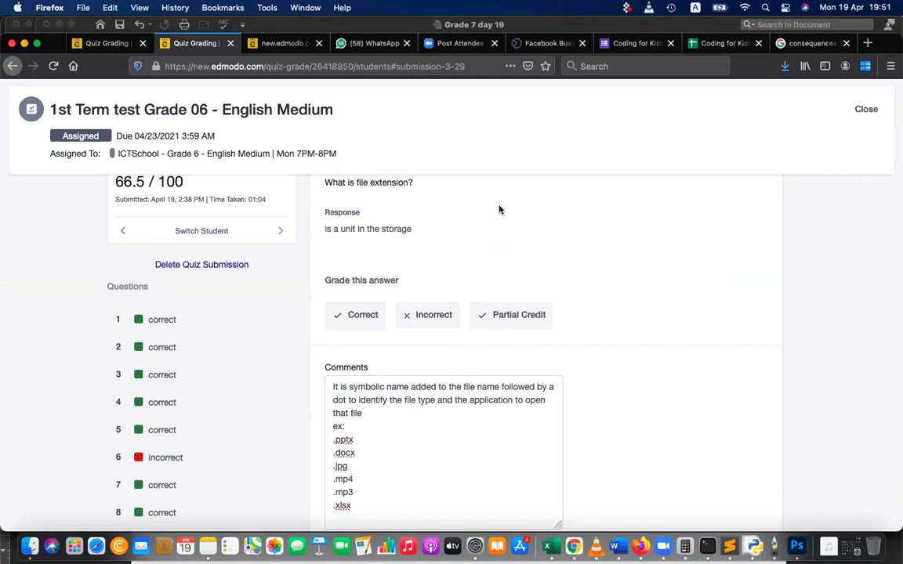
Open question 30 about the operating system's function.
scroll("up", 3)
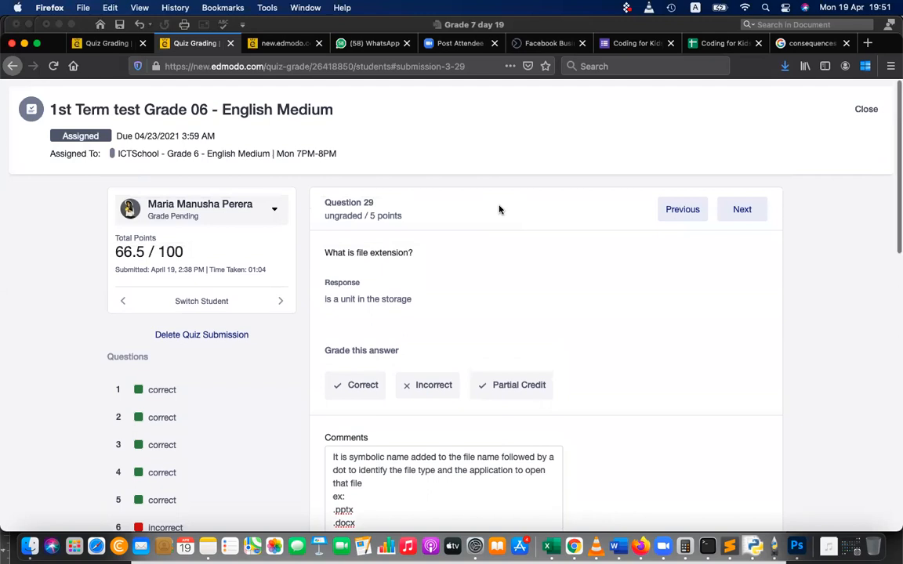
left_click(741, 210)
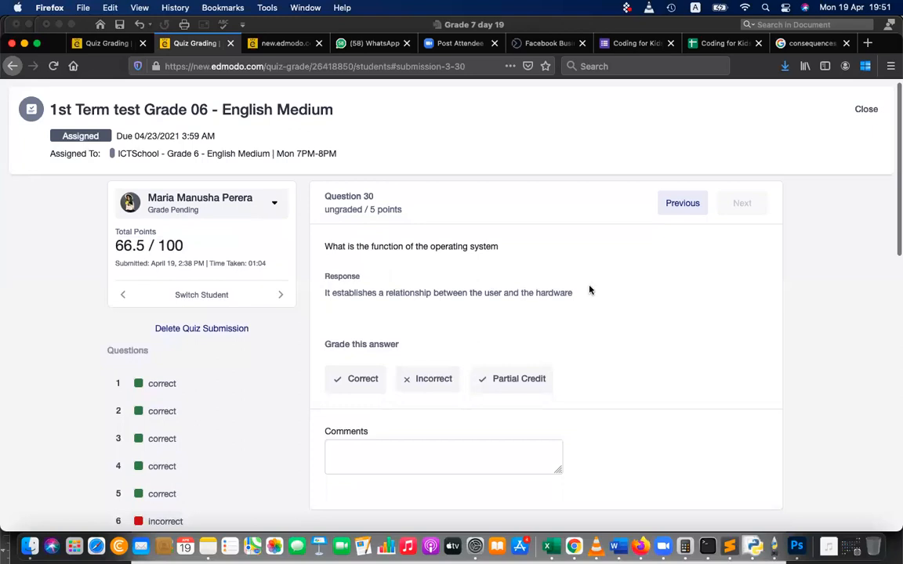
Mark question 30 correct and comment that the OS works as the middleman to computer hardware.
left_click(355, 379)
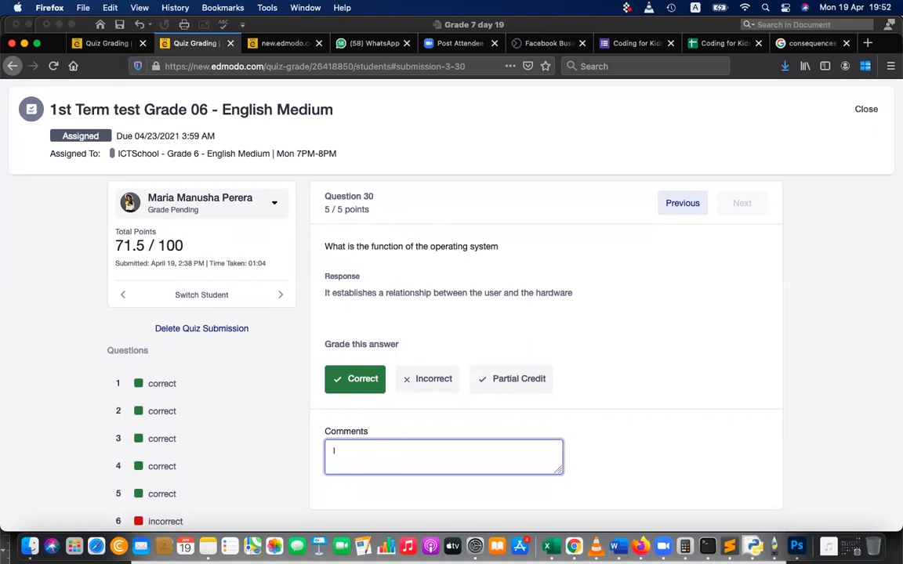
type("It")
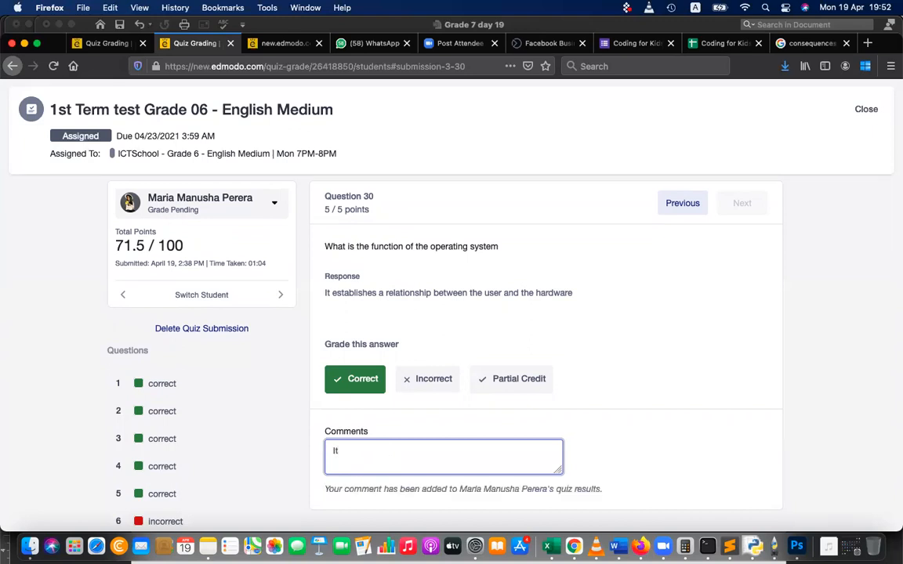
type("works as")
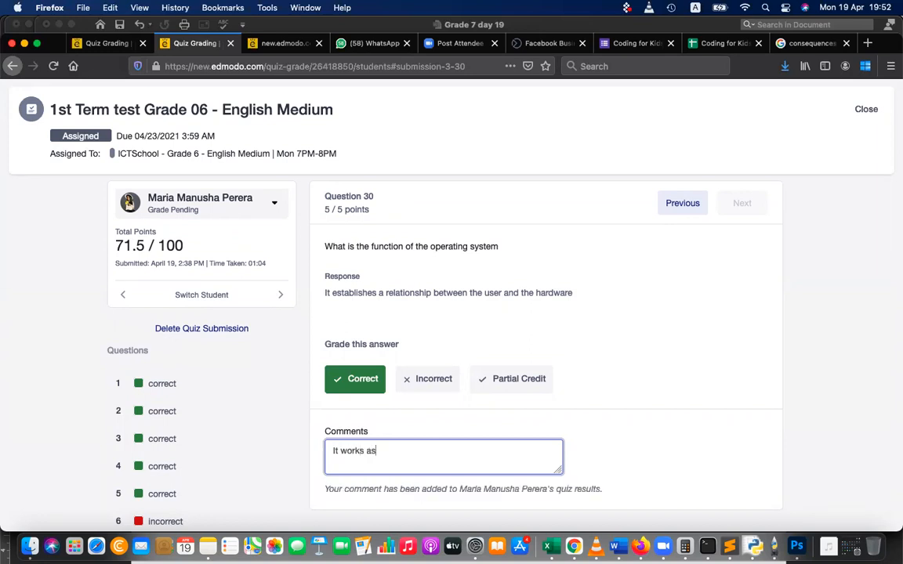
type("the middle")
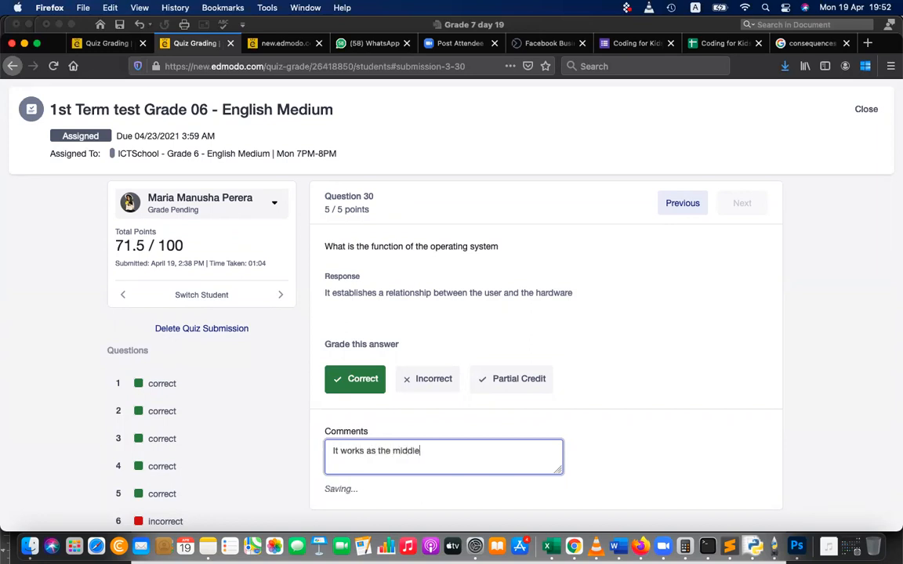
type("man between us")
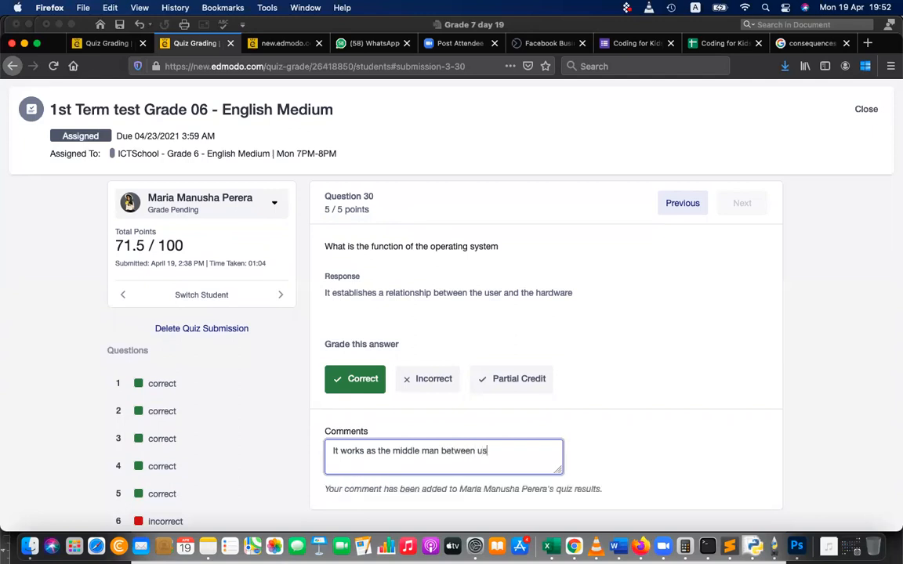
type("er and the co")
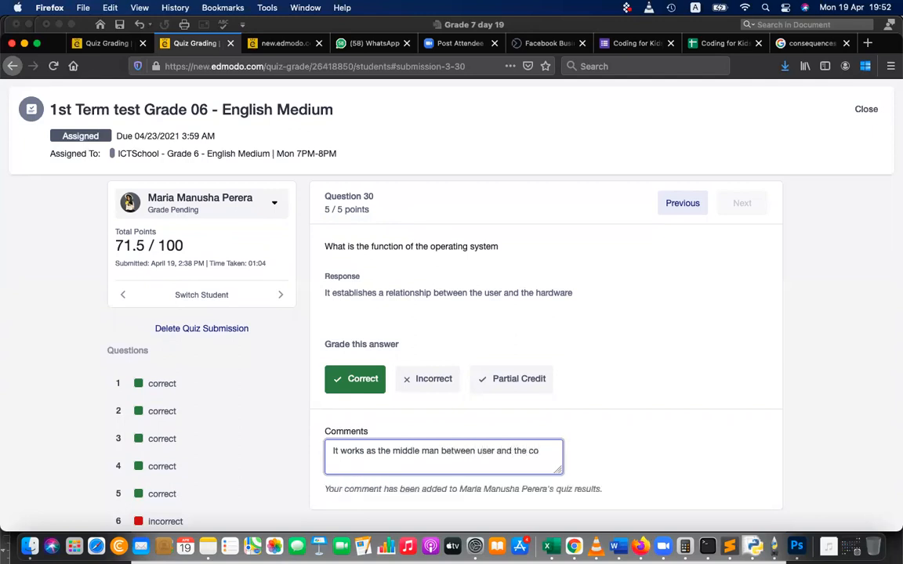
type("mputer har")
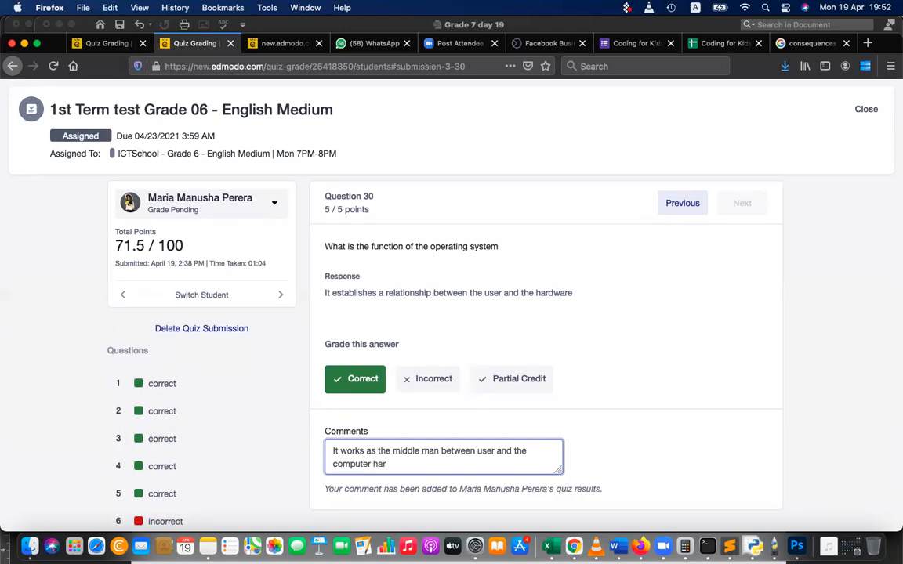
type("dware")
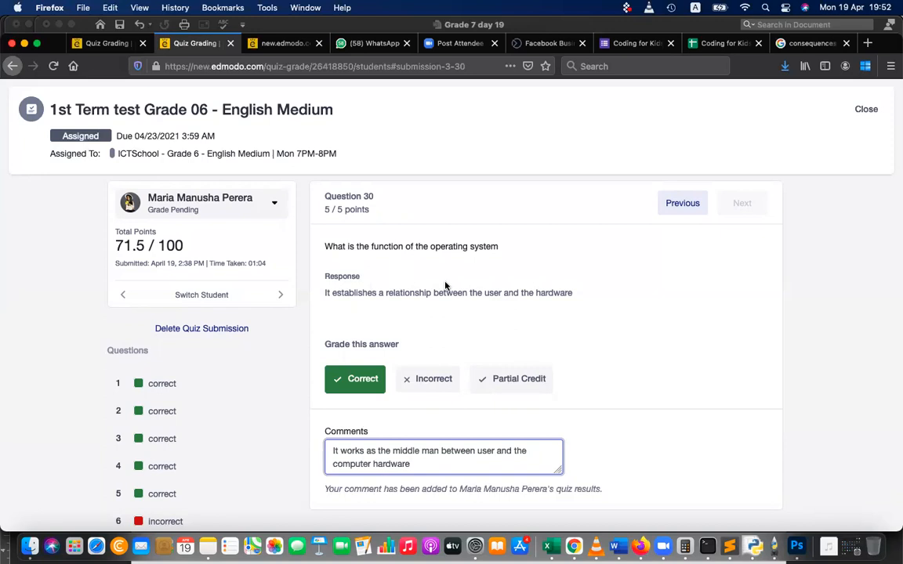
type(", a")
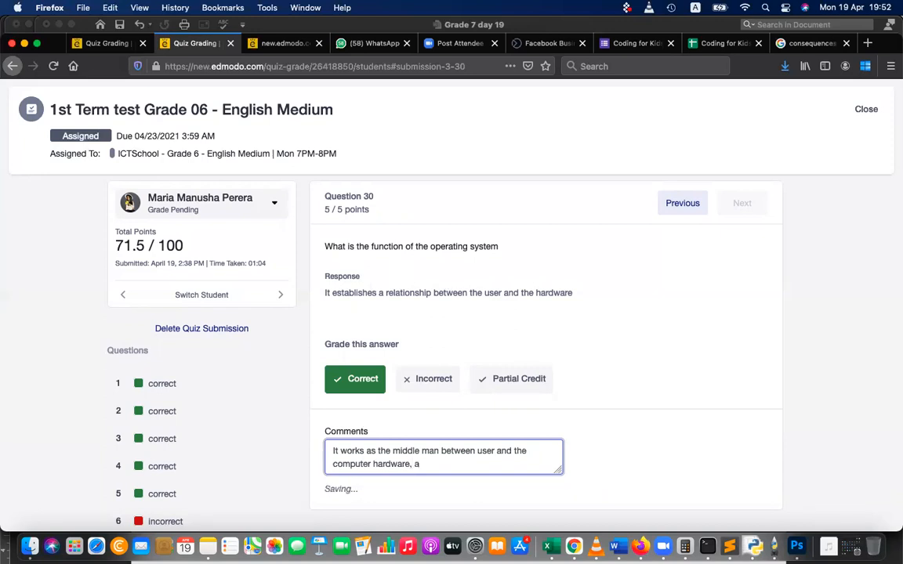
key("Backspace")
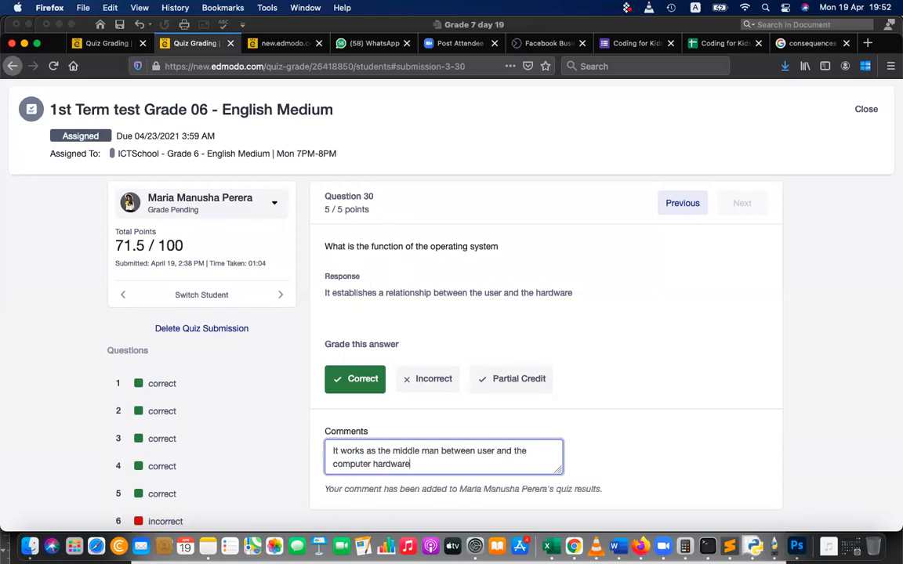
Add that it is a resource manager managing files, processes, memory, storage, network and users.
type("It al")
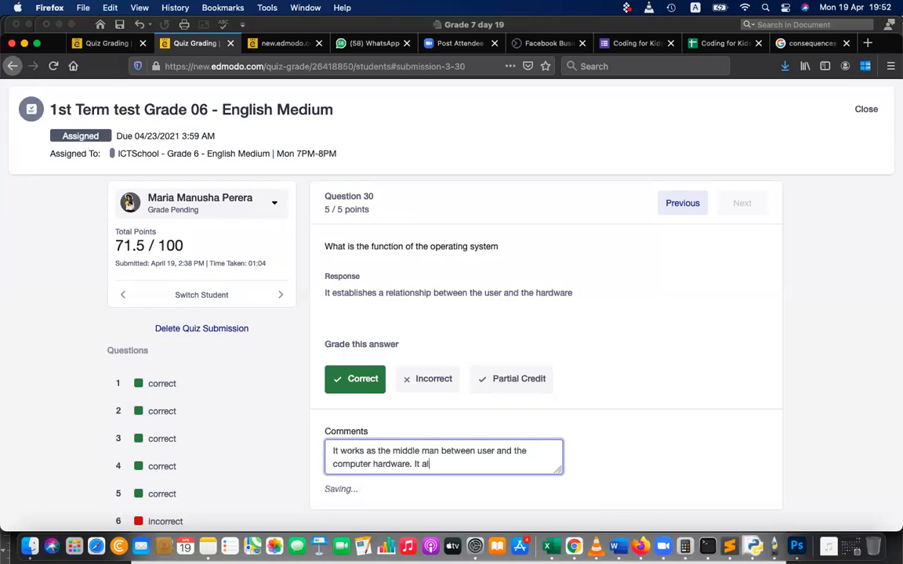
type("so wo")
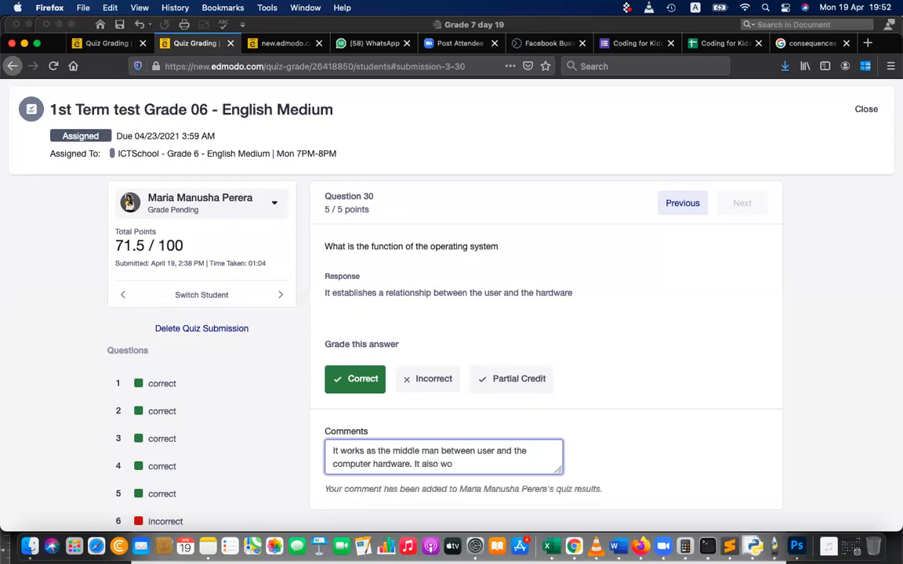
type("rks as a")
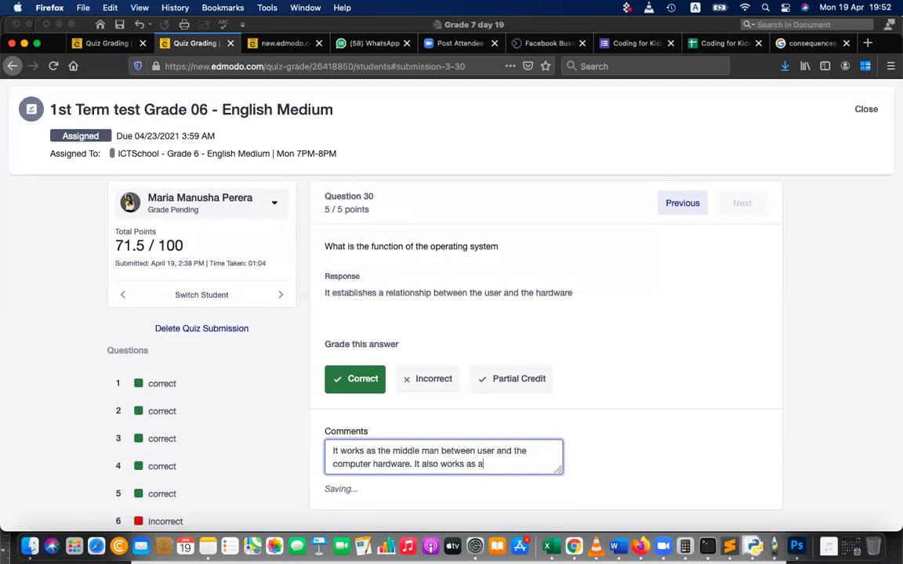
type("resource")
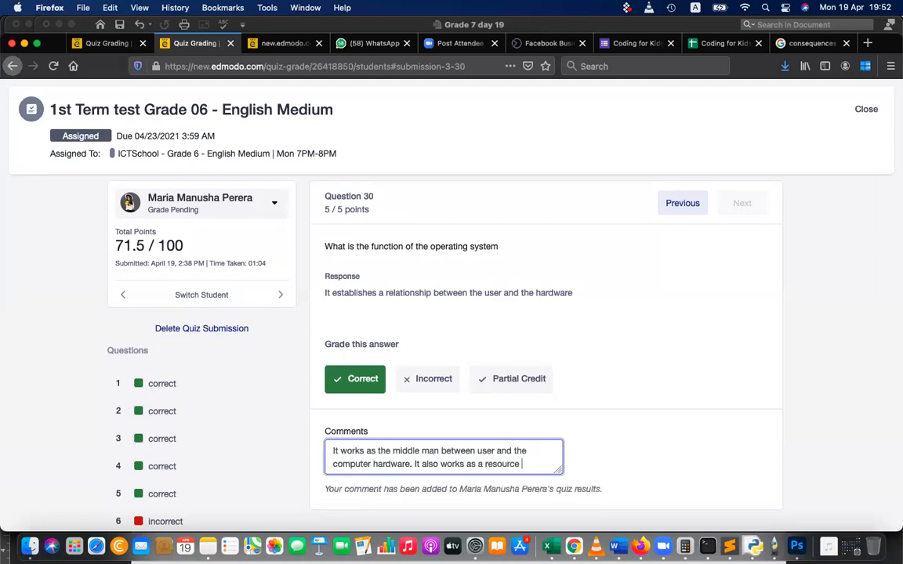
type("manager ma")
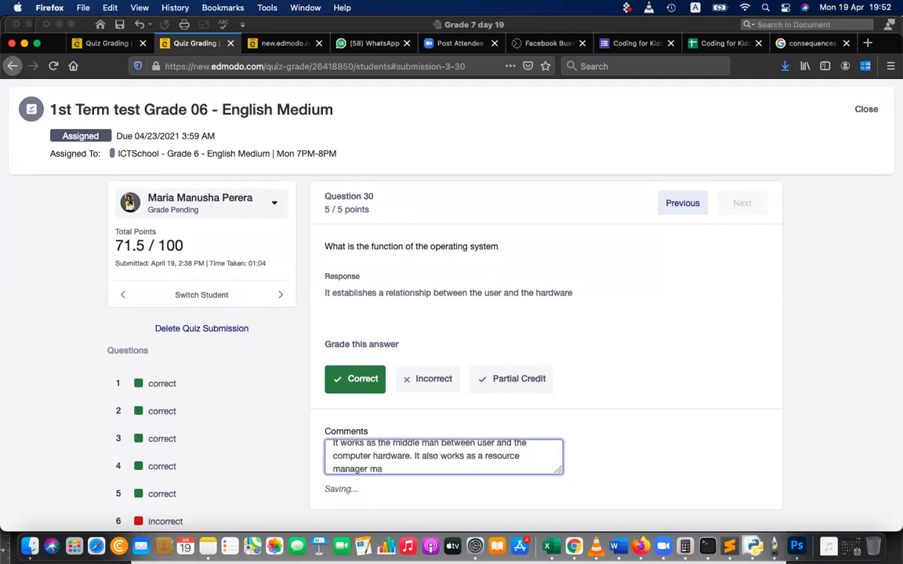
type("naging f")
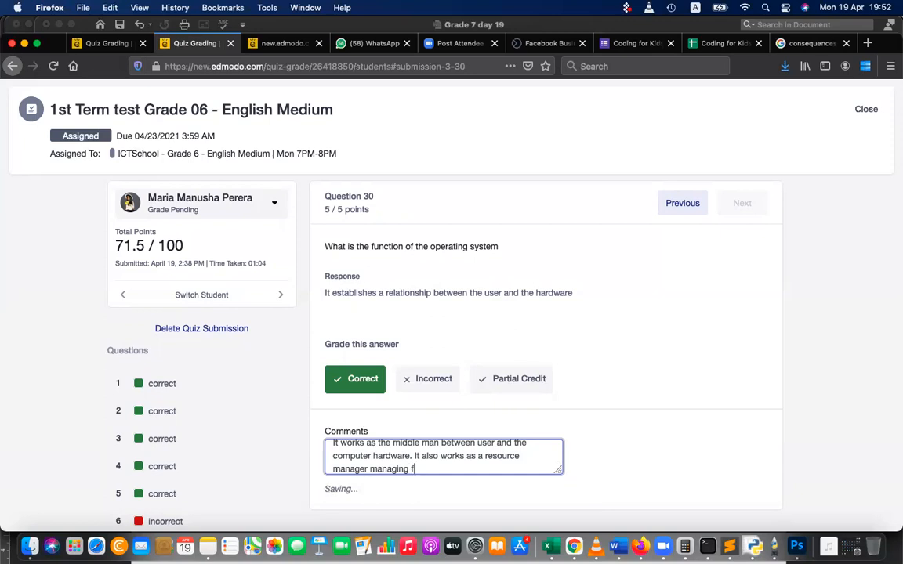
type("files")
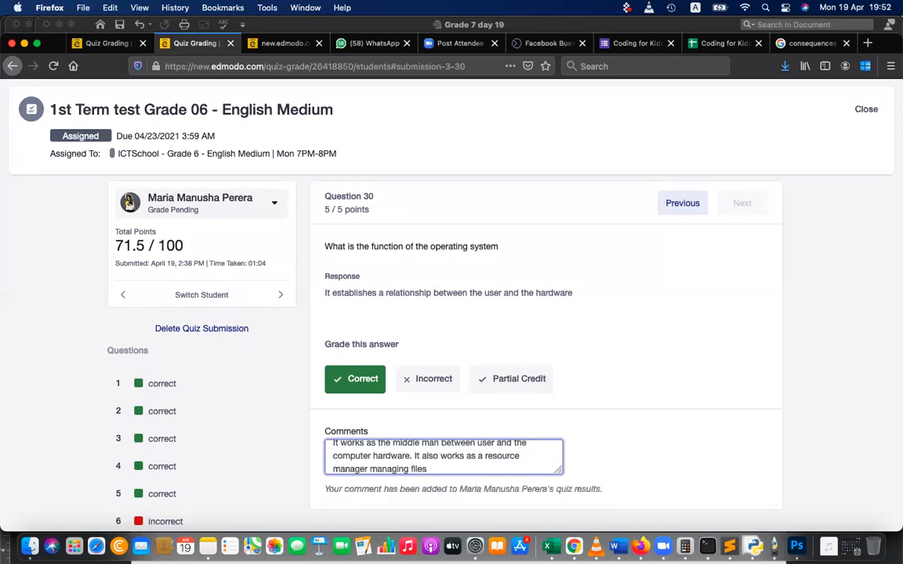
type(", proc")
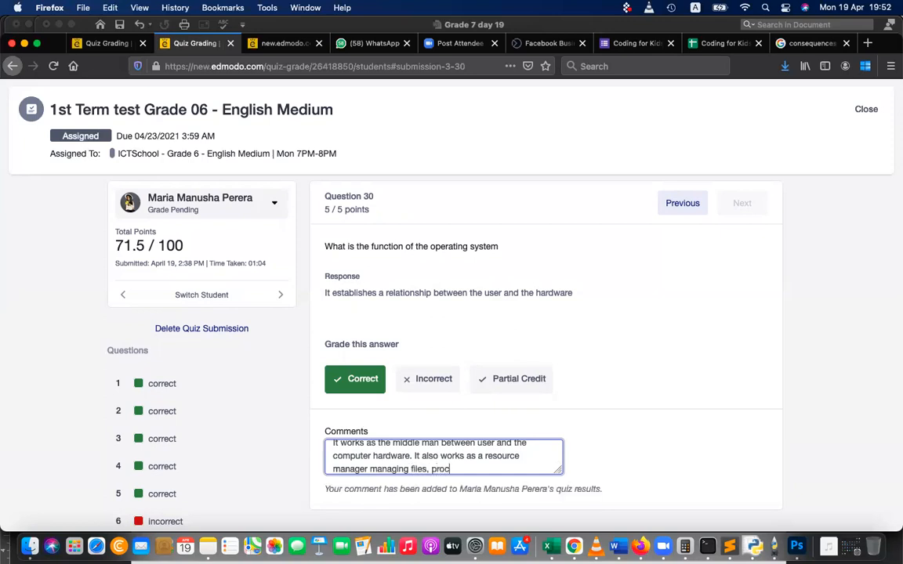
type("esses,")
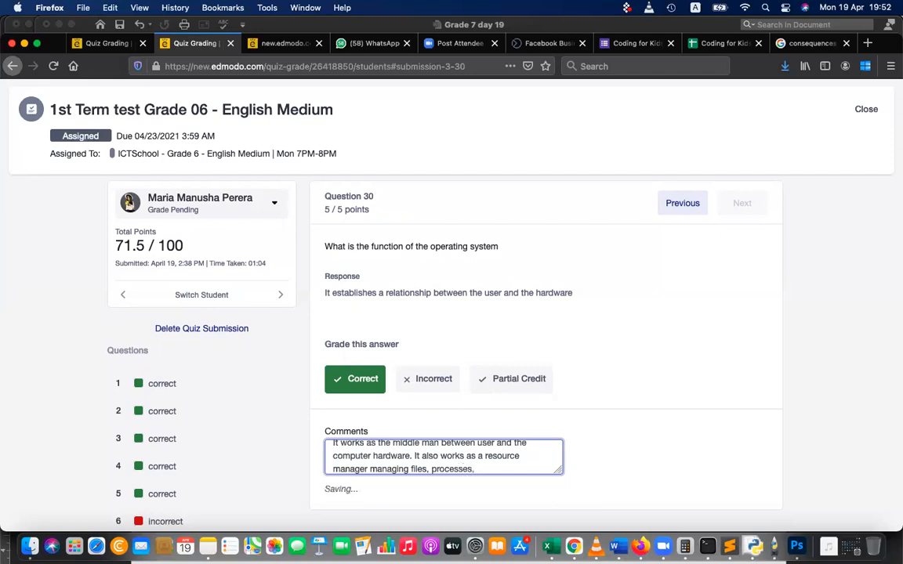
type("memory,")
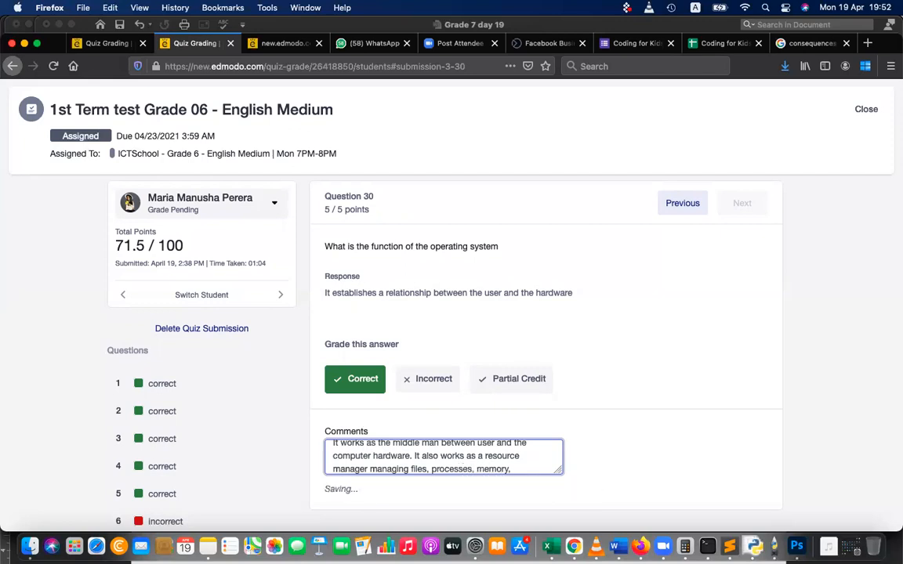
type("storage,")
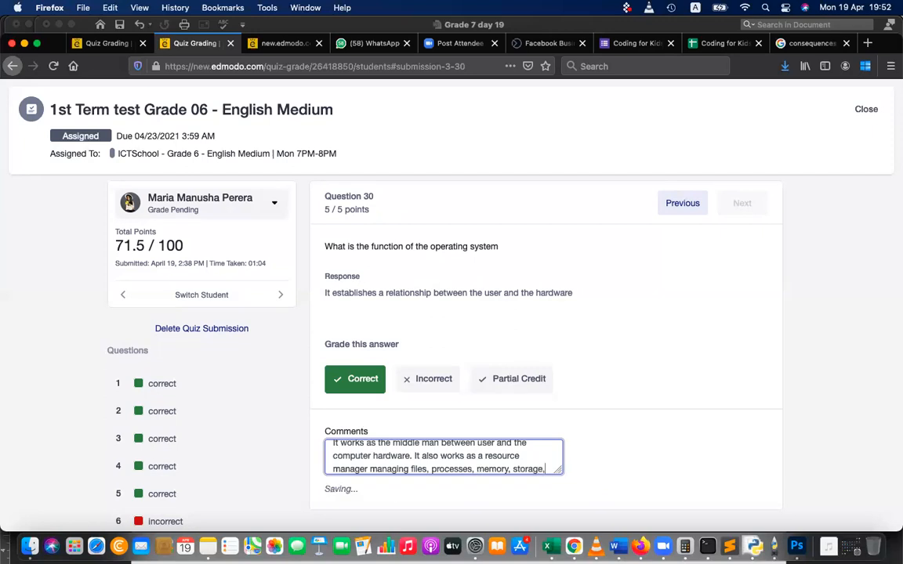
type("networ")
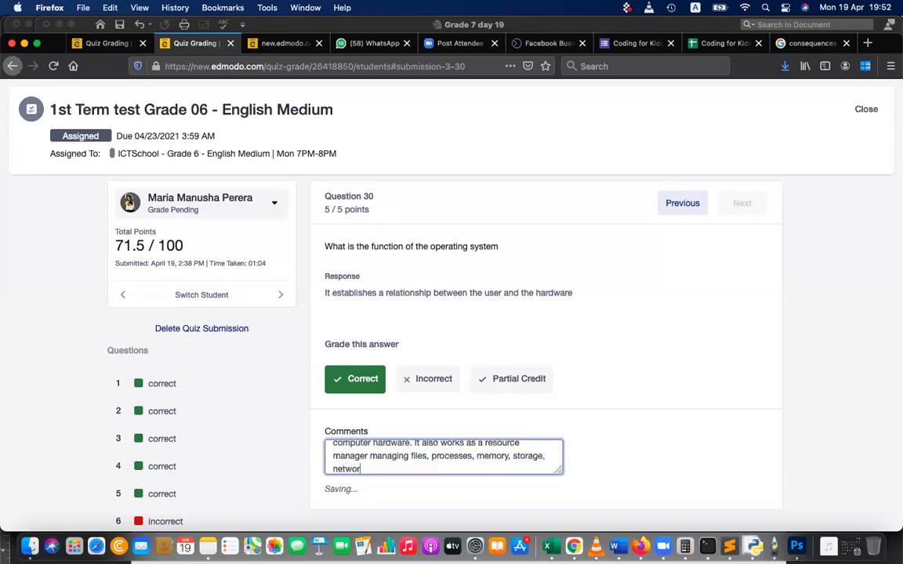
type("k and user")
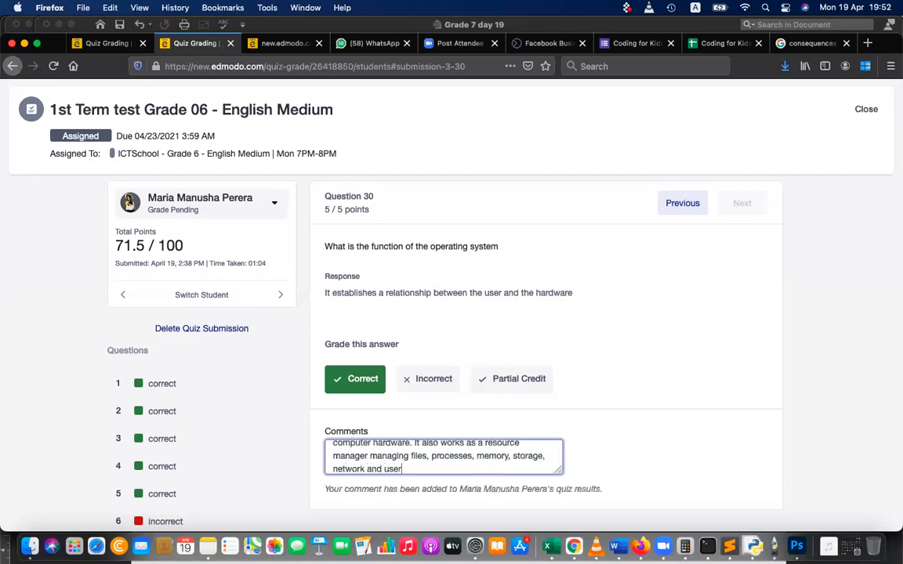
type("s")
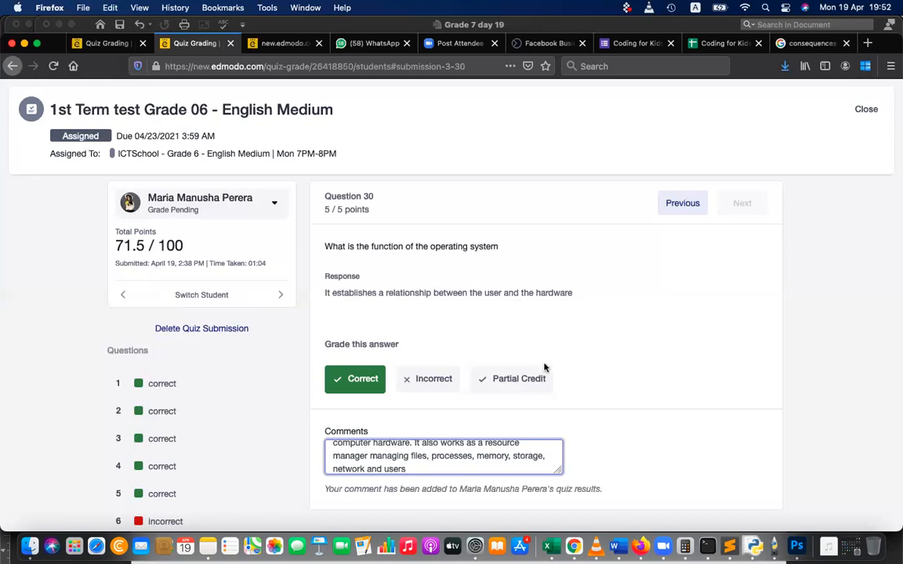
scroll("up", 3)
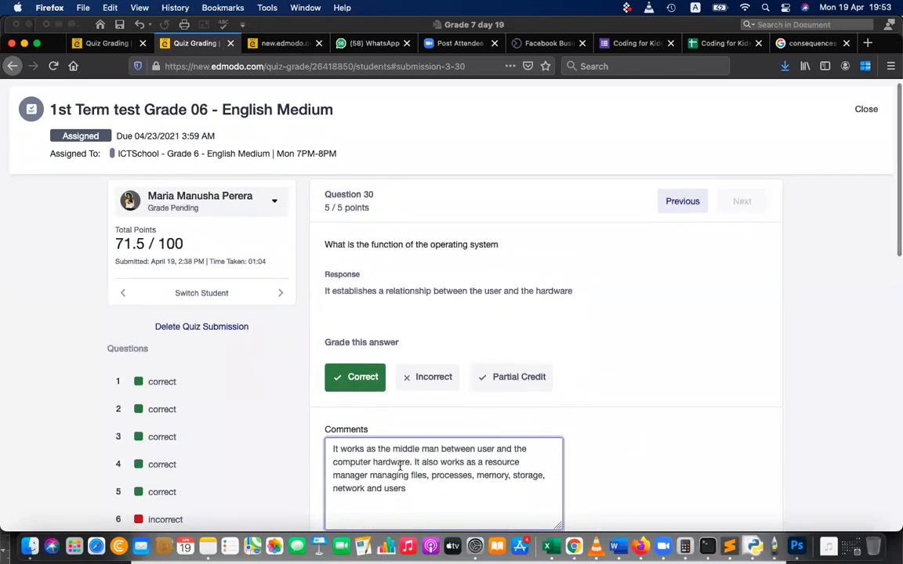
Finish the question 30 comment with a full stop.
type(".")
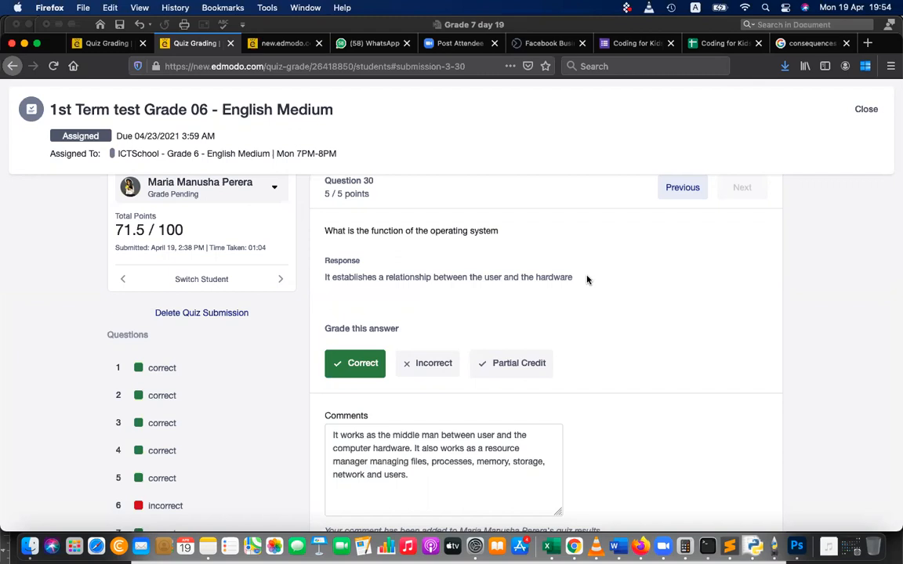
mouse_move(282, 357)
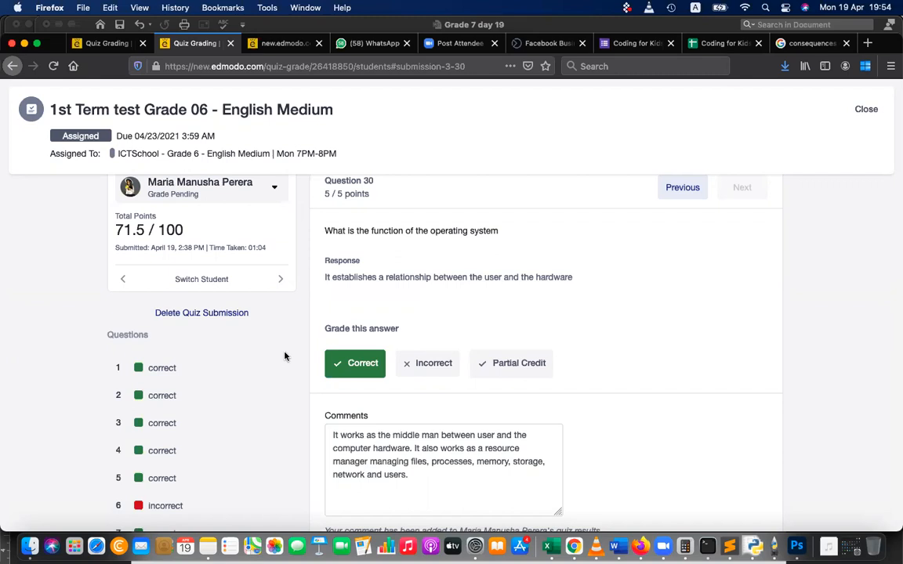
mouse_move(688, 364)
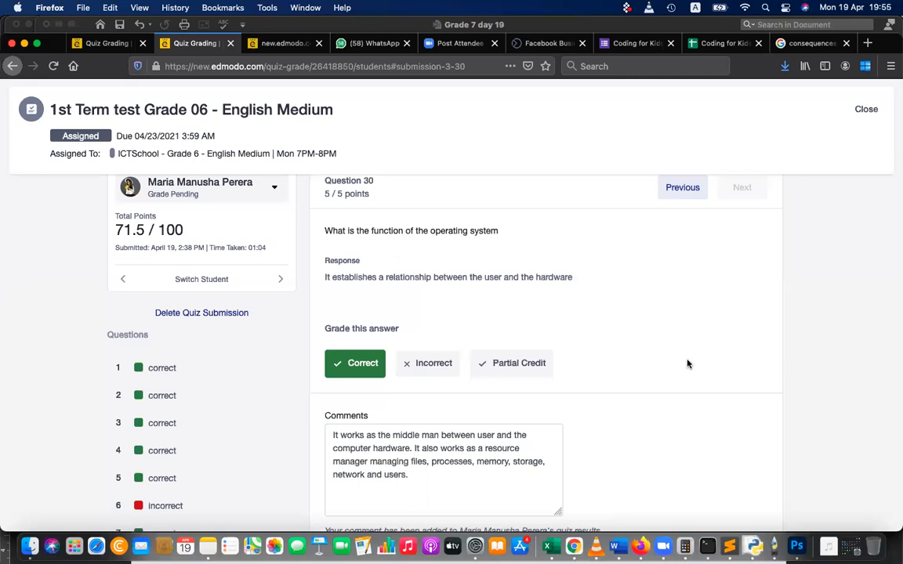
mouse_move(606, 196)
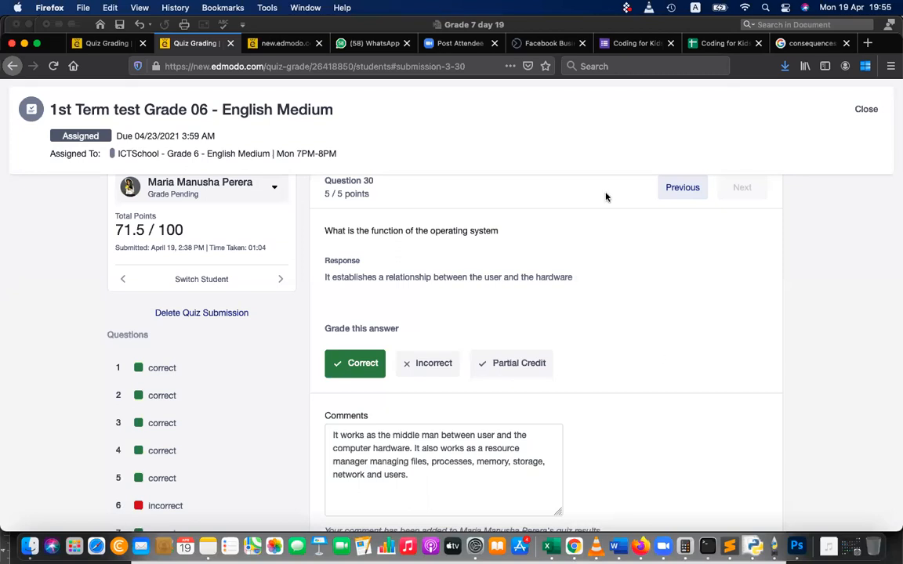
mouse_move(673, 80)
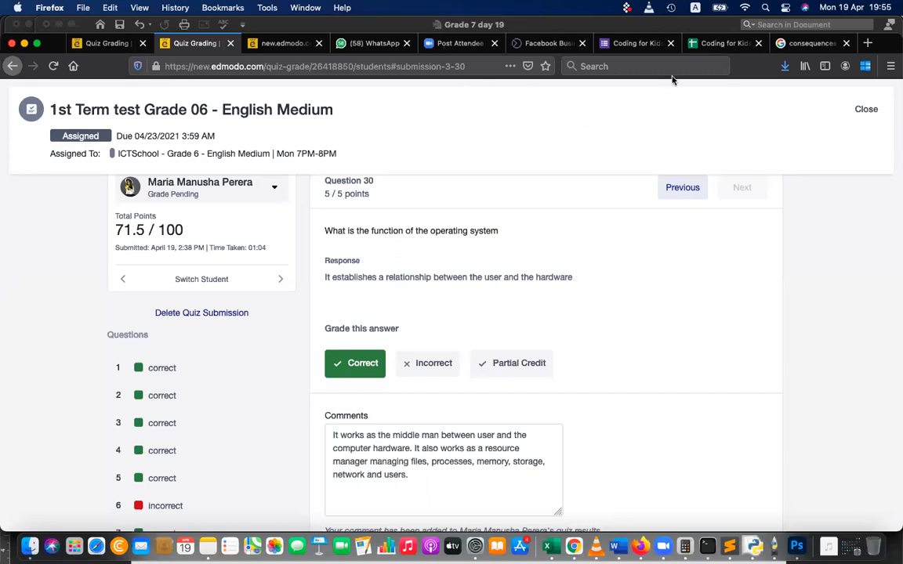
mouse_move(346, 89)
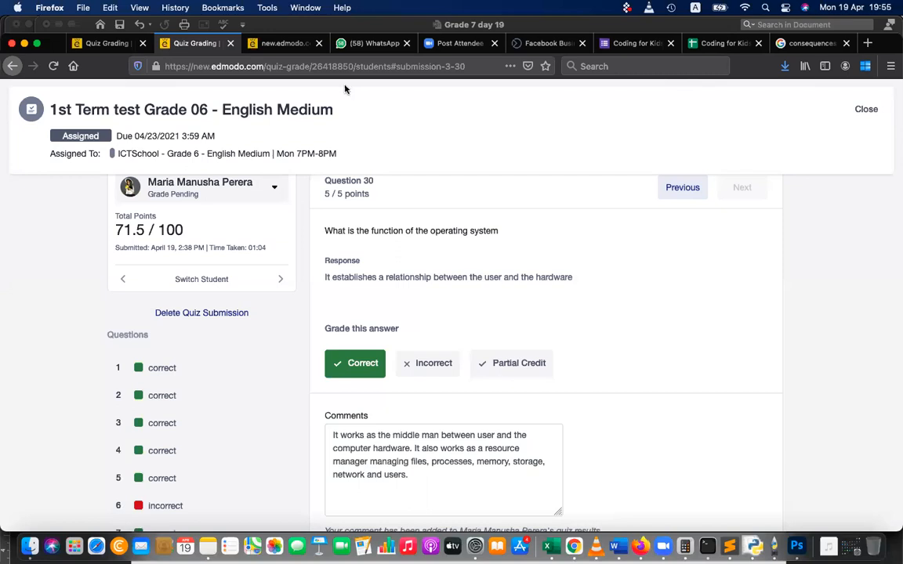
mouse_move(663, 51)
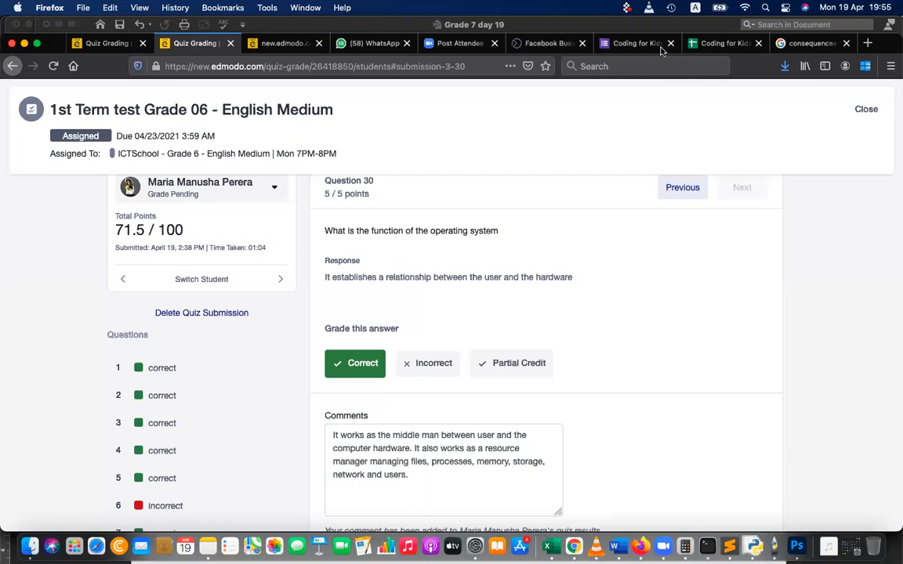
mouse_move(369, 125)
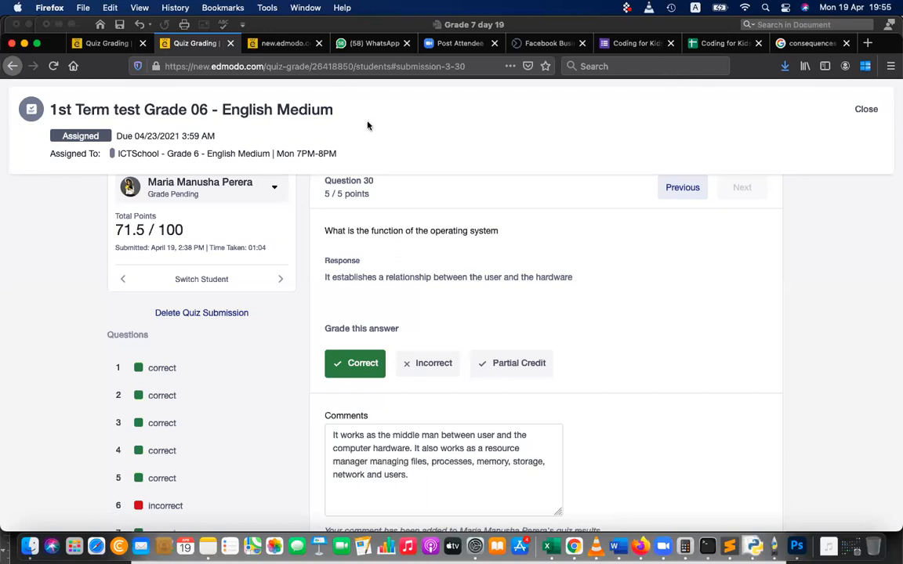
mouse_move(170, 353)
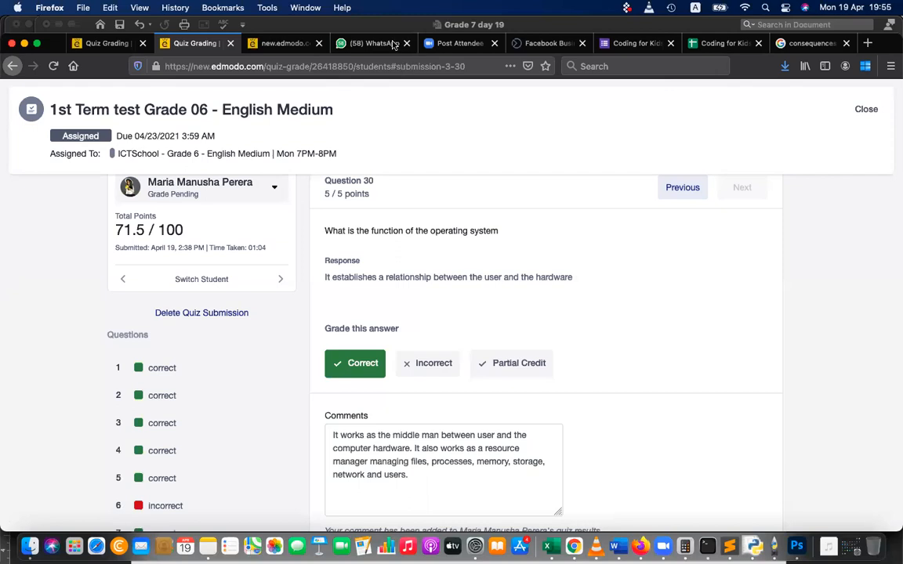
mouse_move(396, 125)
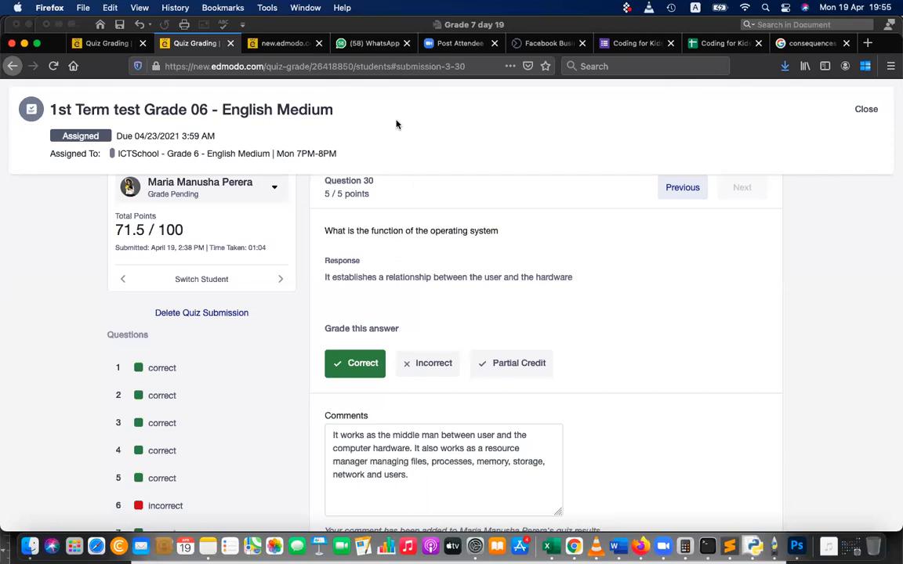
mouse_move(345, 86)
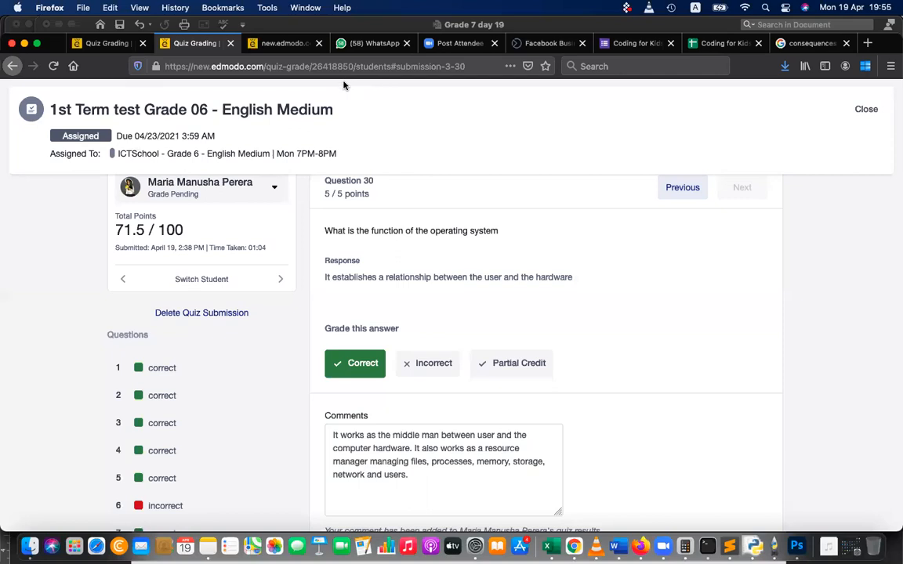
mouse_move(592, 100)
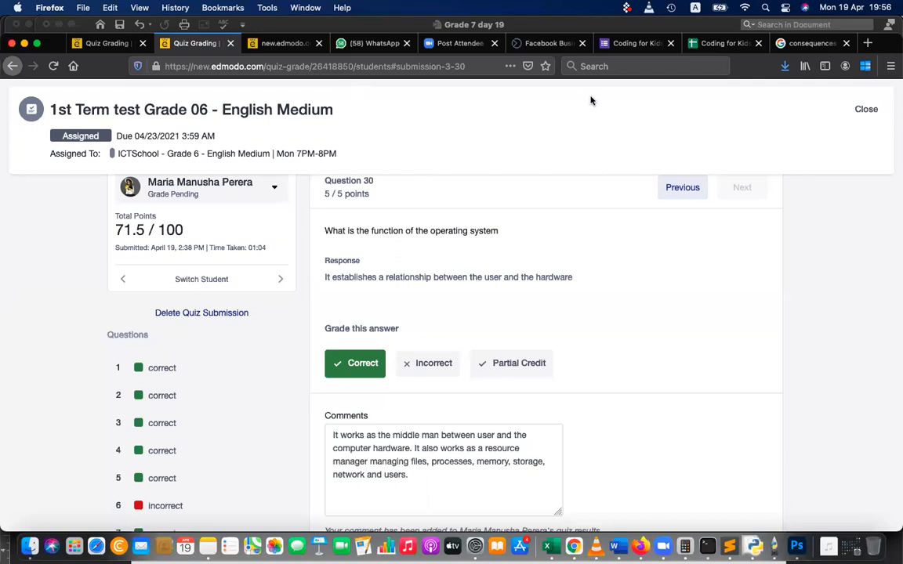
mouse_move(405, 6)
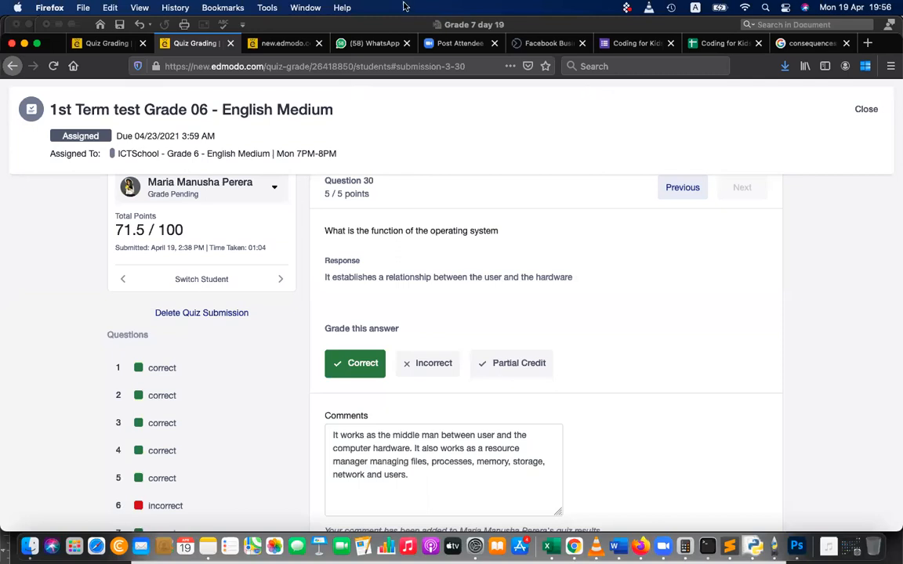
mouse_move(433, 90)
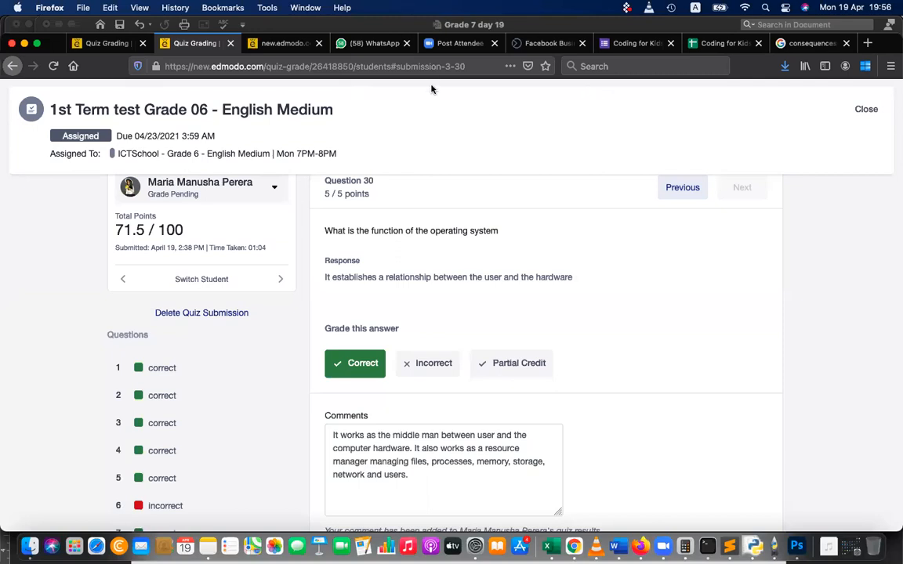
mouse_move(670, 63)
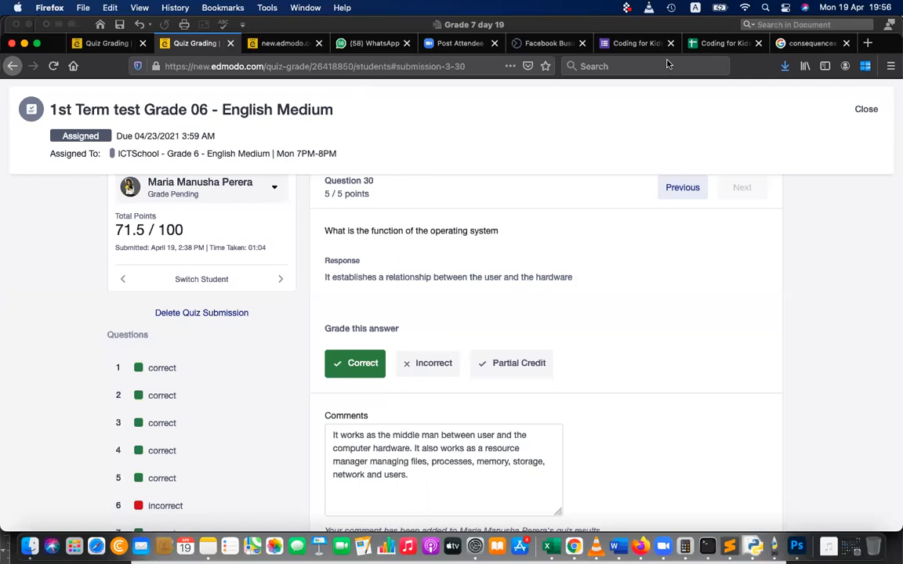
mouse_move(648, 143)
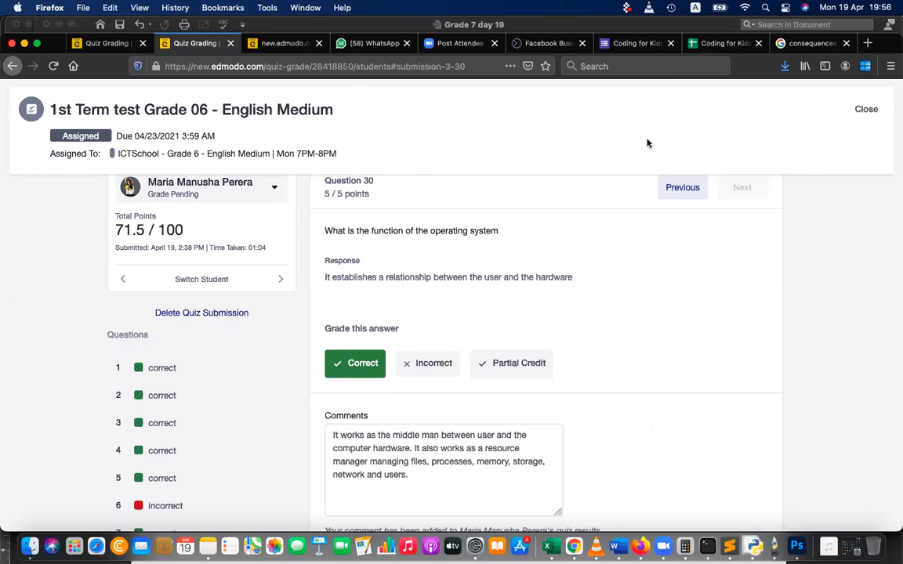
mouse_move(676, 87)
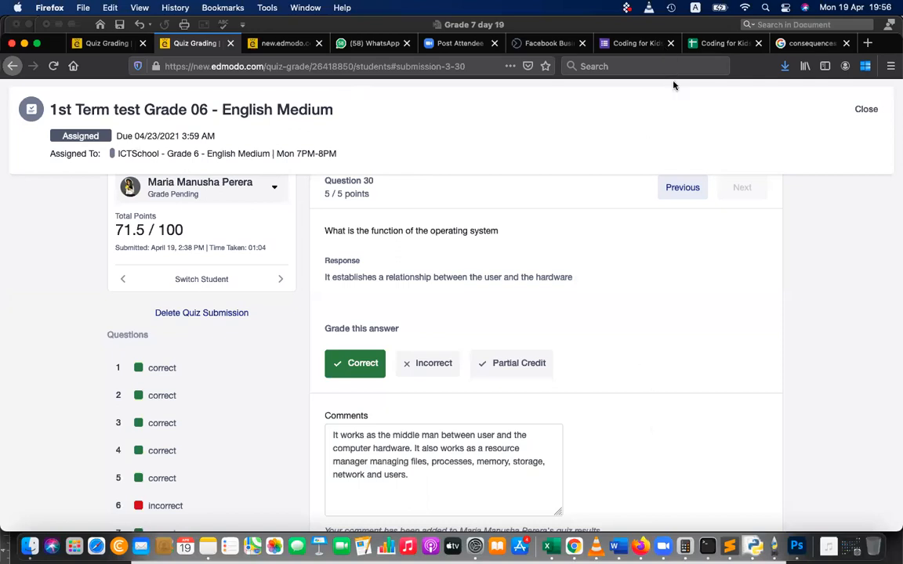
mouse_move(428, 193)
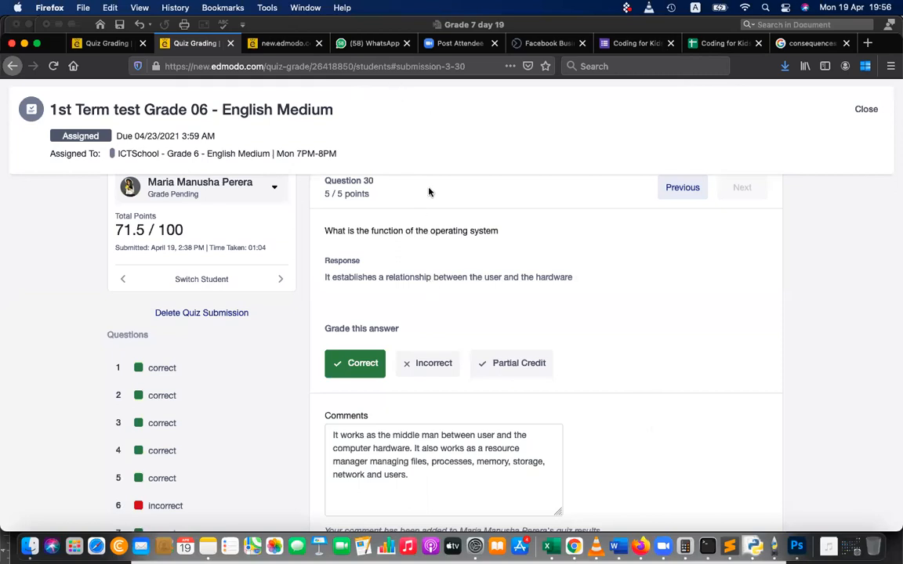
mouse_move(457, 212)
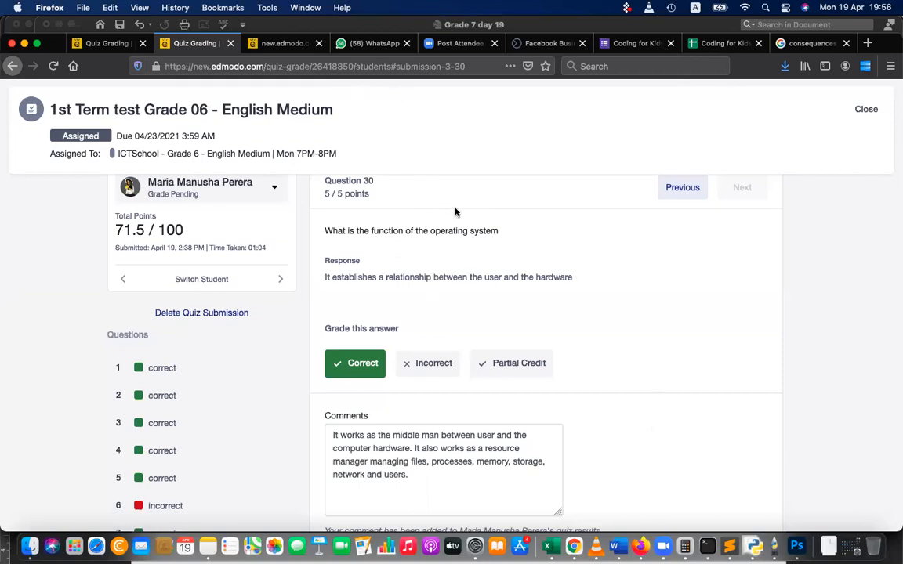
mouse_move(440, 207)
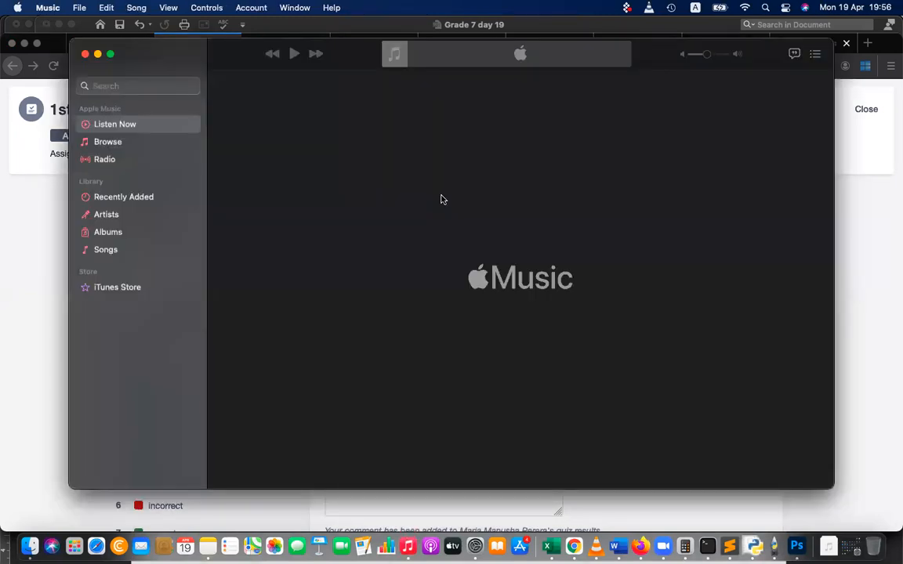
Dismiss the Welcome to Apple Music screen with Start Listening to reach the library.
left_click(294, 53)
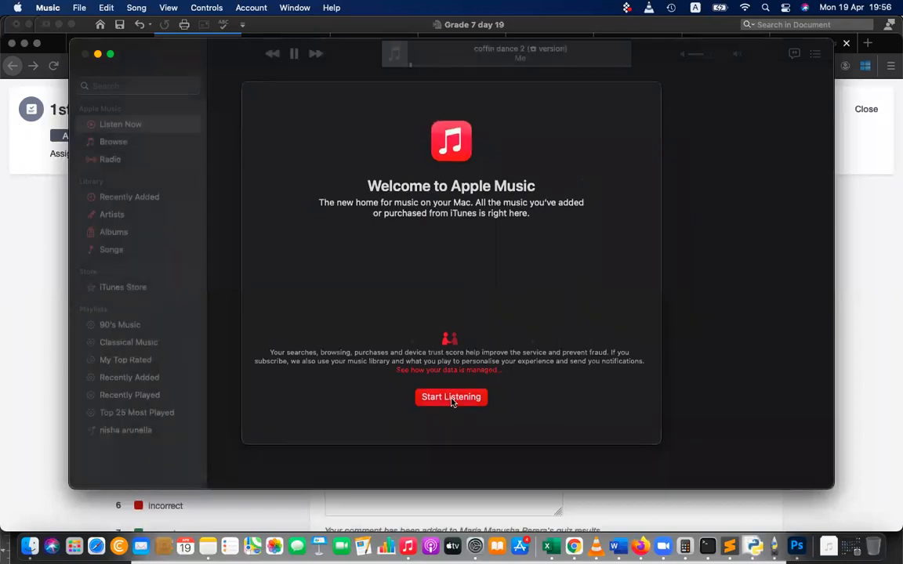
left_click(451, 397)
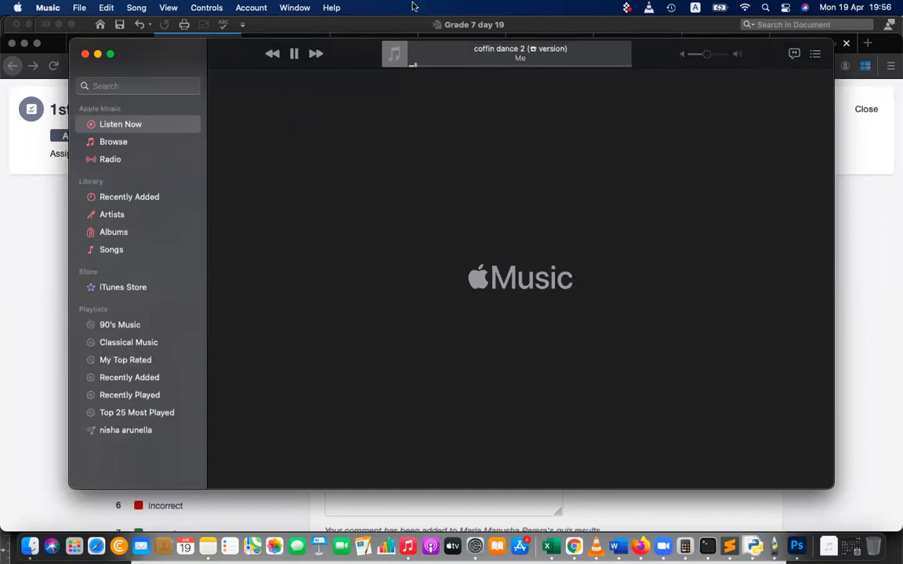
mouse_move(677, 52)
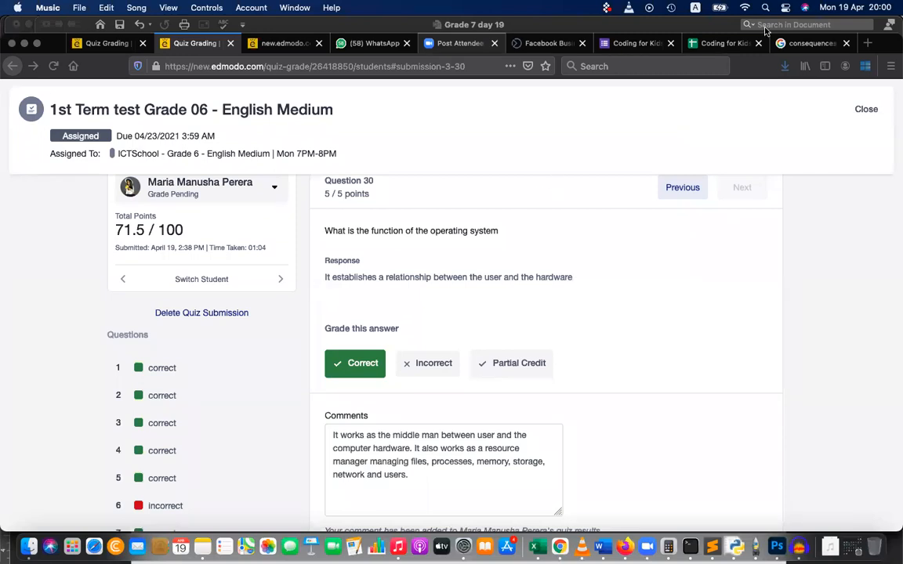
mouse_move(671, 73)
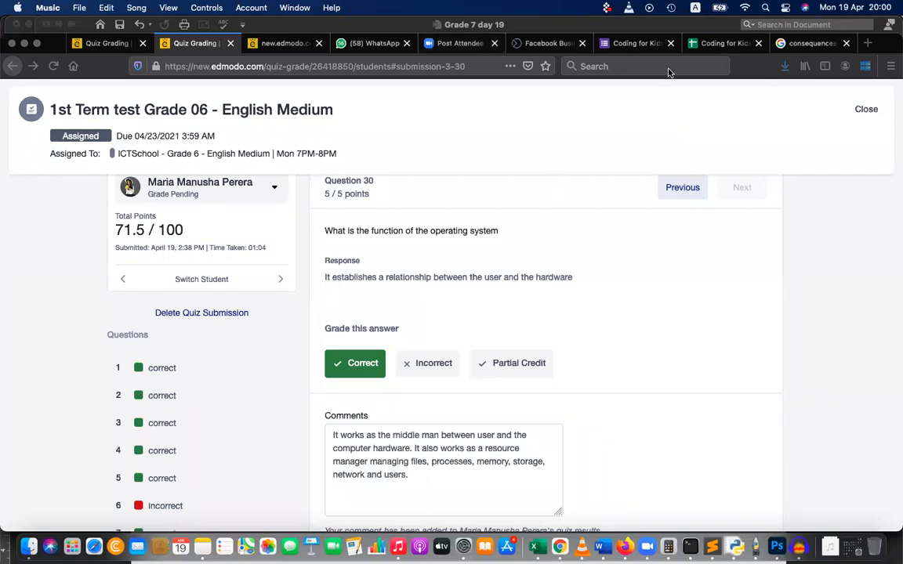
mouse_move(467, 77)
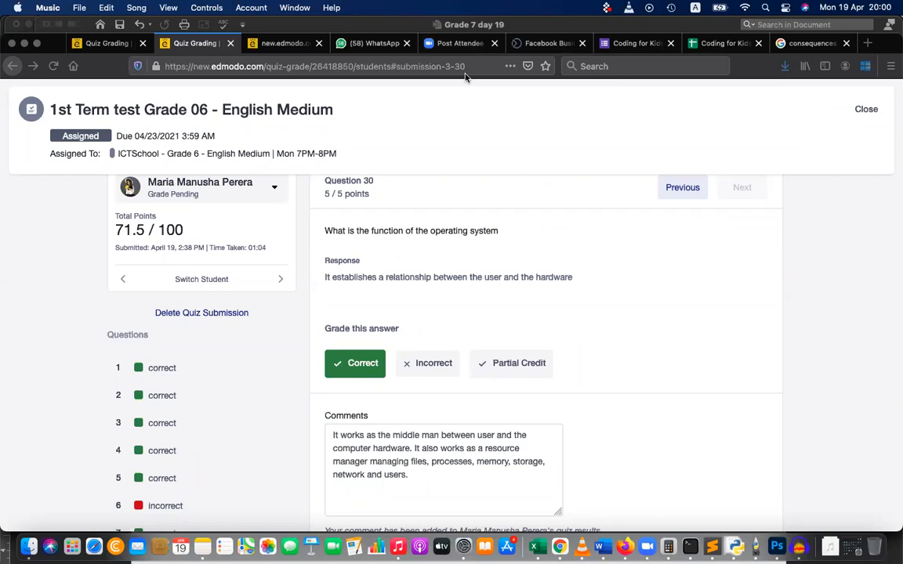
scroll("up", 3)
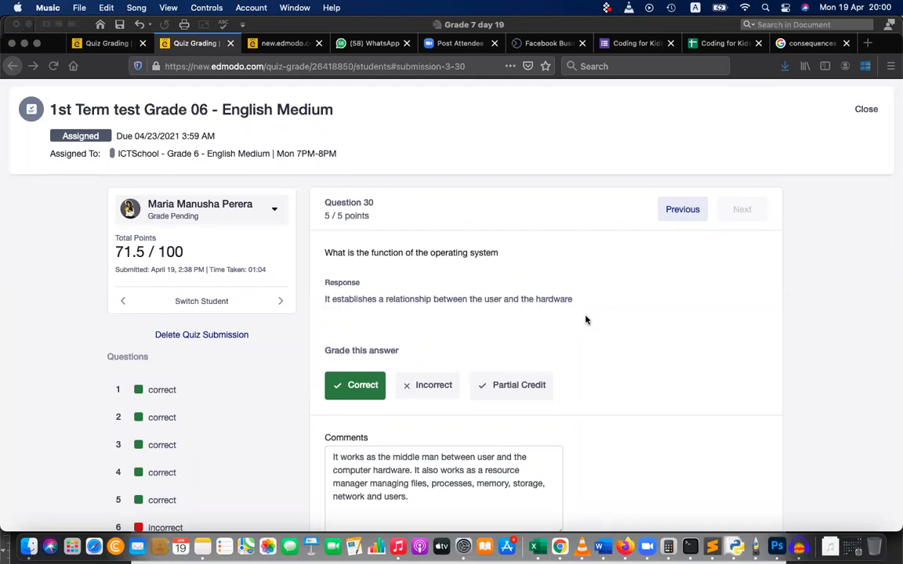
mouse_move(513, 131)
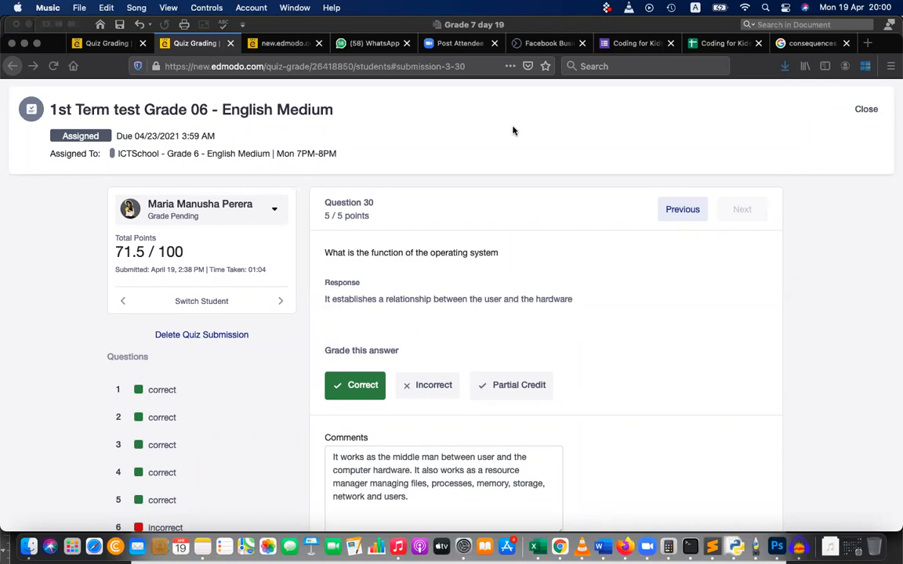
mouse_move(472, 66)
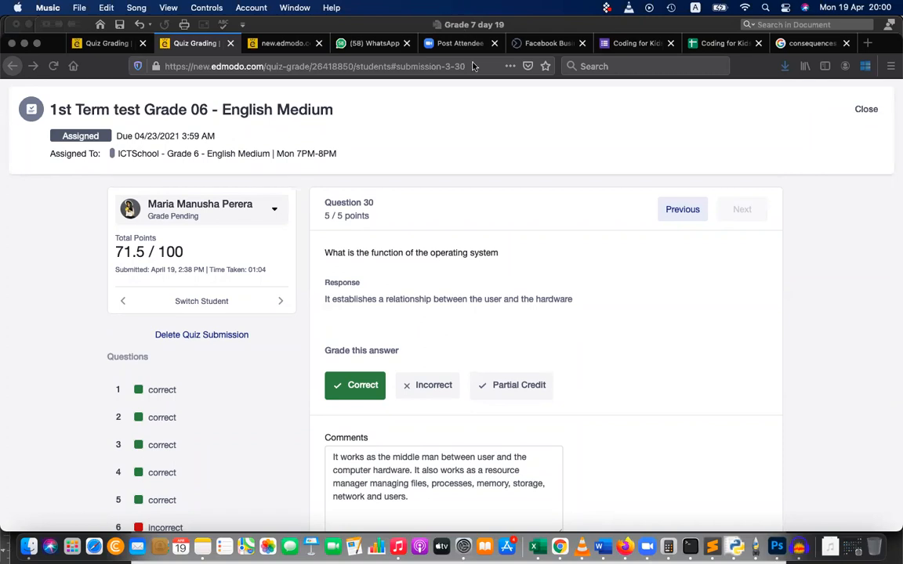
mouse_move(708, 68)
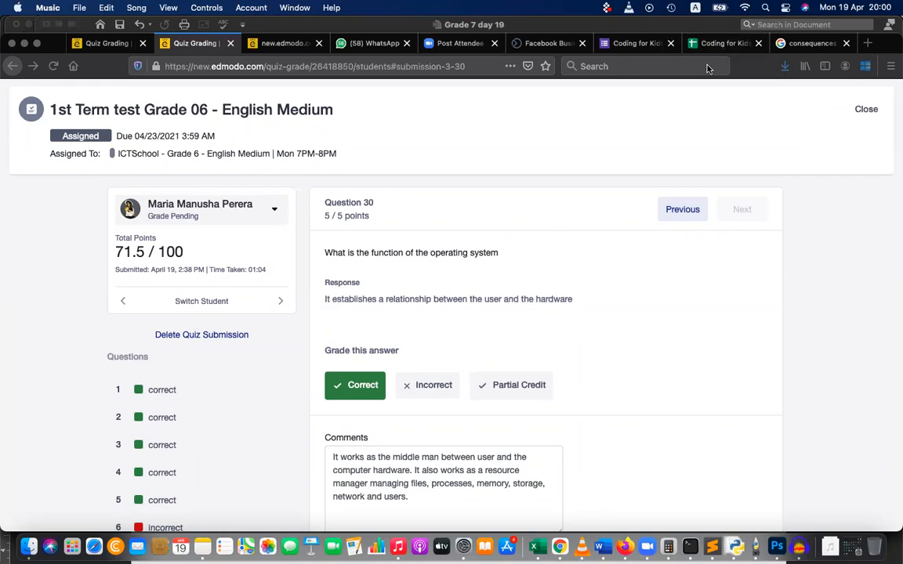
mouse_move(665, 76)
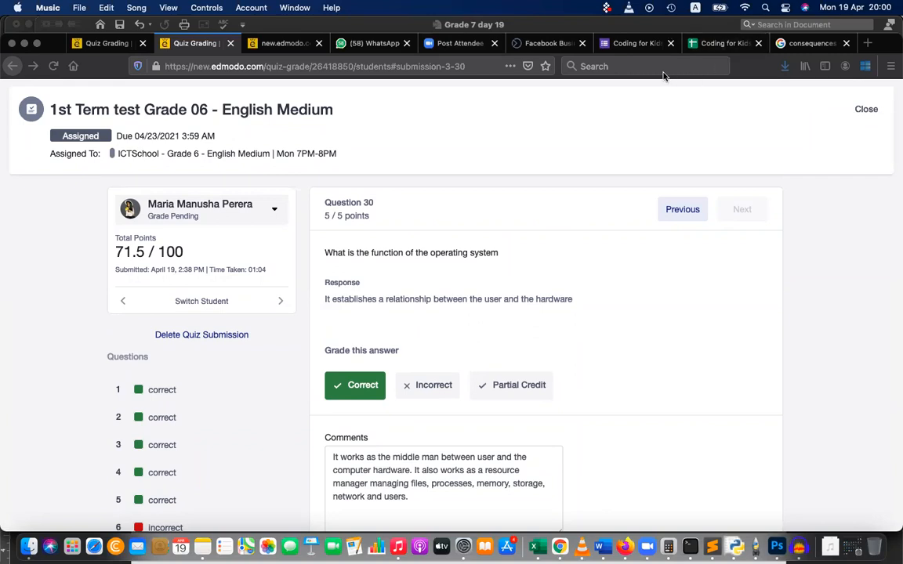
mouse_move(777, 266)
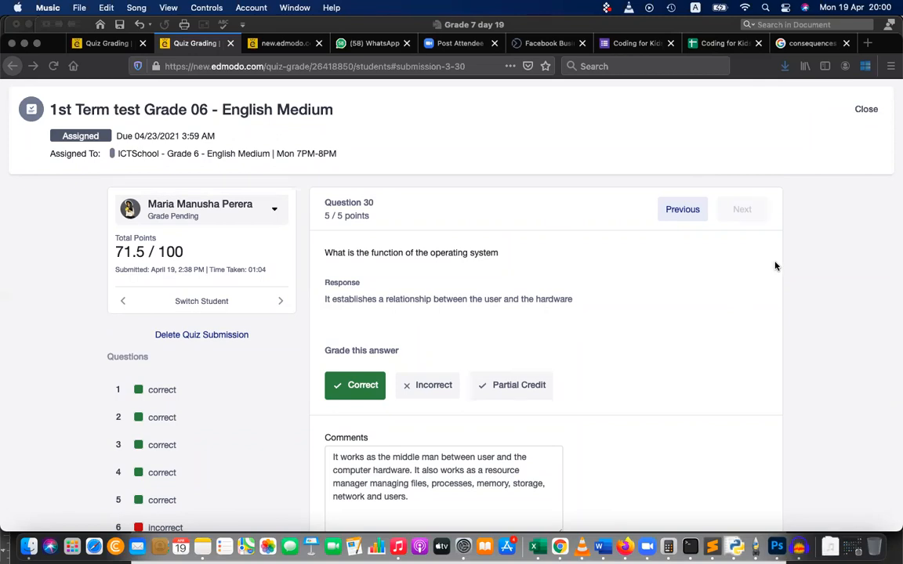
mouse_move(794, 254)
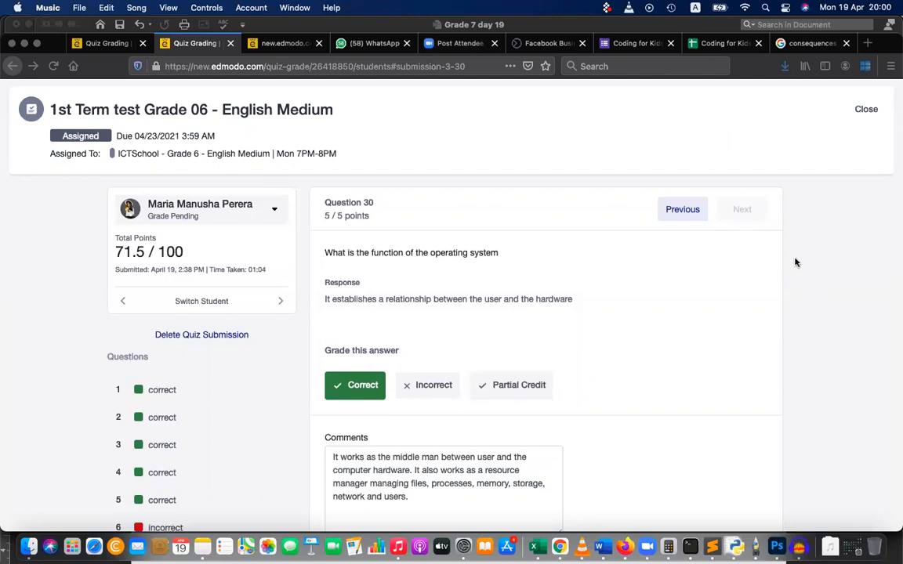
mouse_move(803, 234)
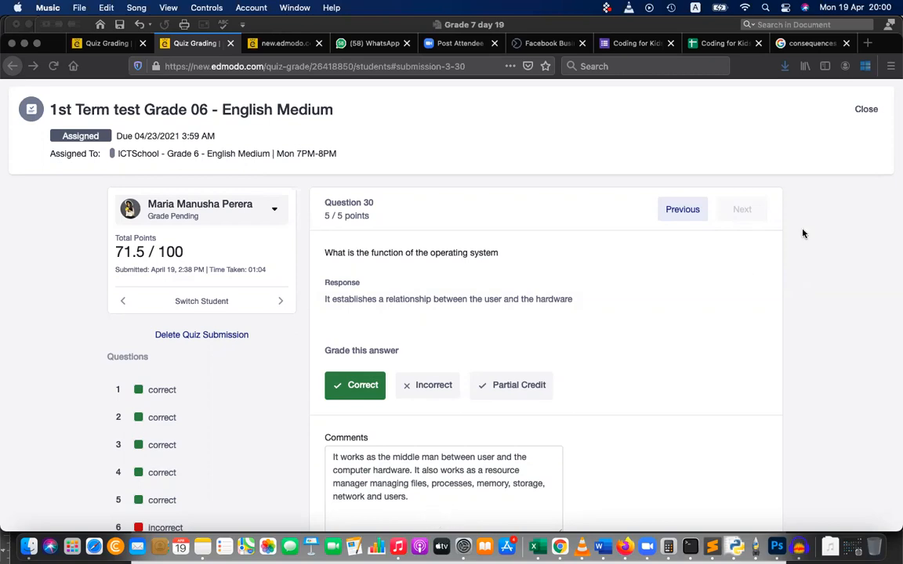
mouse_move(490, 429)
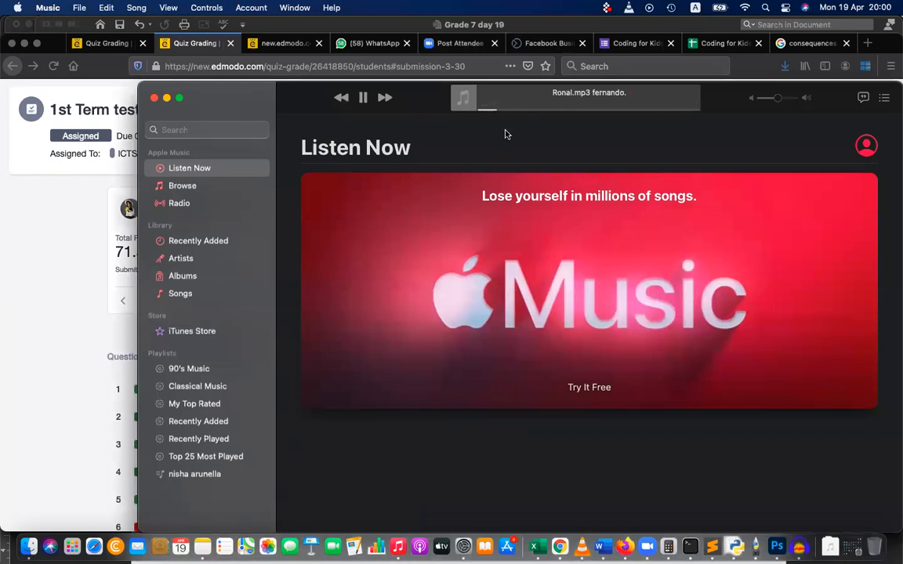
Pause the playing track and close the Music window to return to the grading page.
left_click(363, 98)
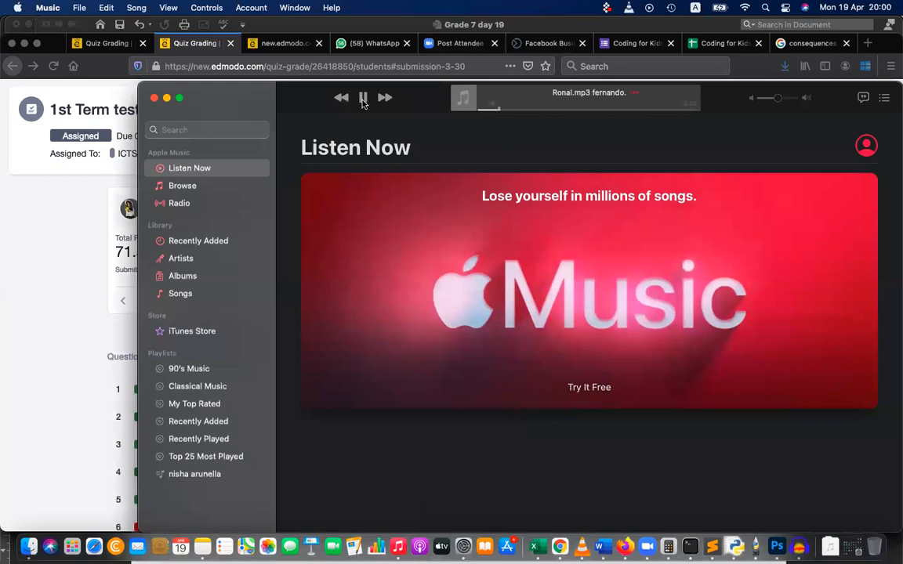
left_click(363, 97)
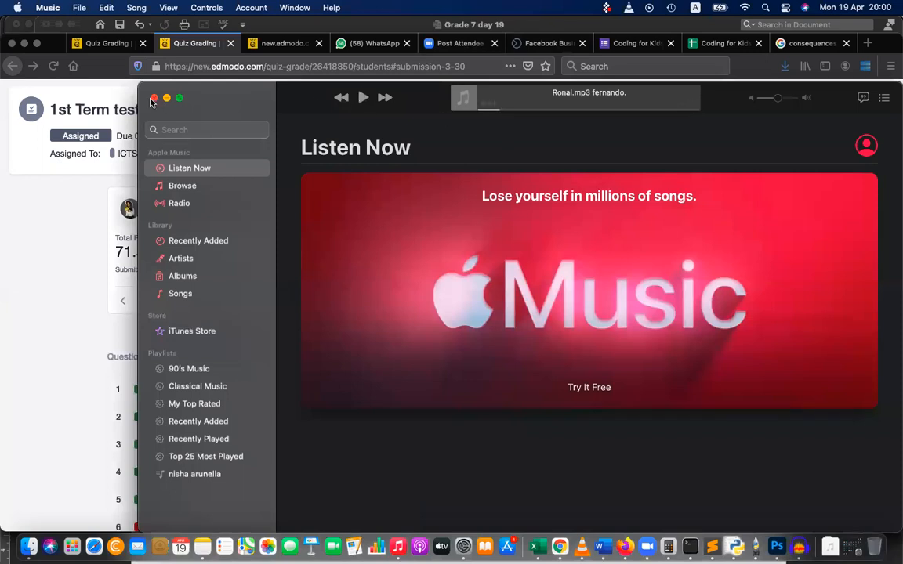
left_click(153, 98)
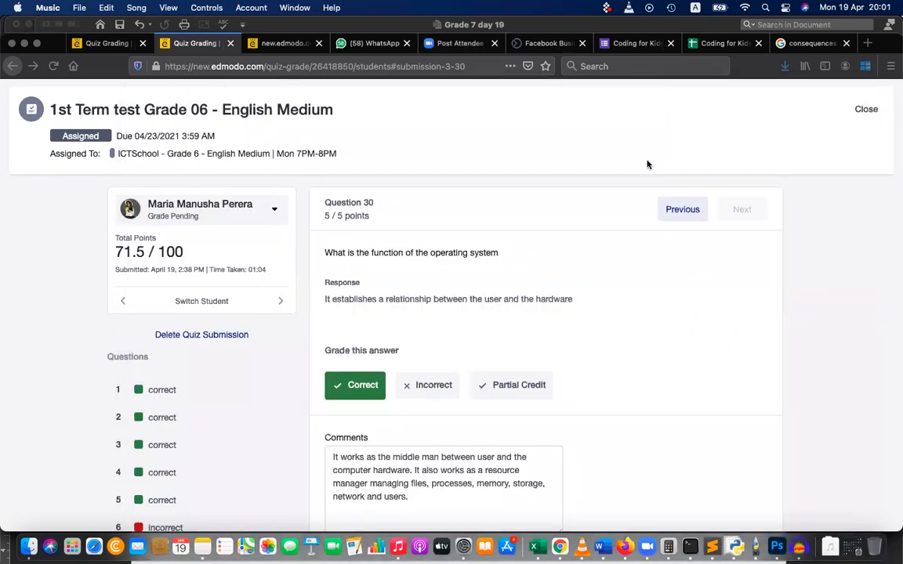
mouse_move(487, 131)
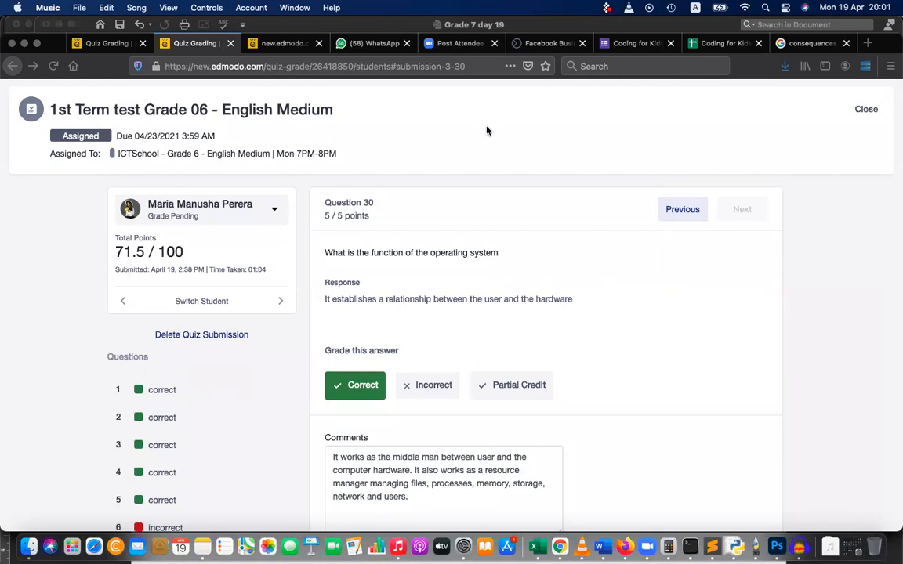
mouse_move(518, 237)
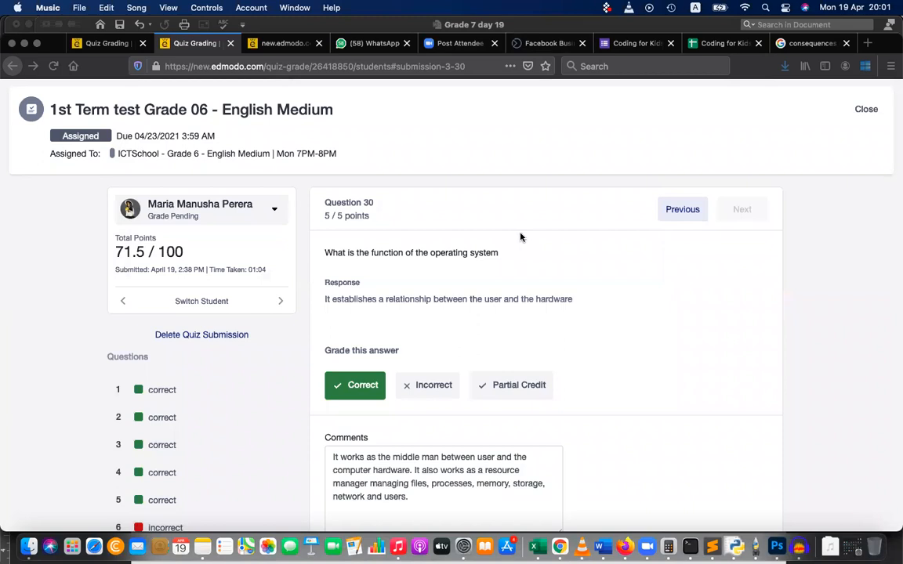
mouse_move(536, 247)
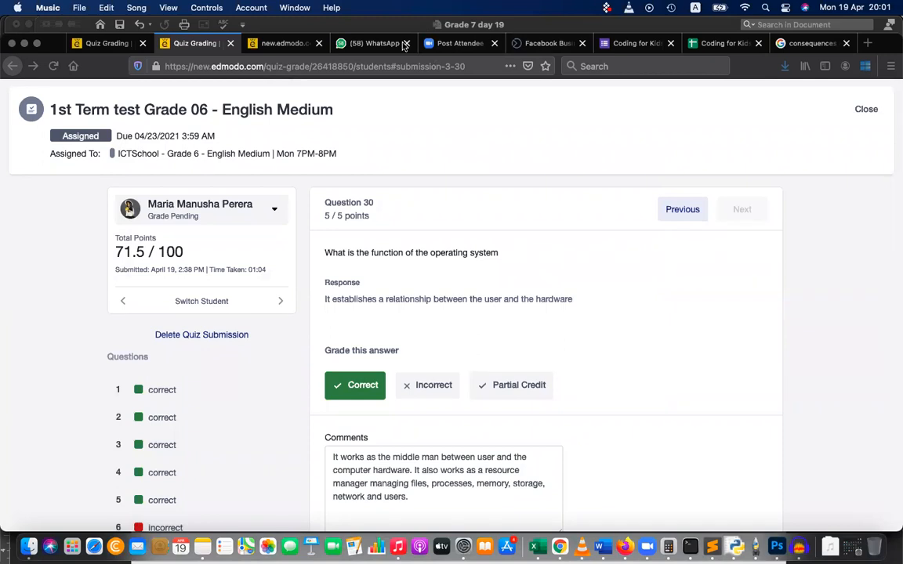
mouse_move(502, 302)
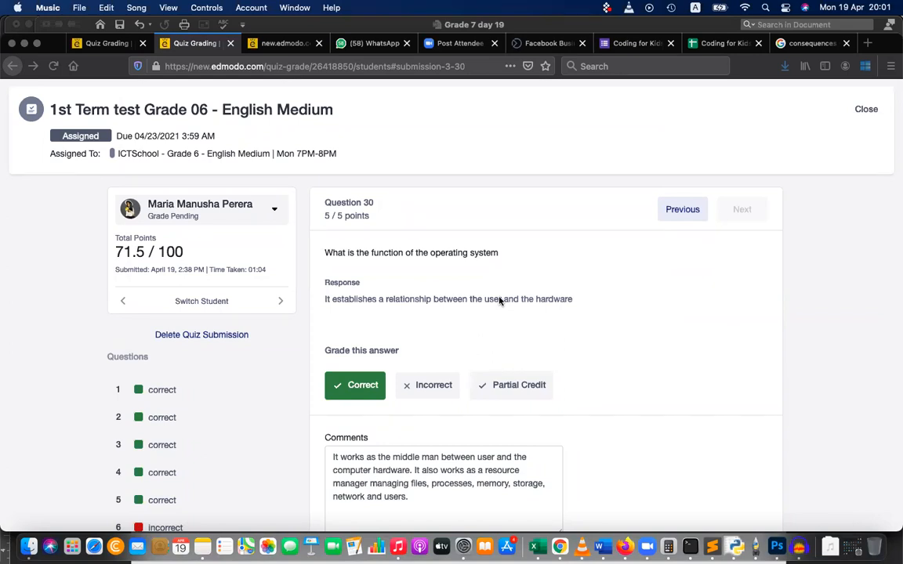
mouse_move(339, 86)
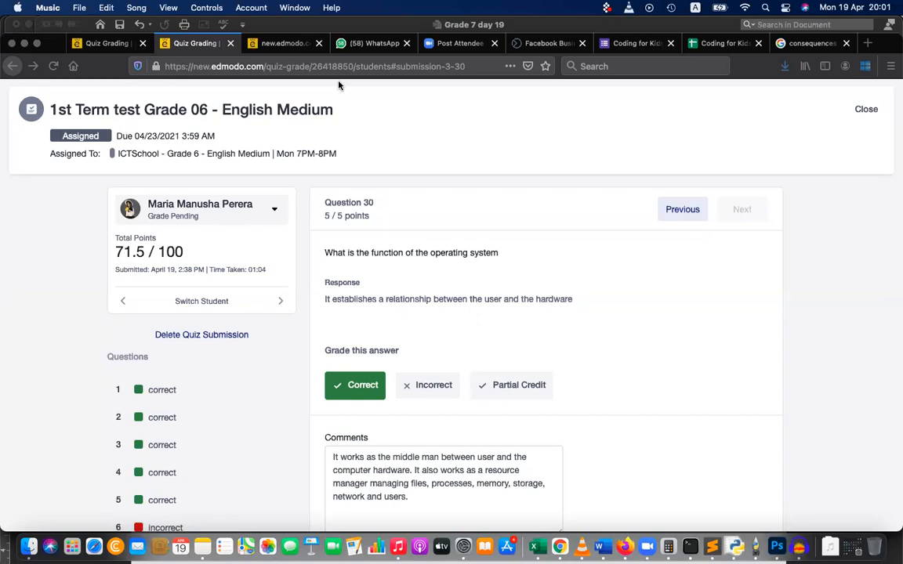
mouse_move(428, 130)
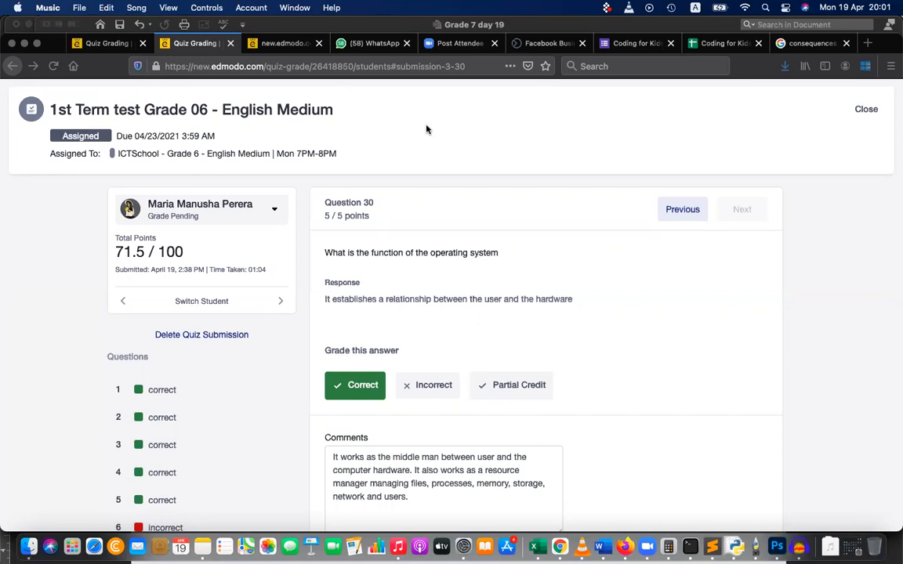
mouse_move(573, 9)
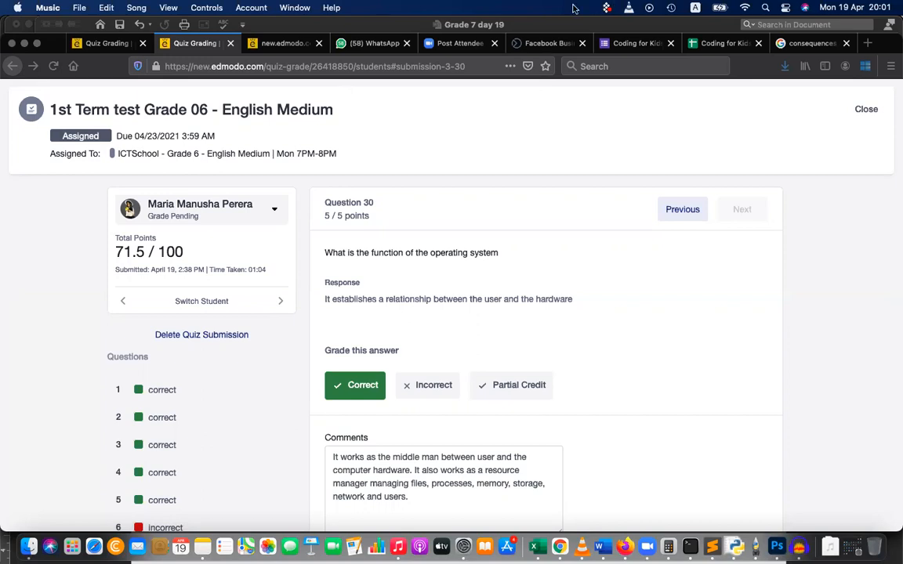
mouse_move(522, 275)
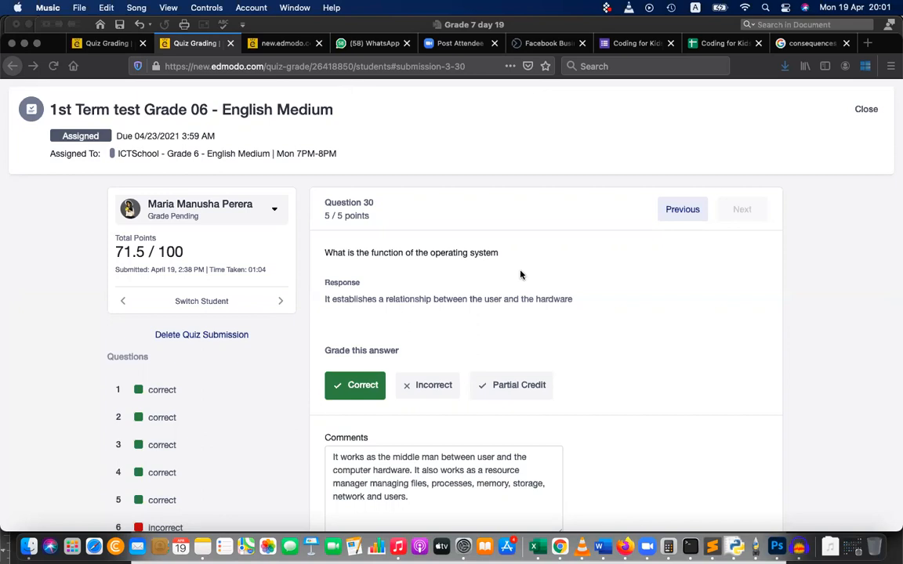
mouse_move(451, 6)
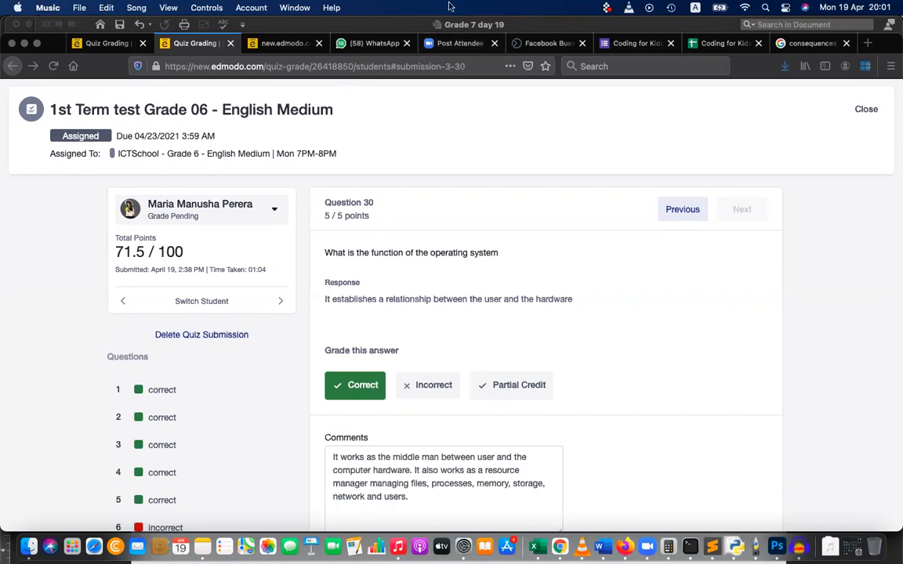
mouse_move(480, 75)
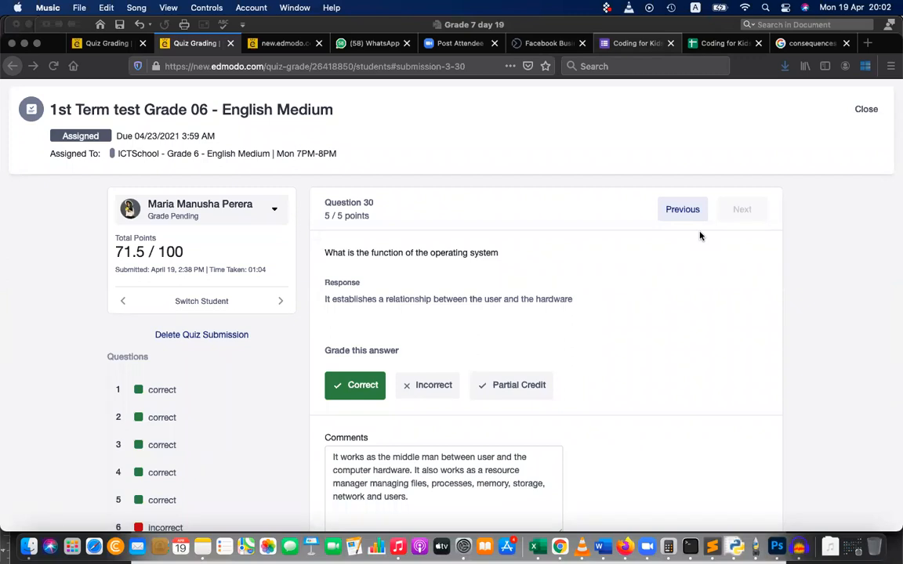
mouse_move(704, 253)
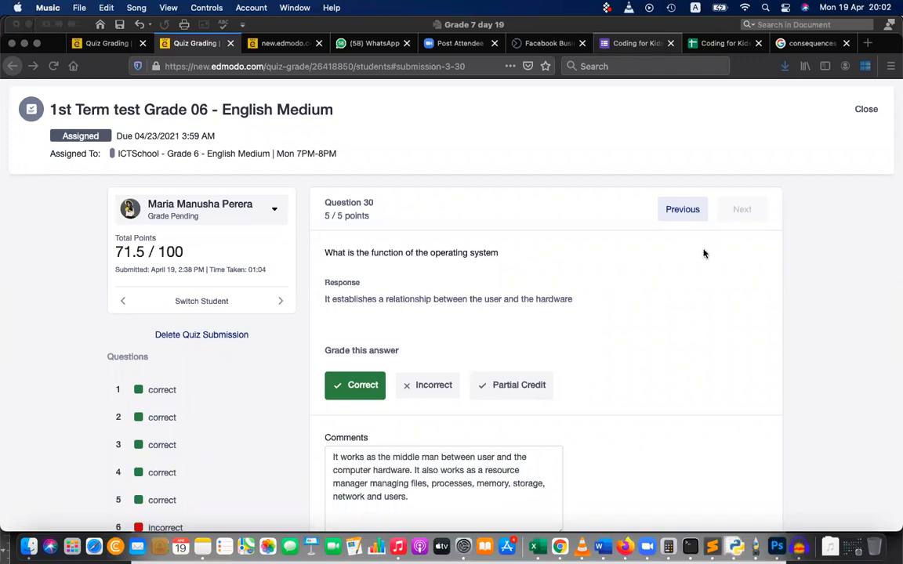